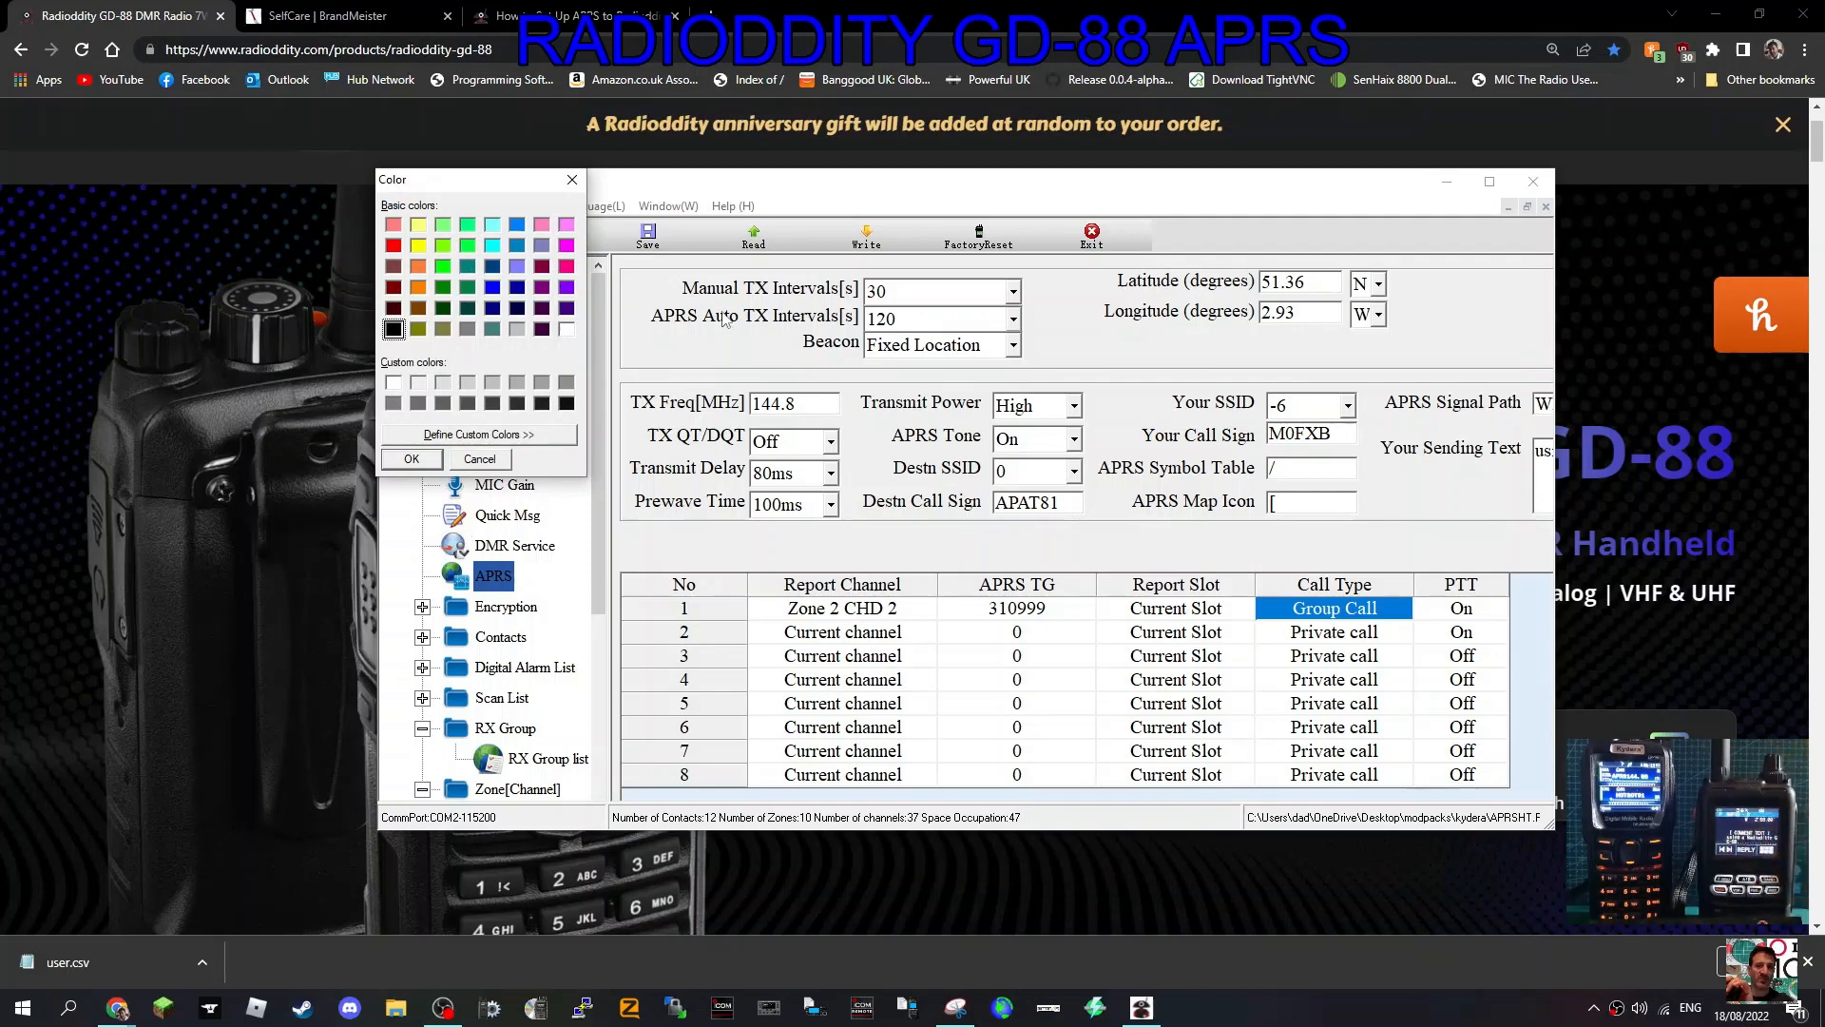
Cancel the colour picker and dismiss the 'Cancel was selected' message.
click(478, 457)
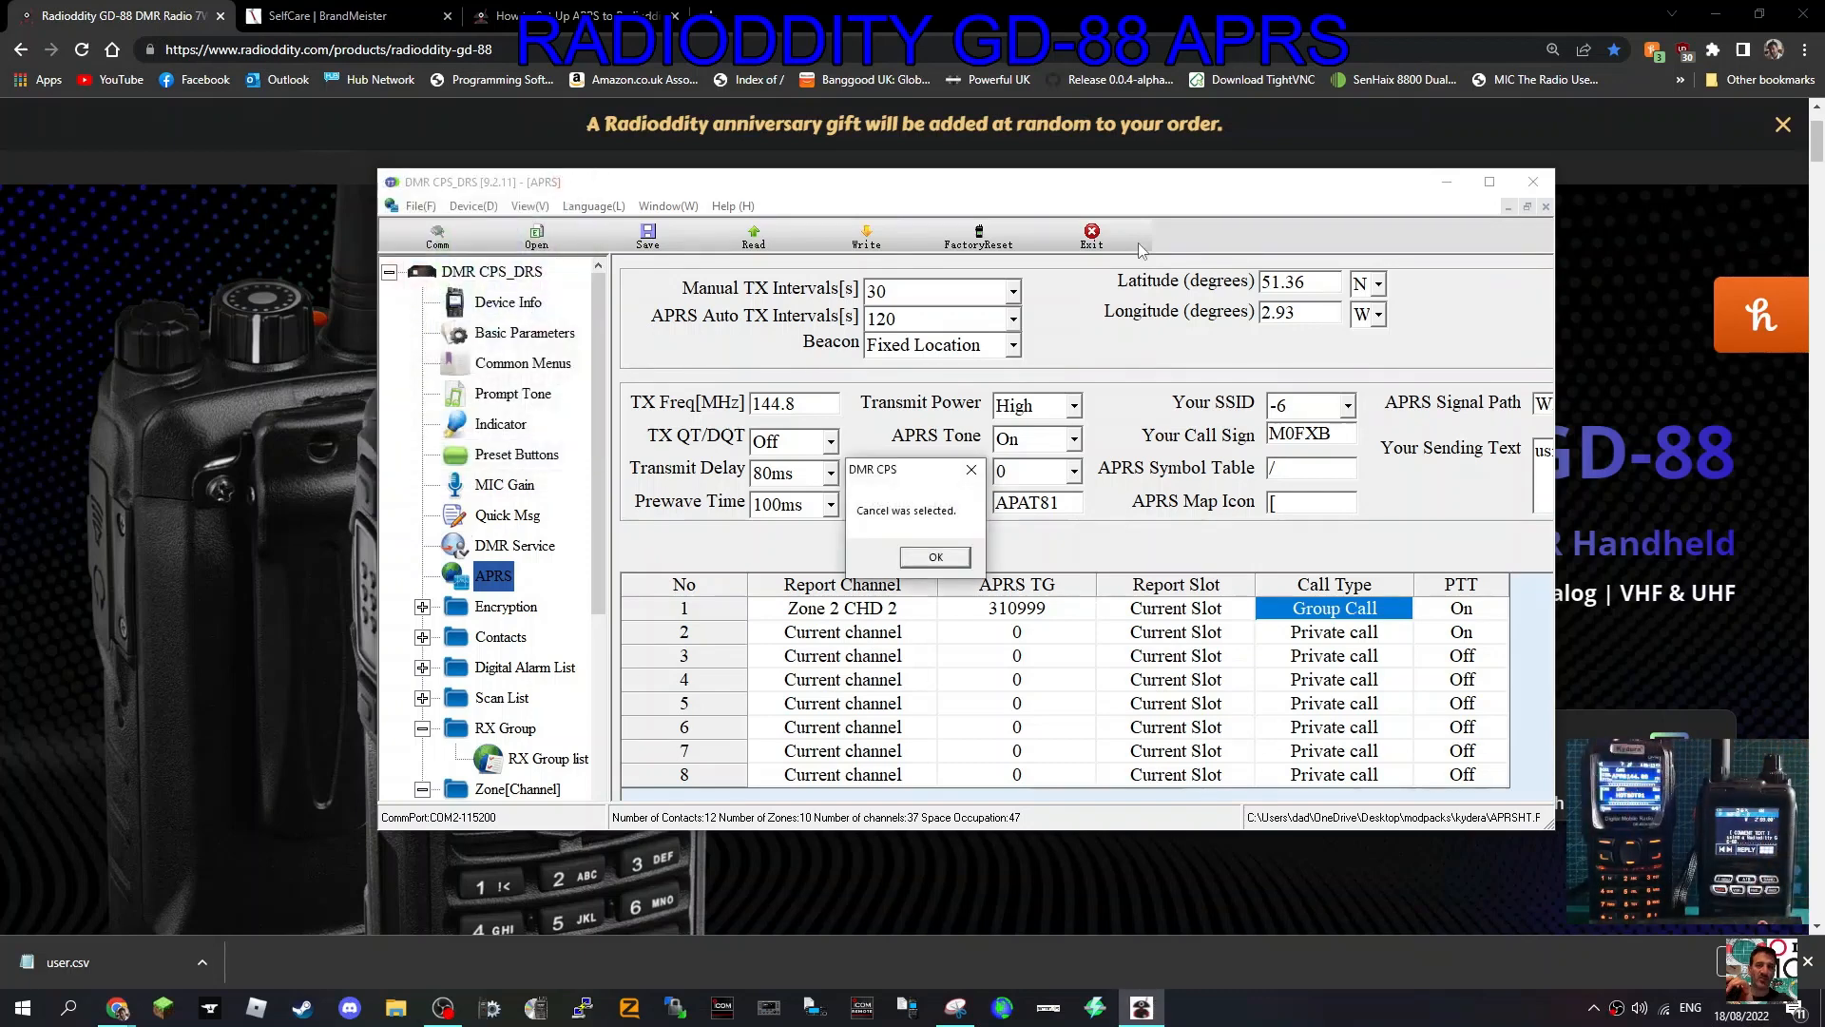
mouse_move(970, 469)
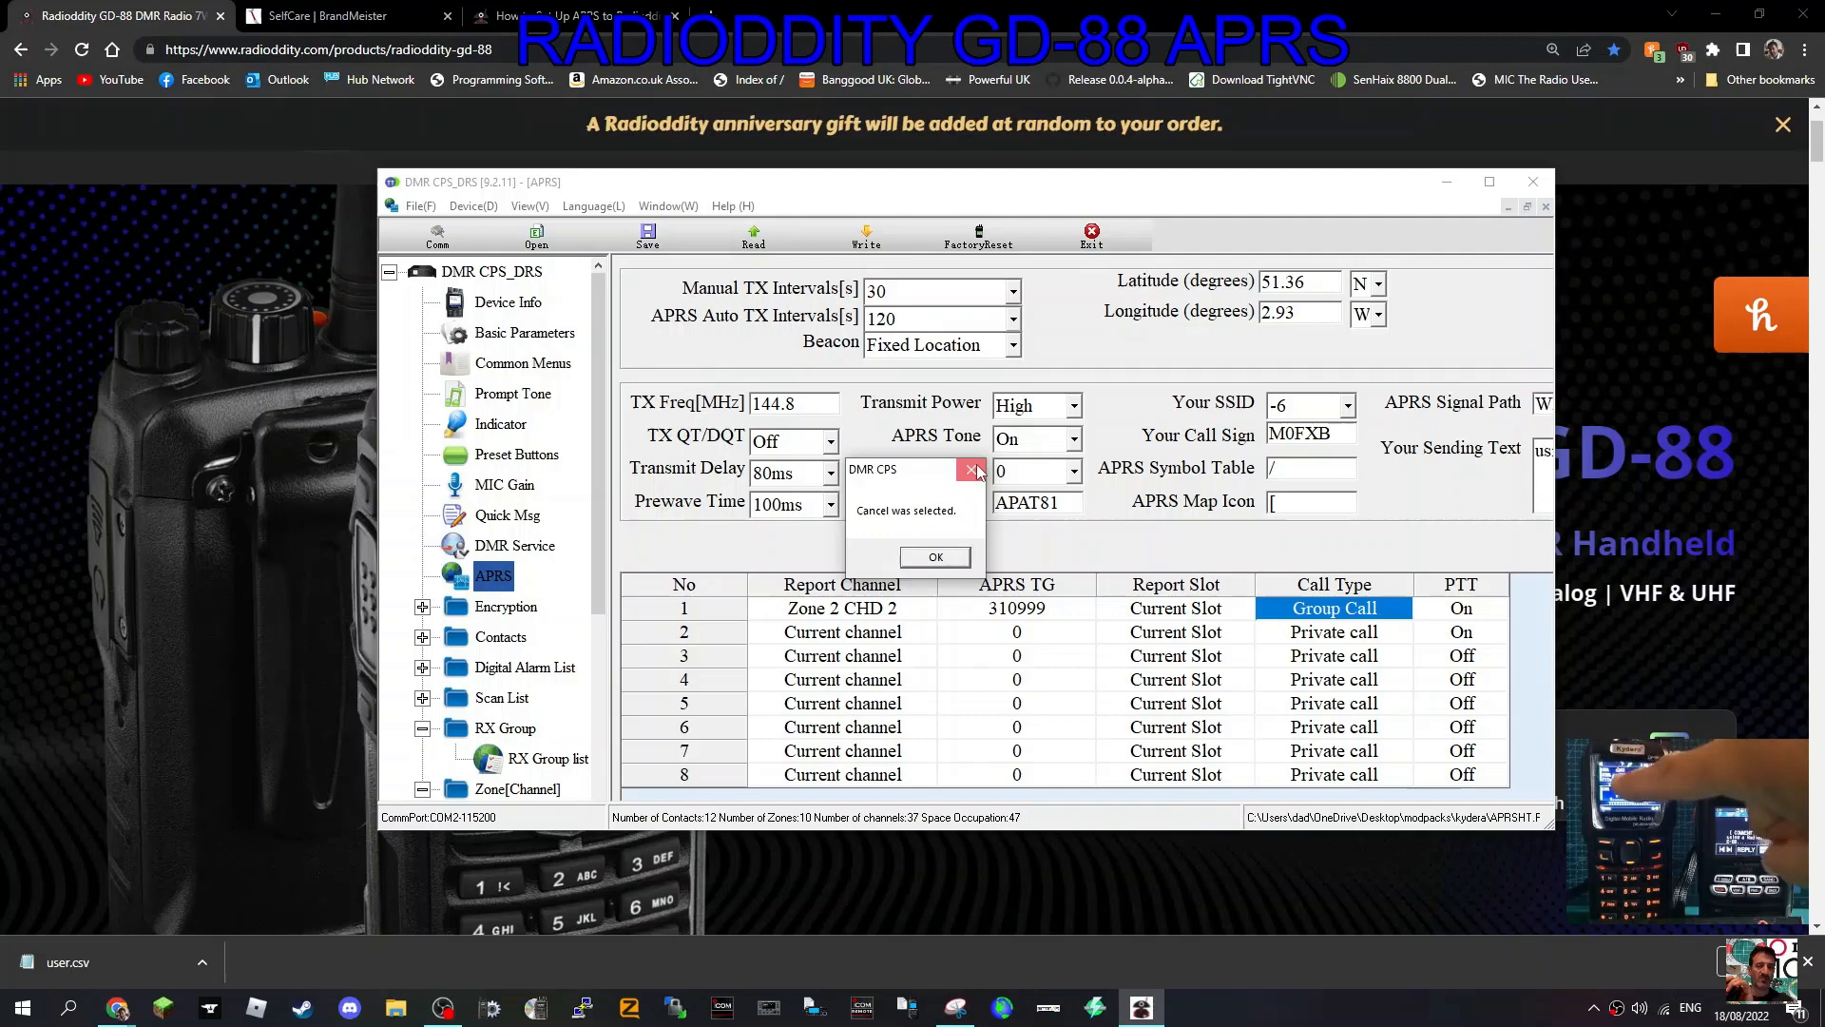
click(934, 555)
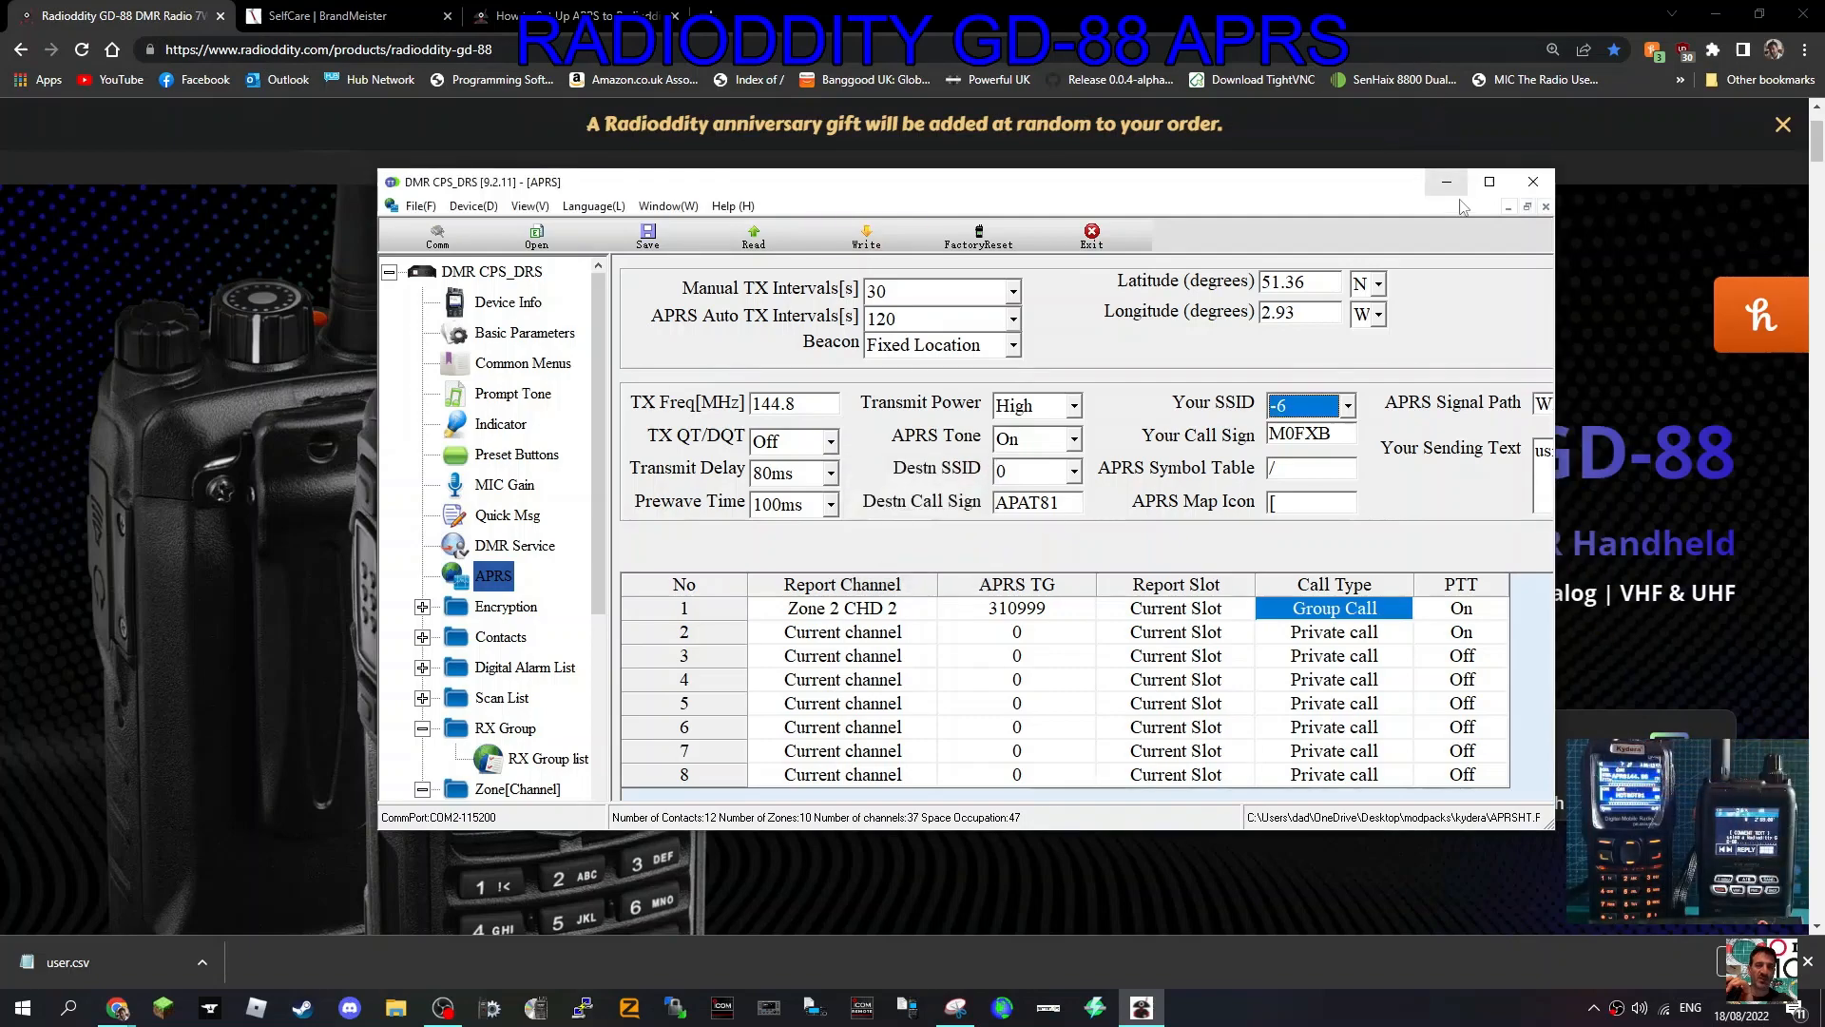
Maximise the window and open the APRS zone from the Zone[Channel] list.
click(1489, 181)
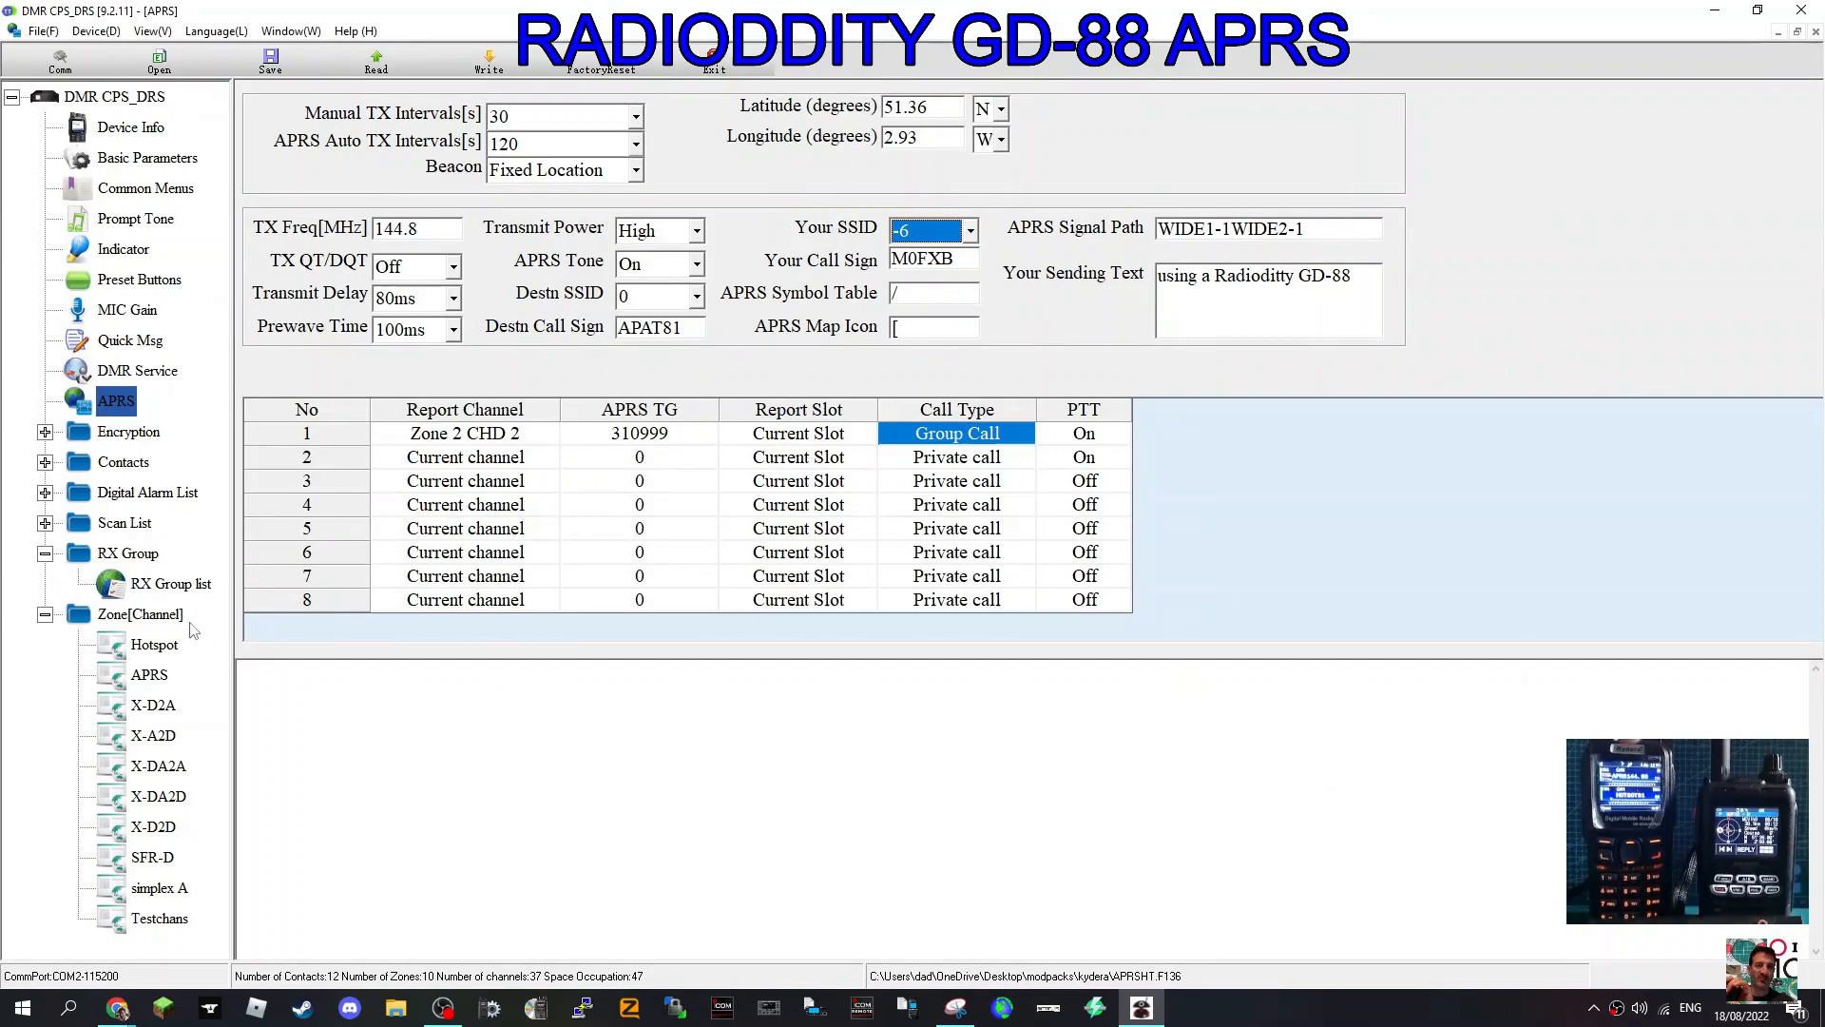
mouse_move(111, 712)
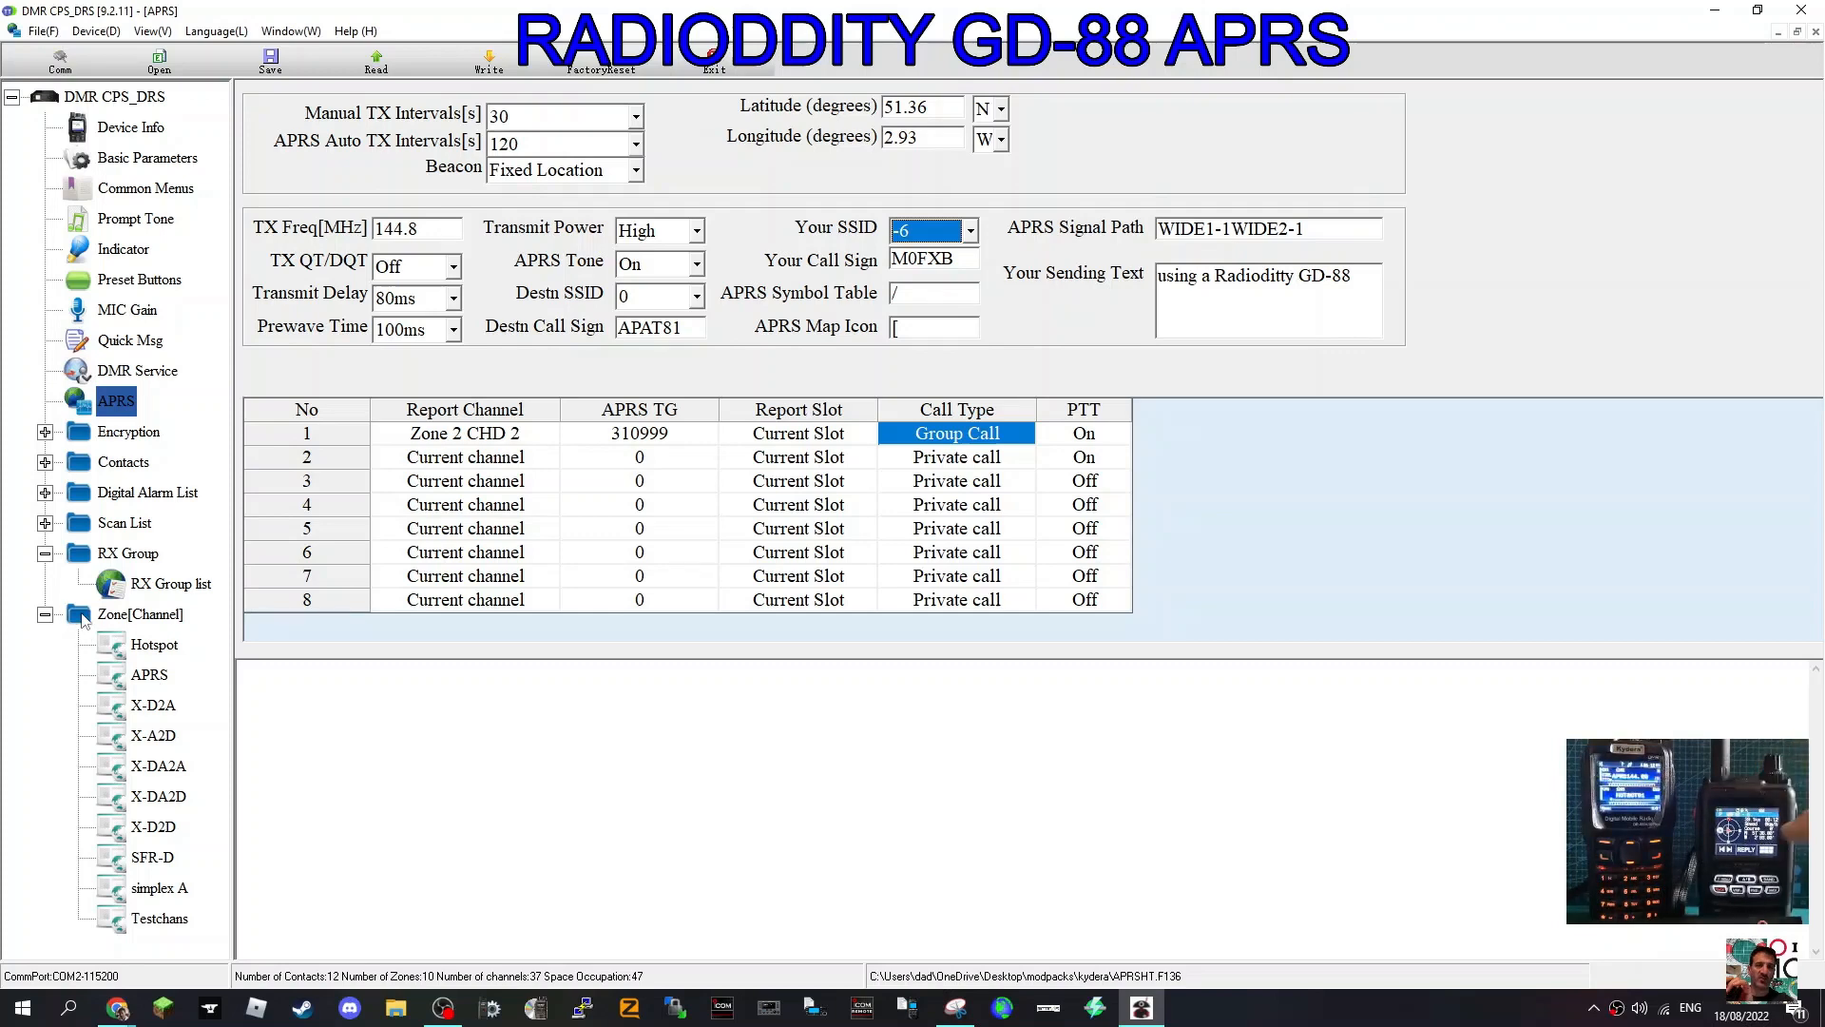
click(139, 613)
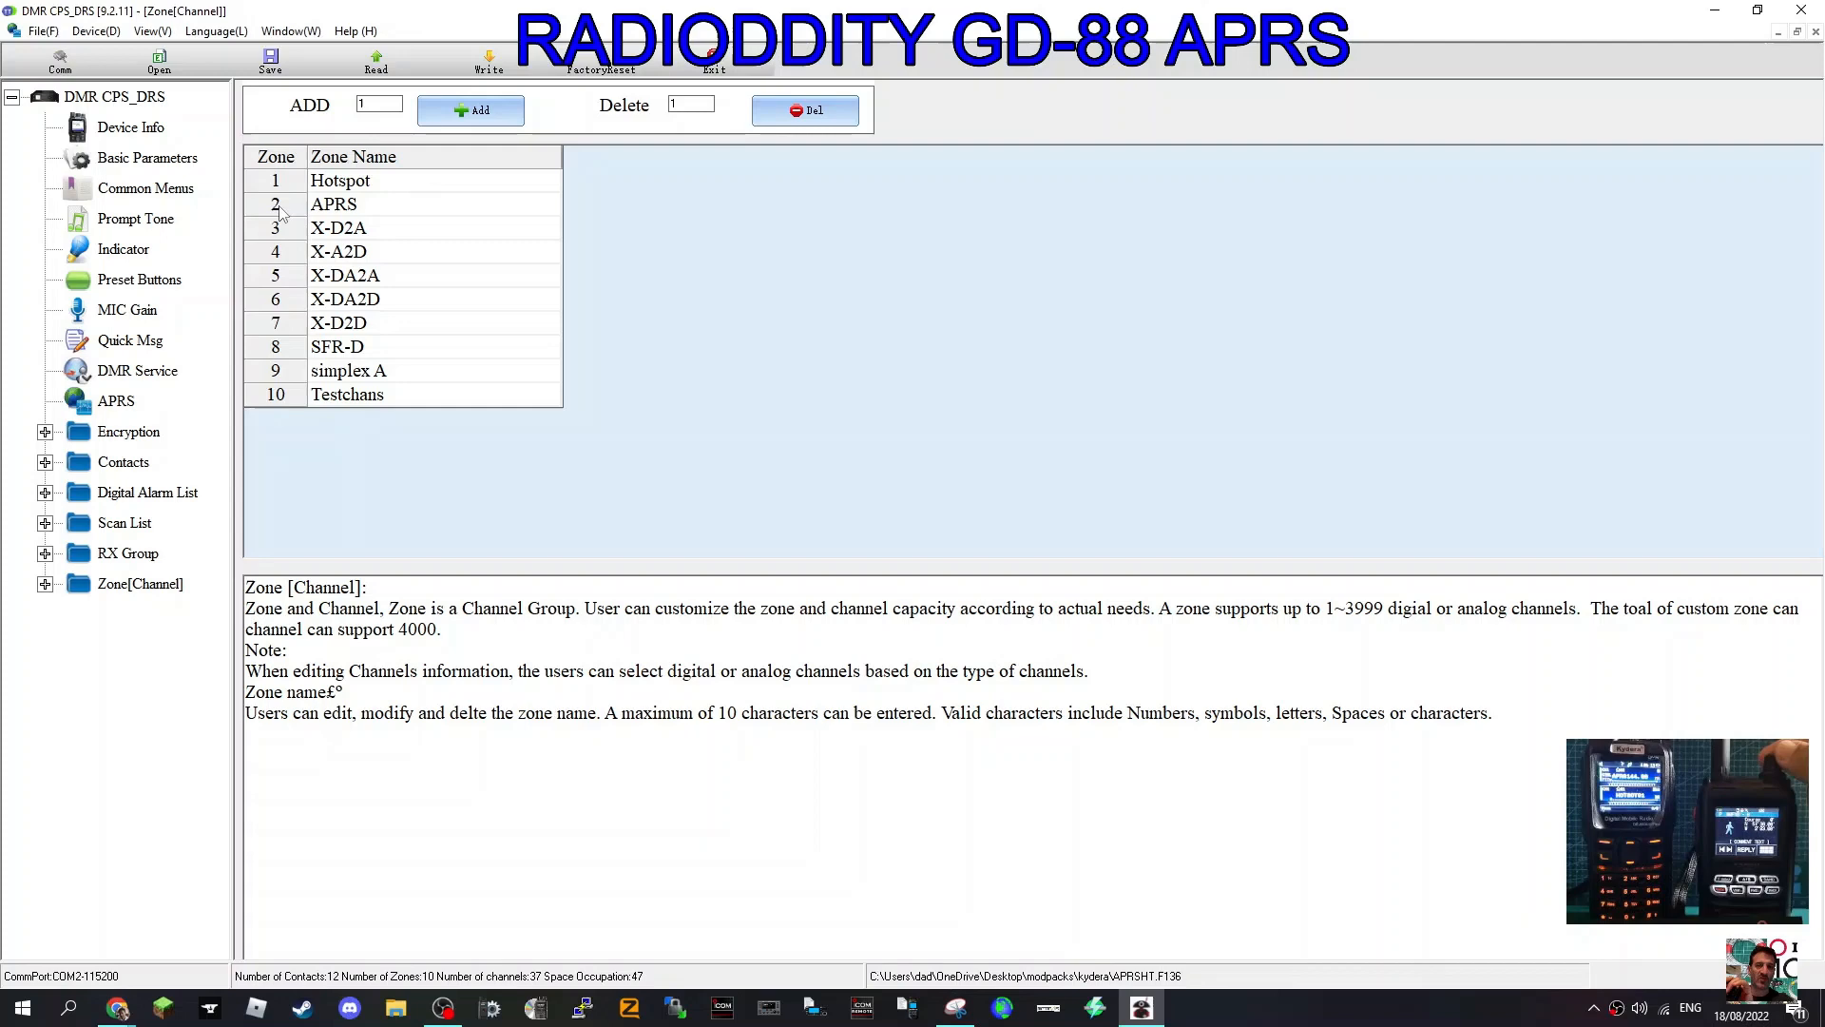
click(333, 203)
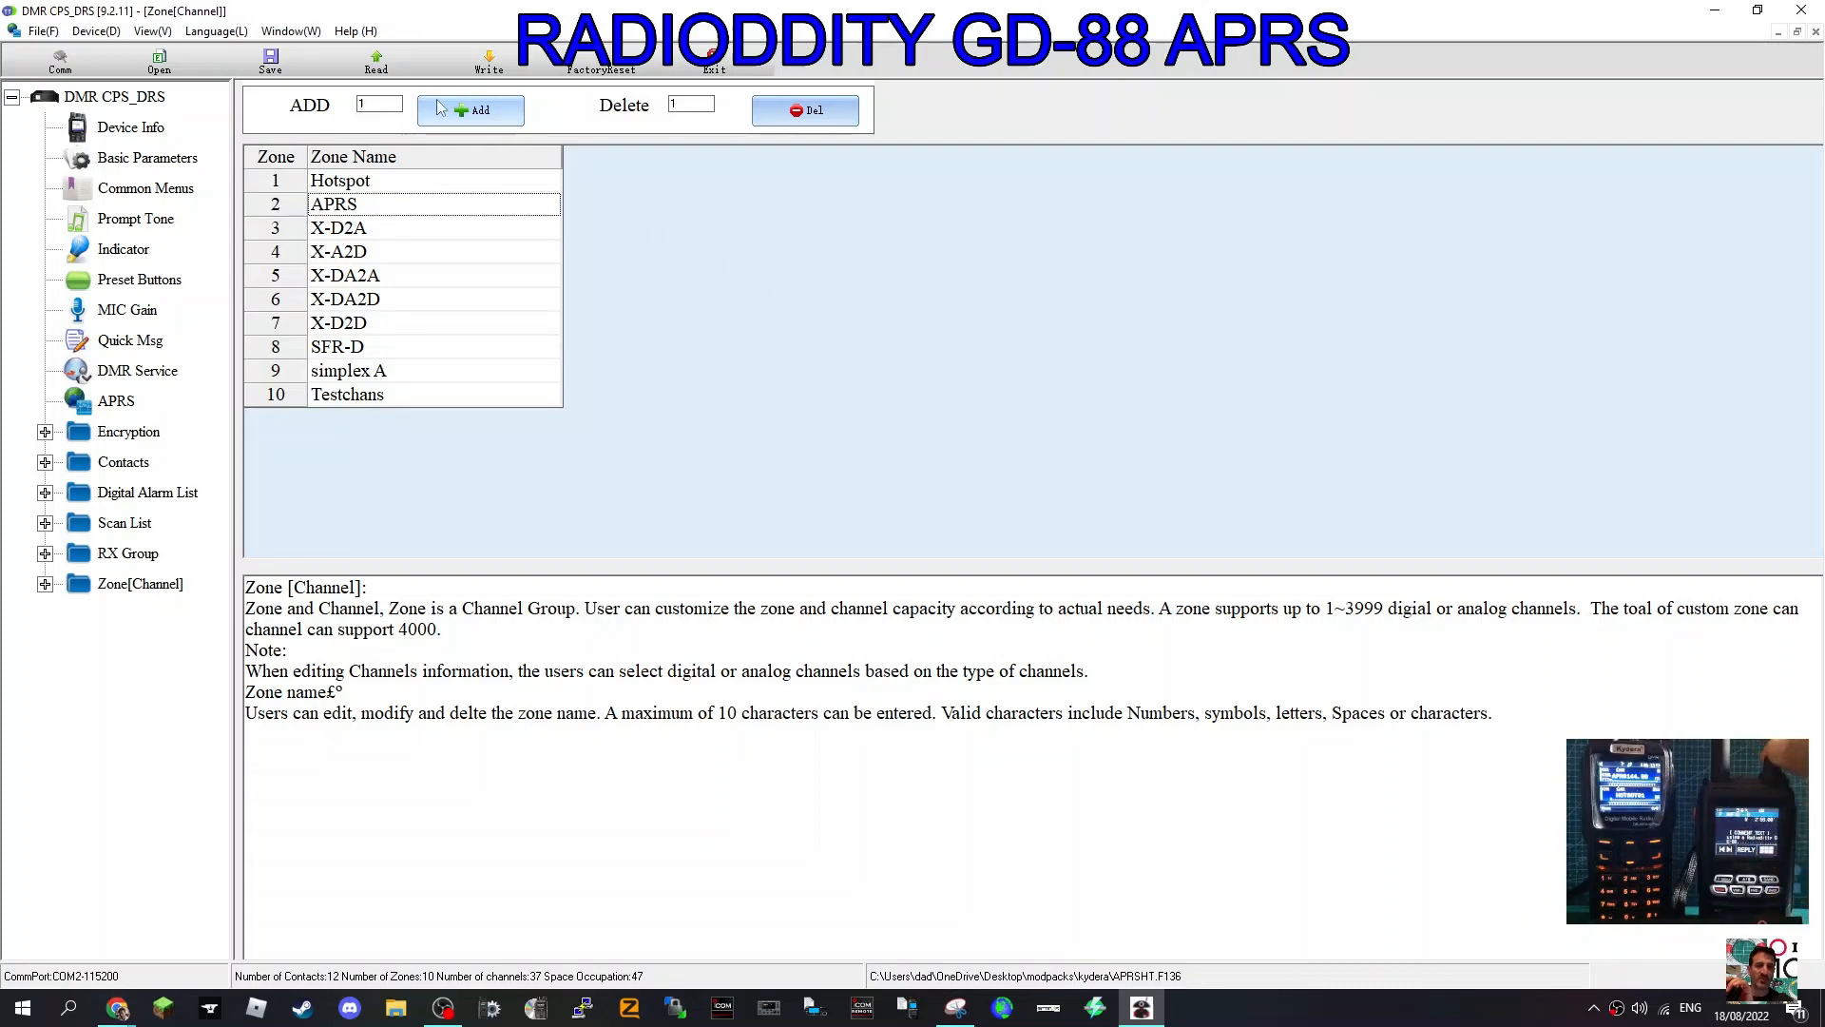
mouse_move(114, 650)
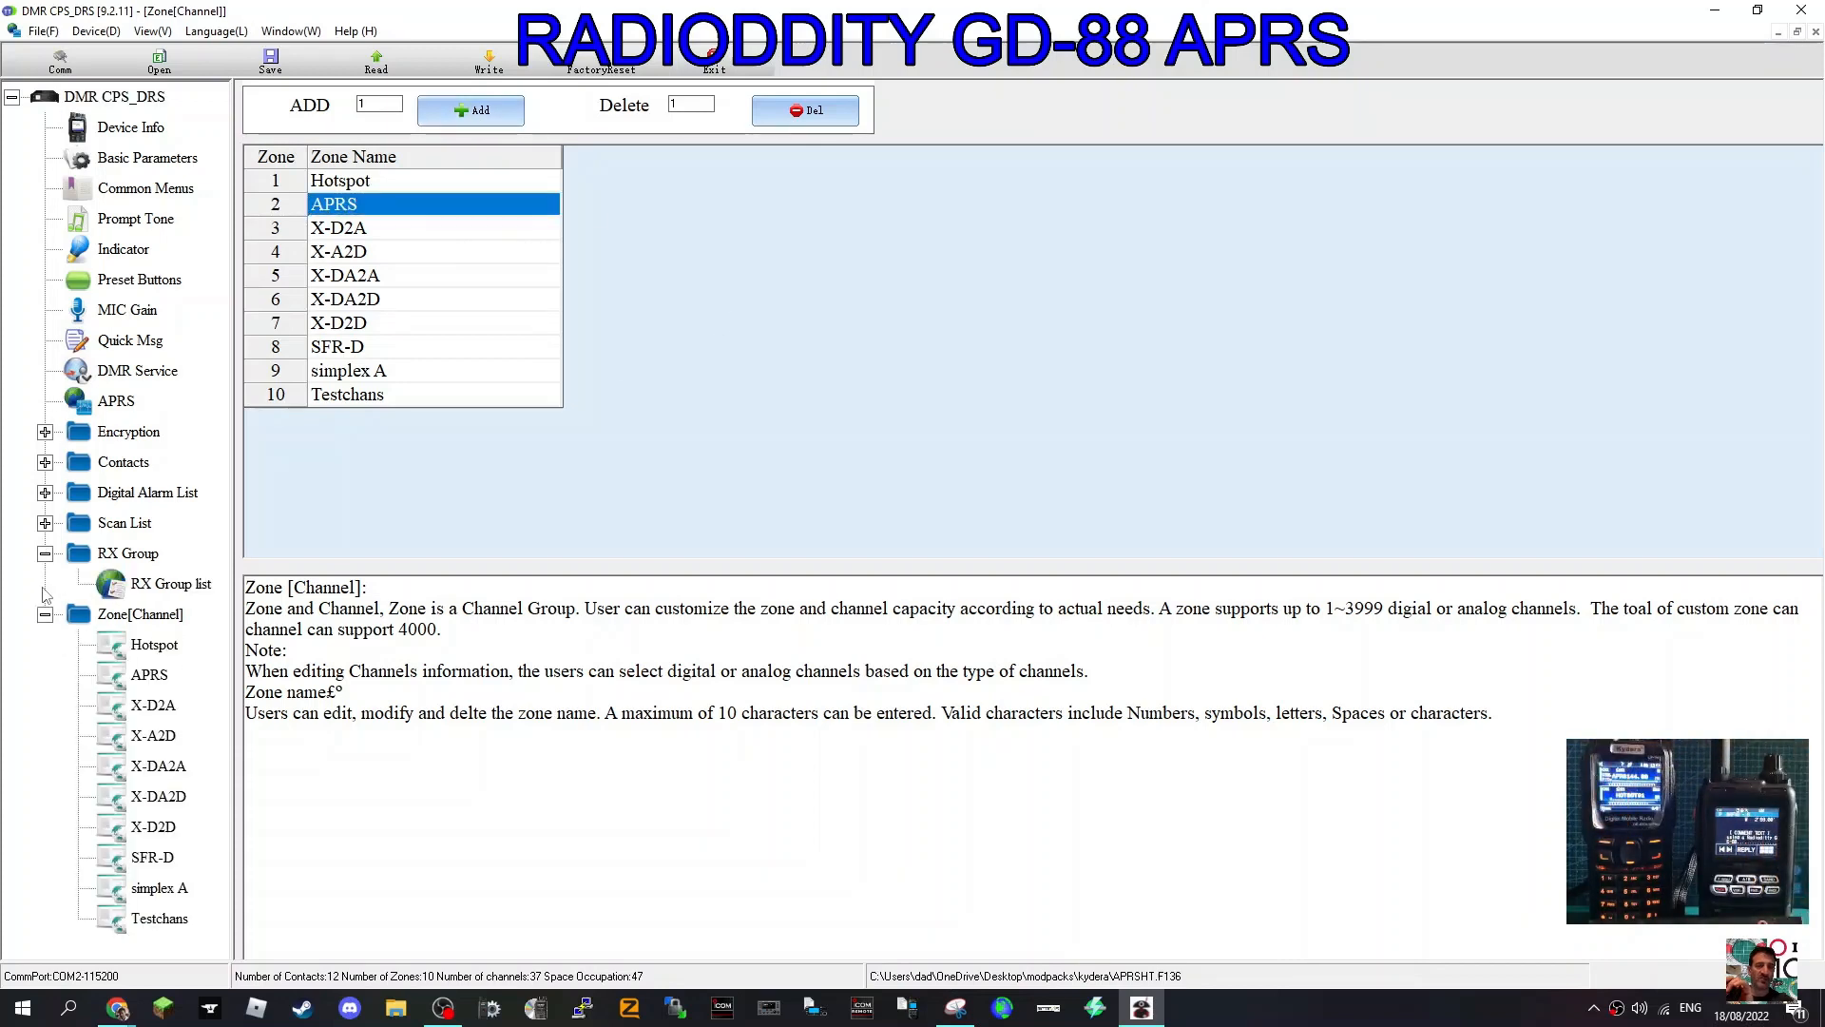
mouse_move(157, 688)
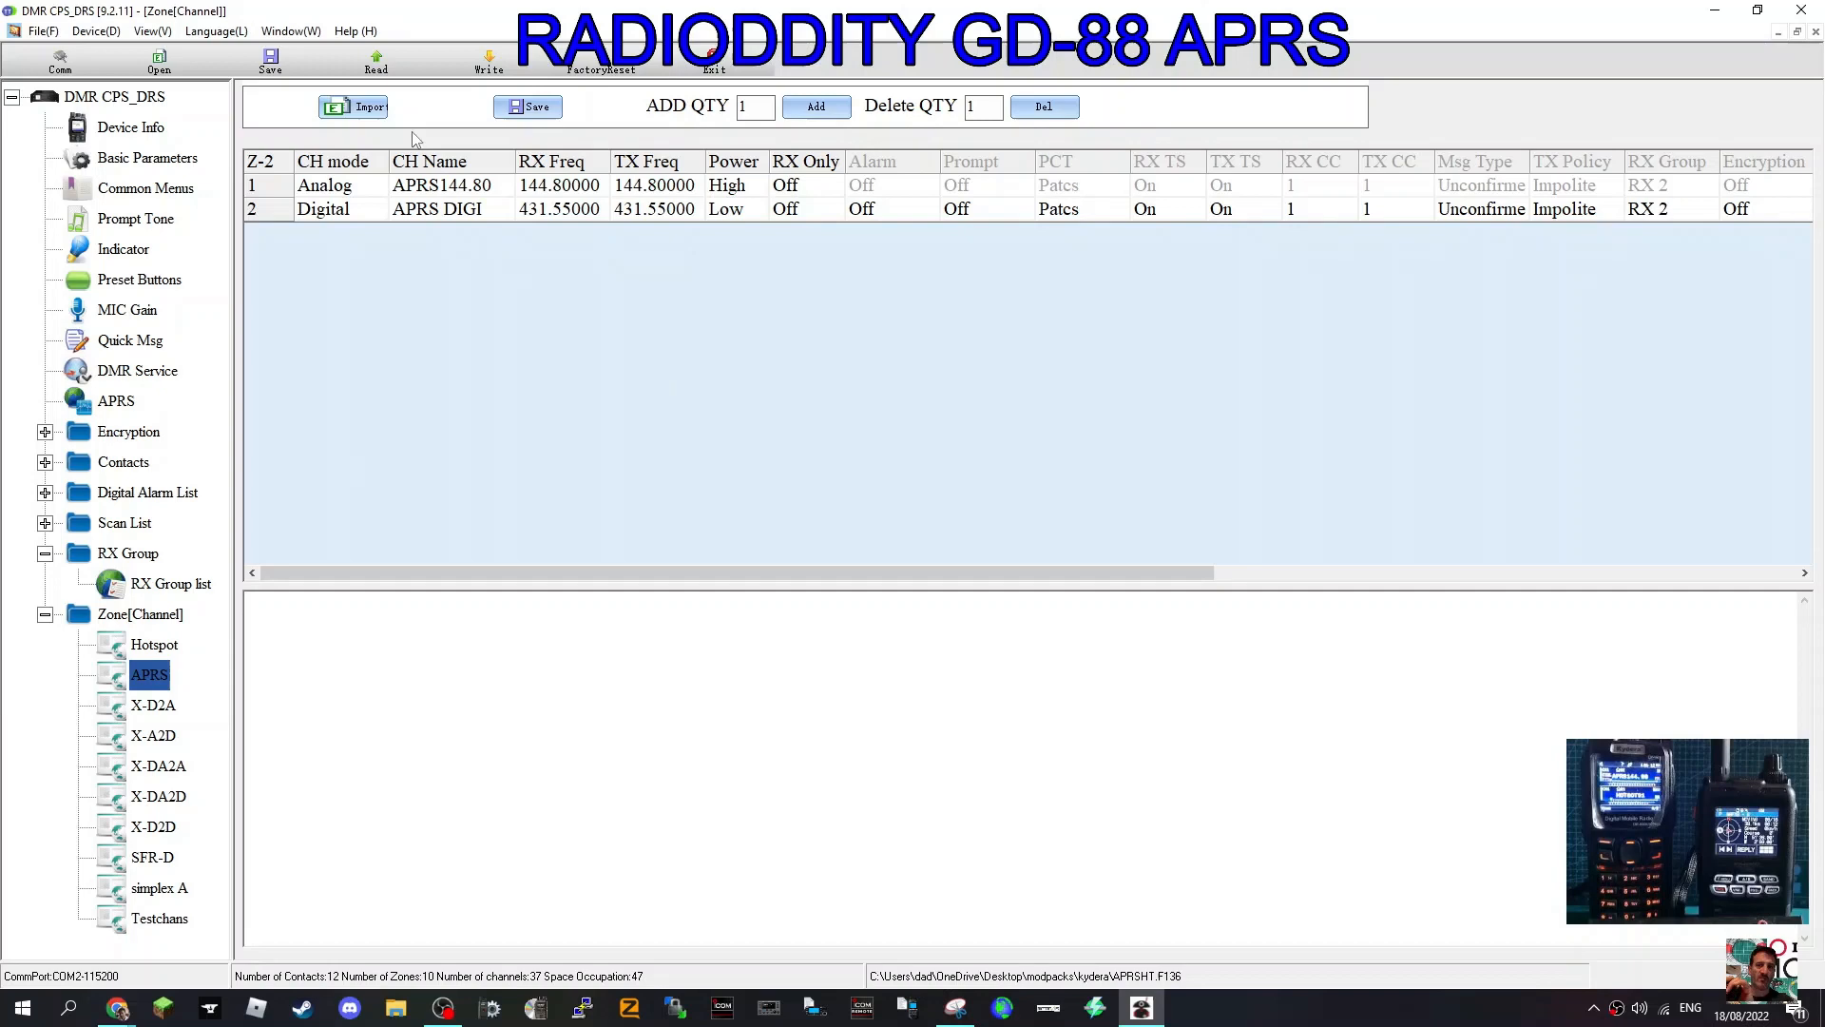
mouse_move(387, 192)
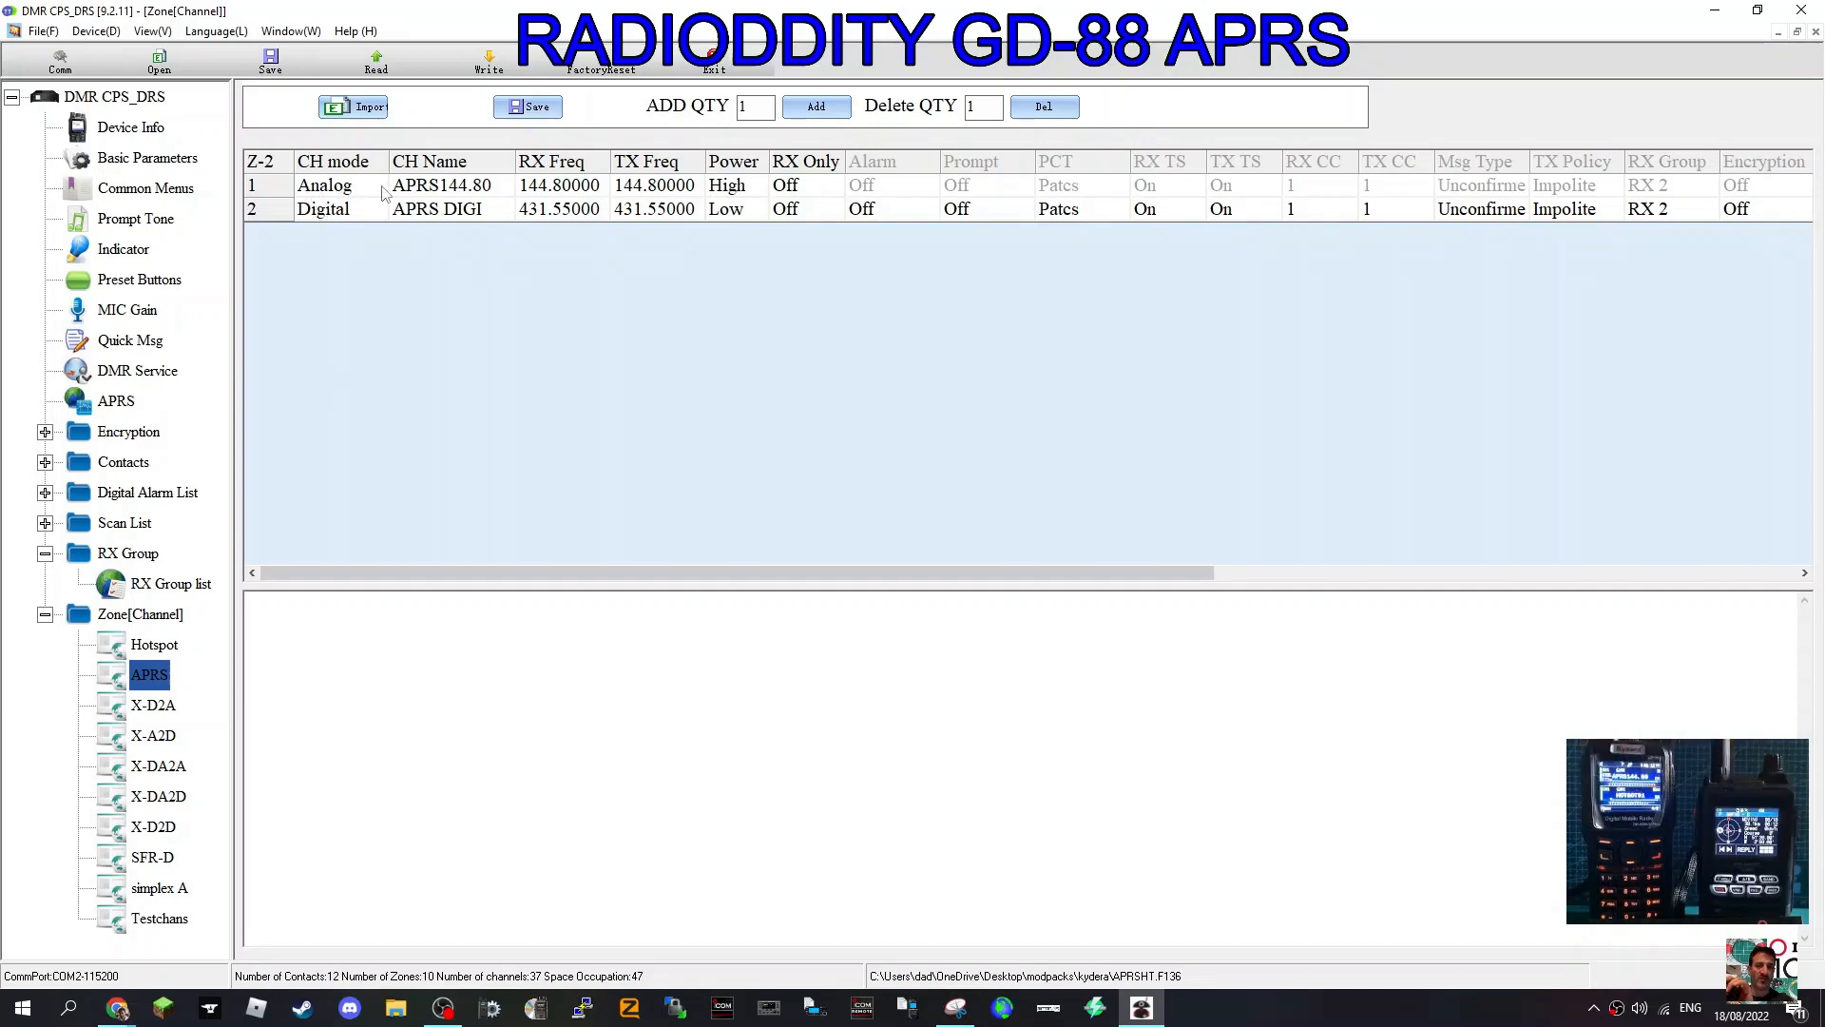
click(338, 185)
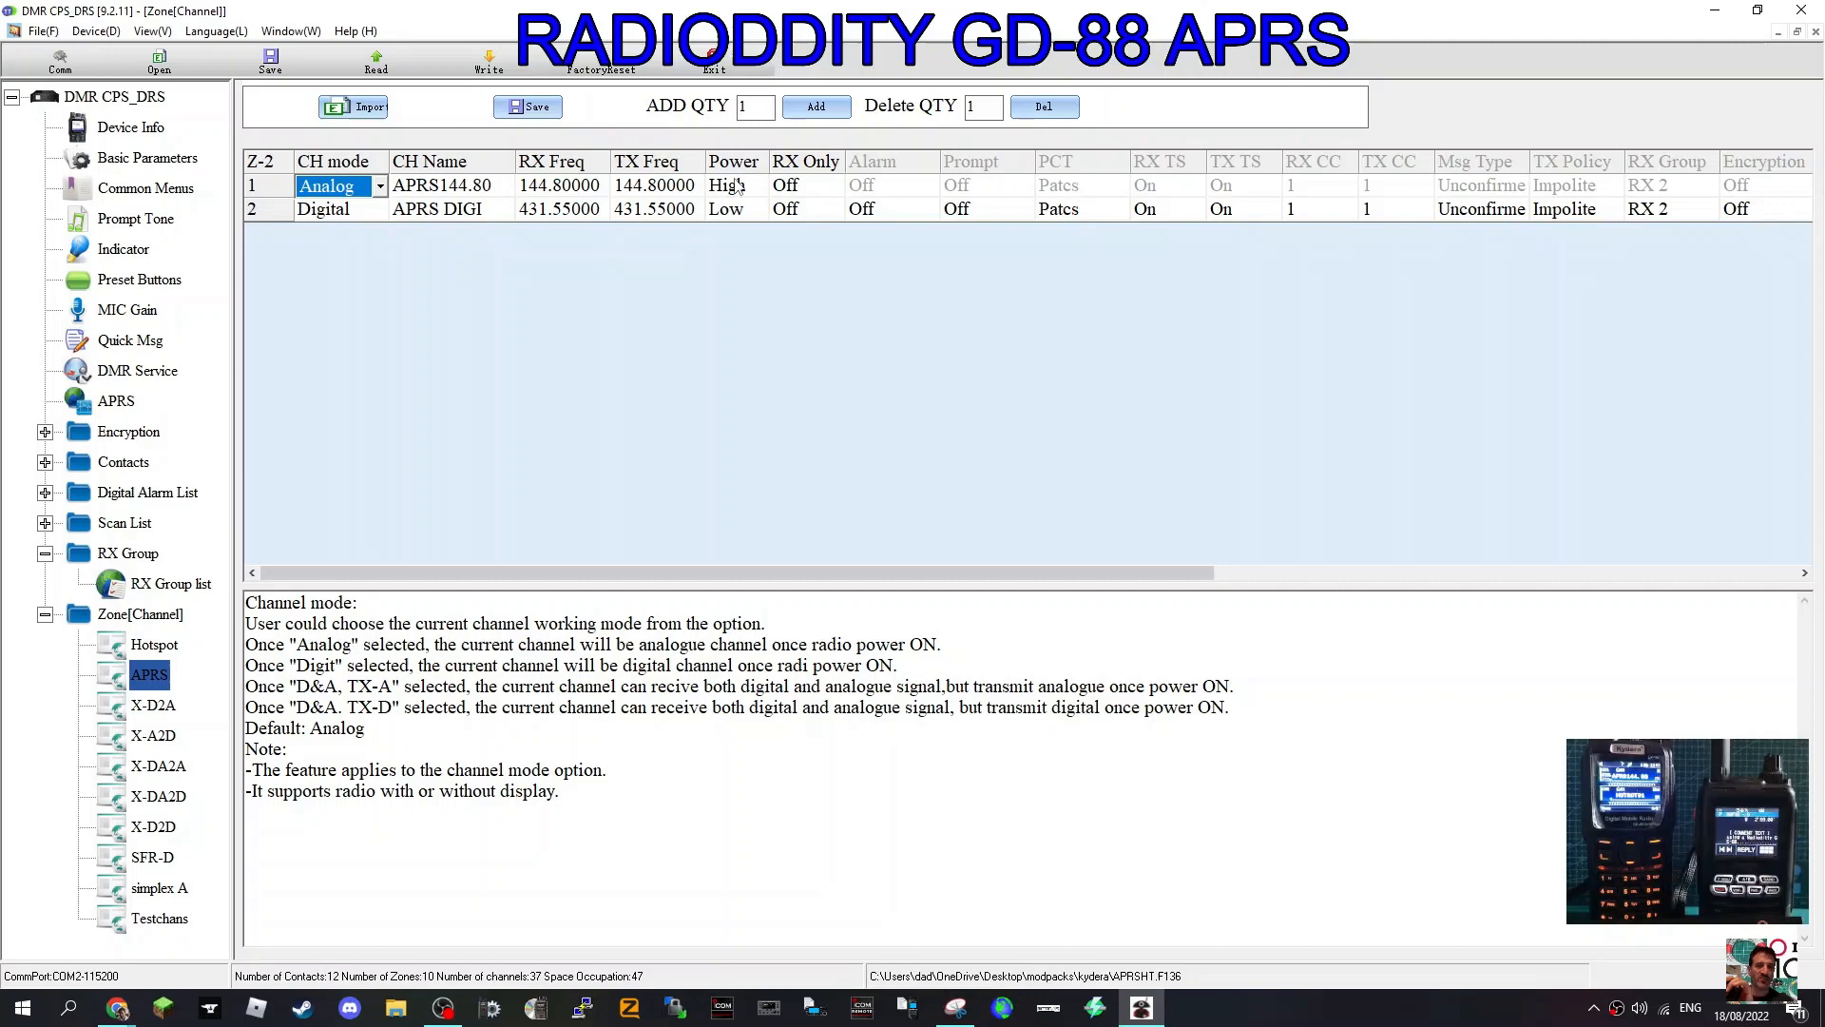
mouse_move(743, 229)
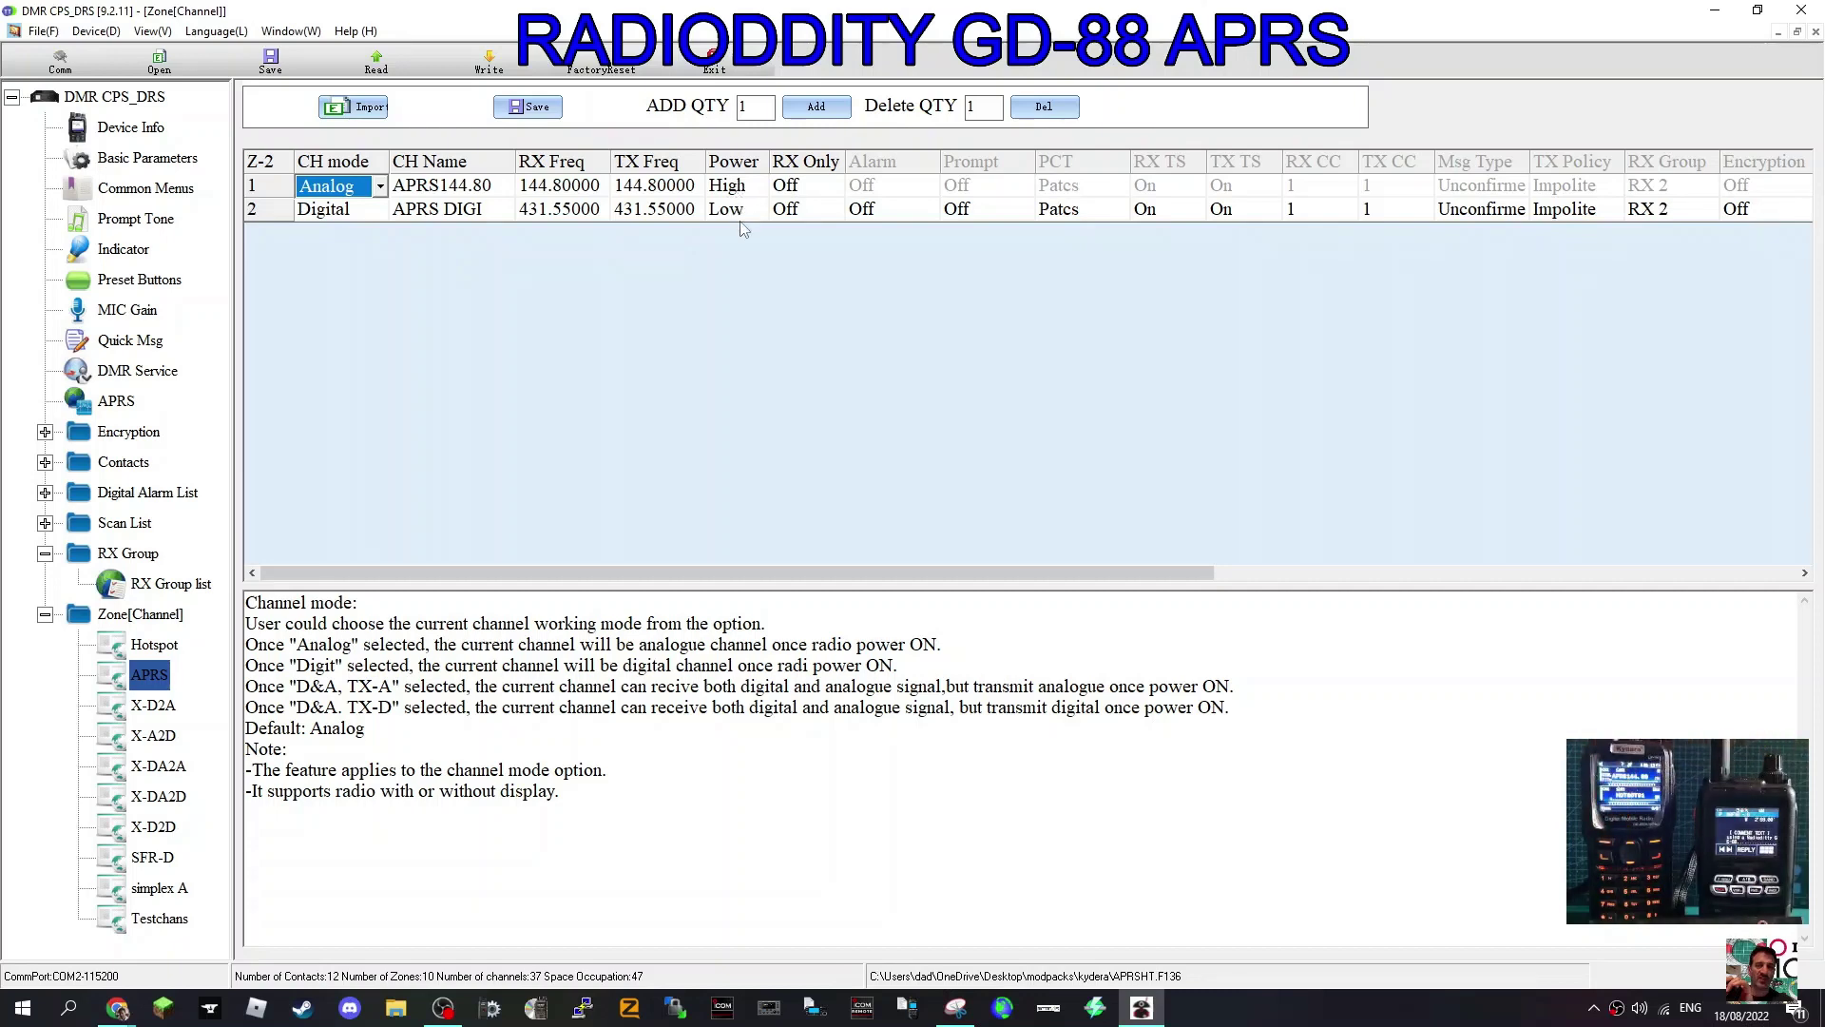
mouse_move(875, 226)
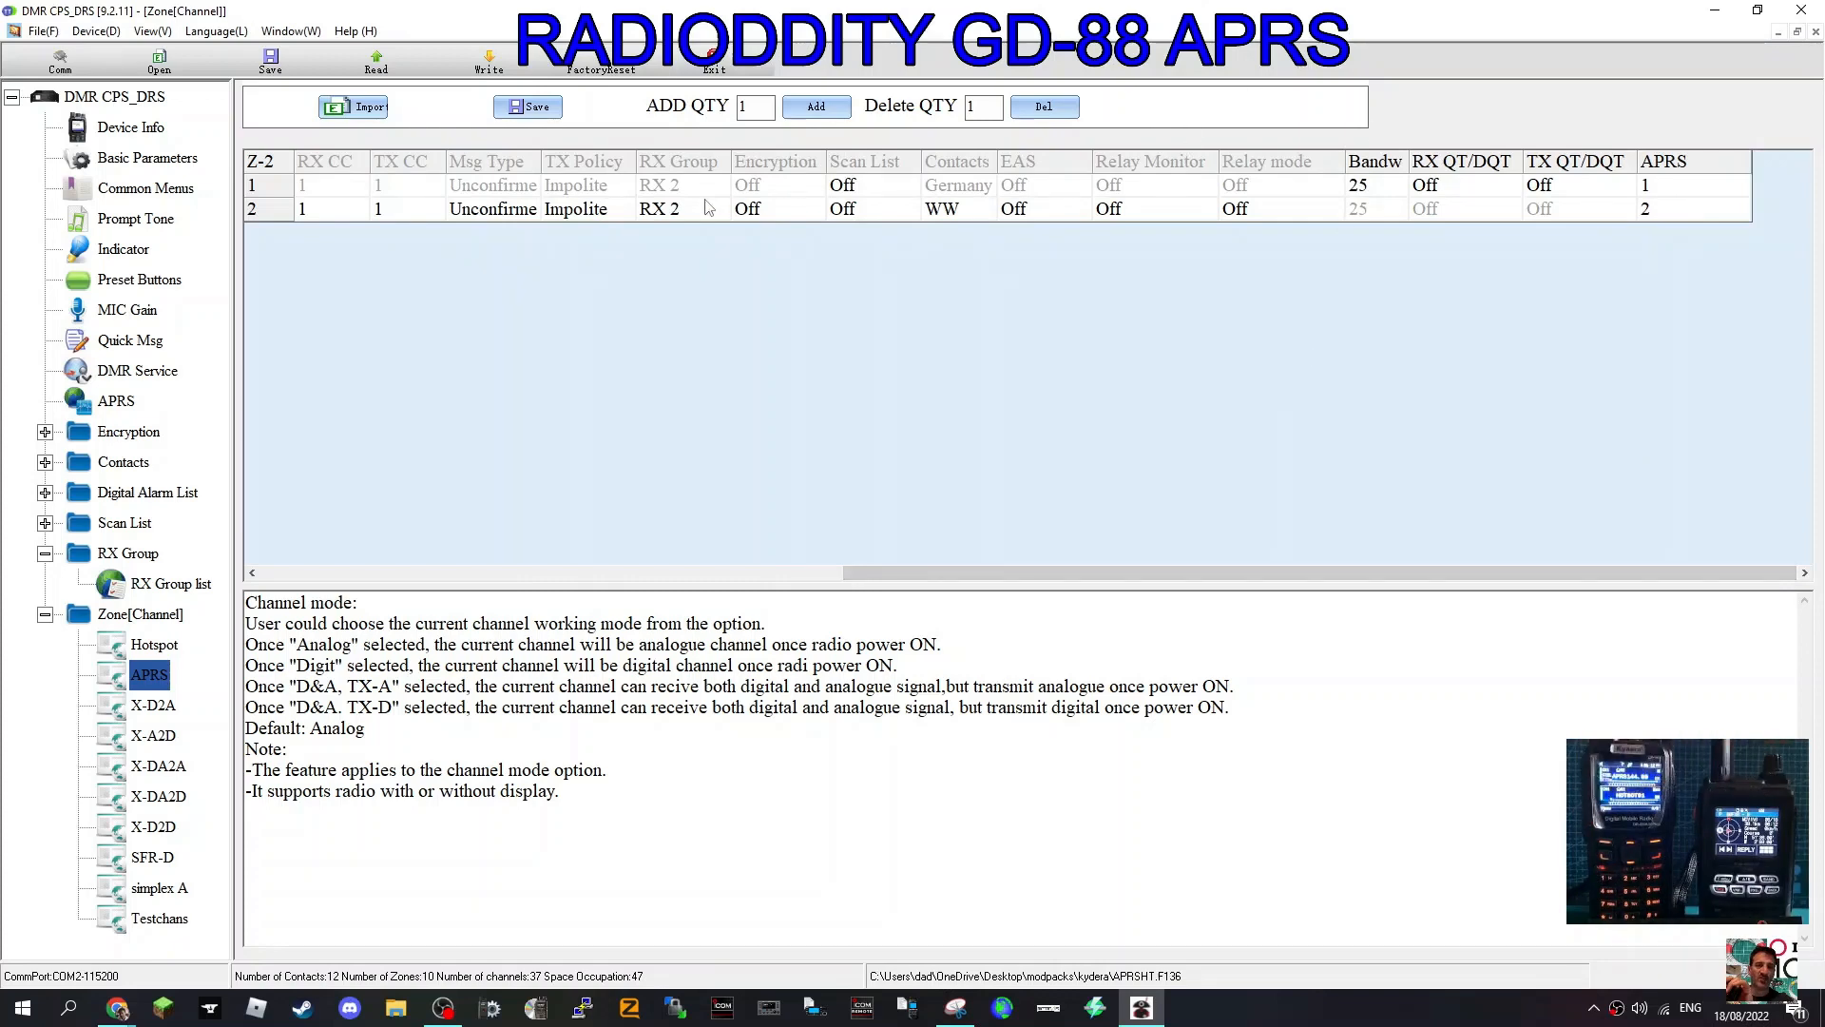
mouse_move(1557, 193)
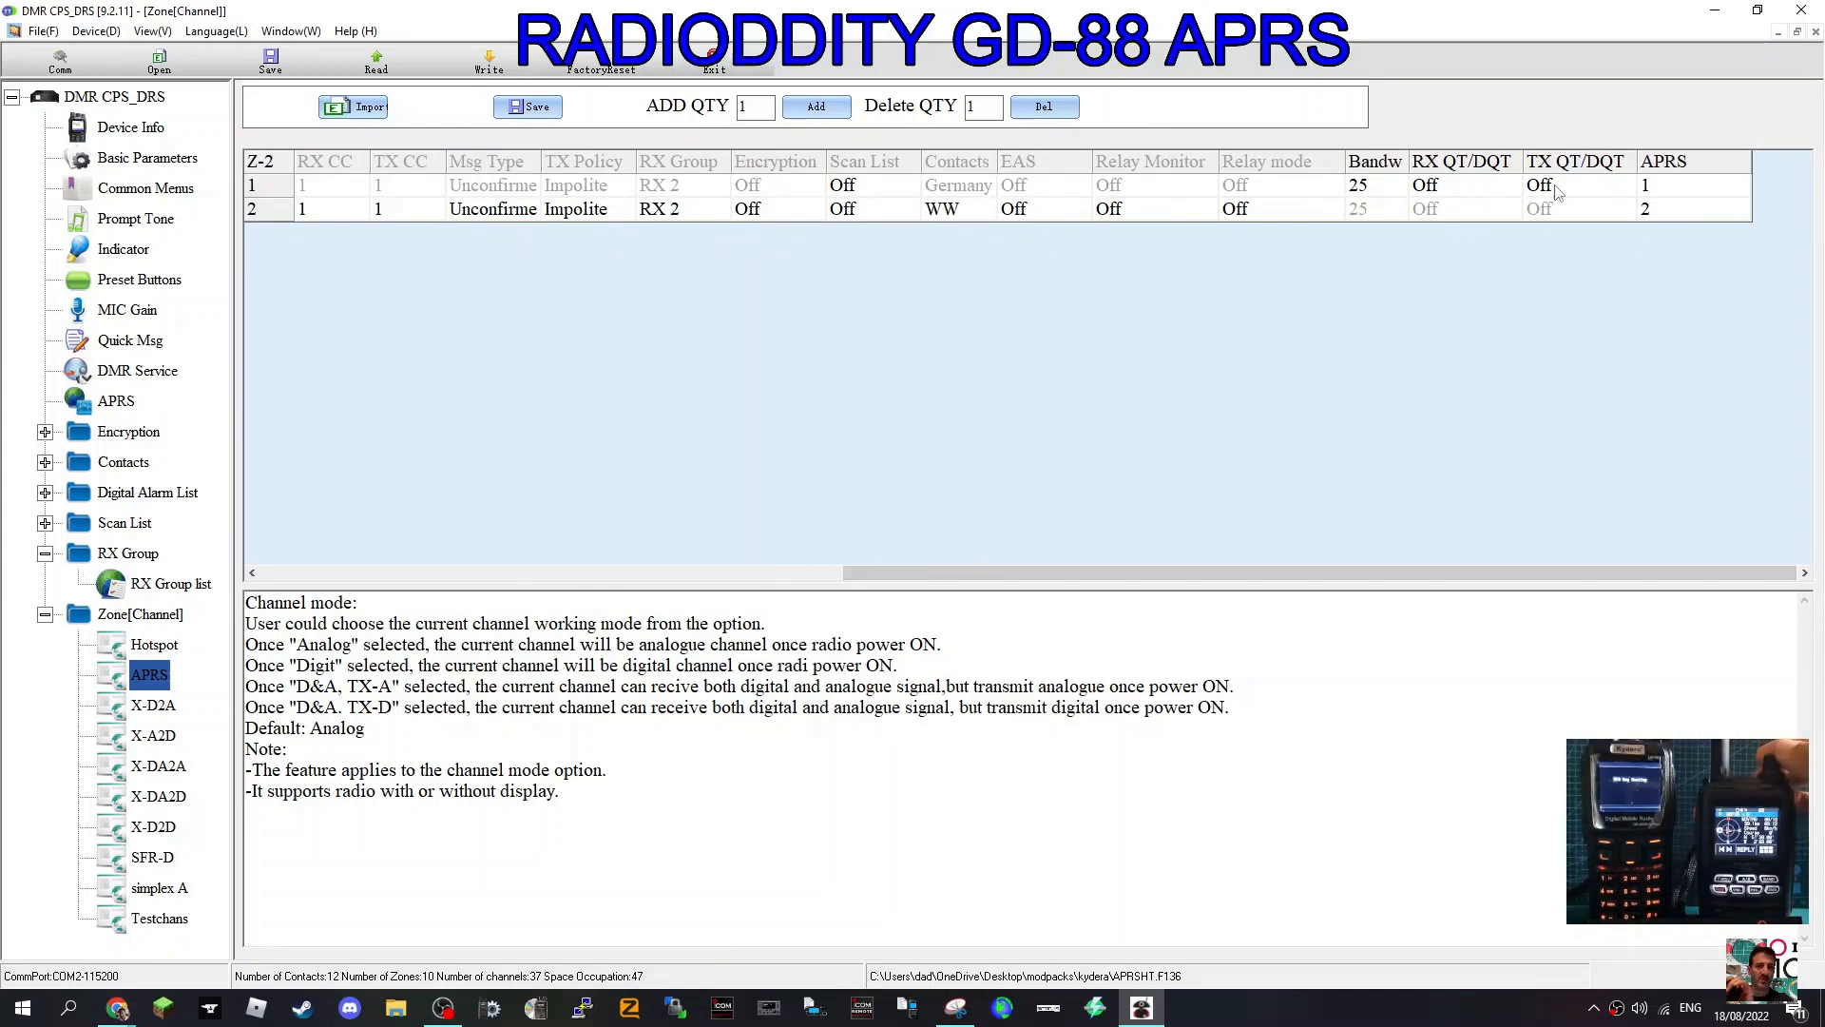
click(1688, 185)
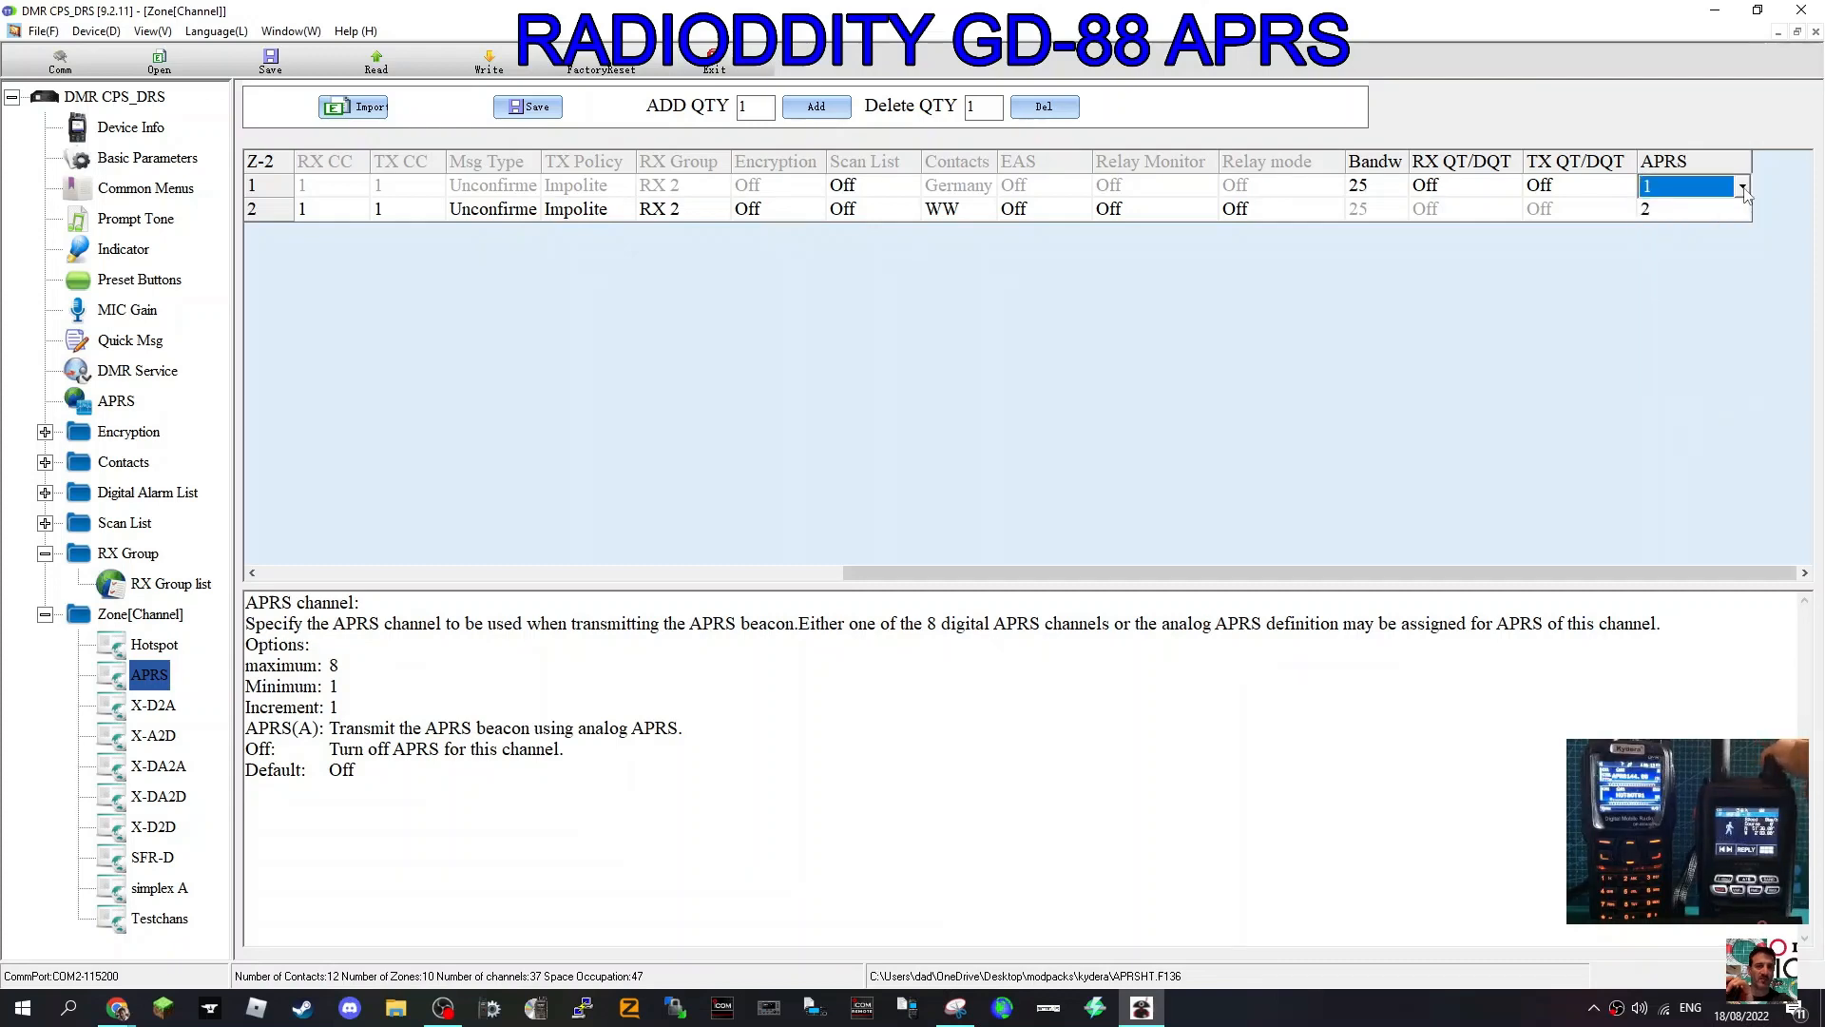
click(1688, 208)
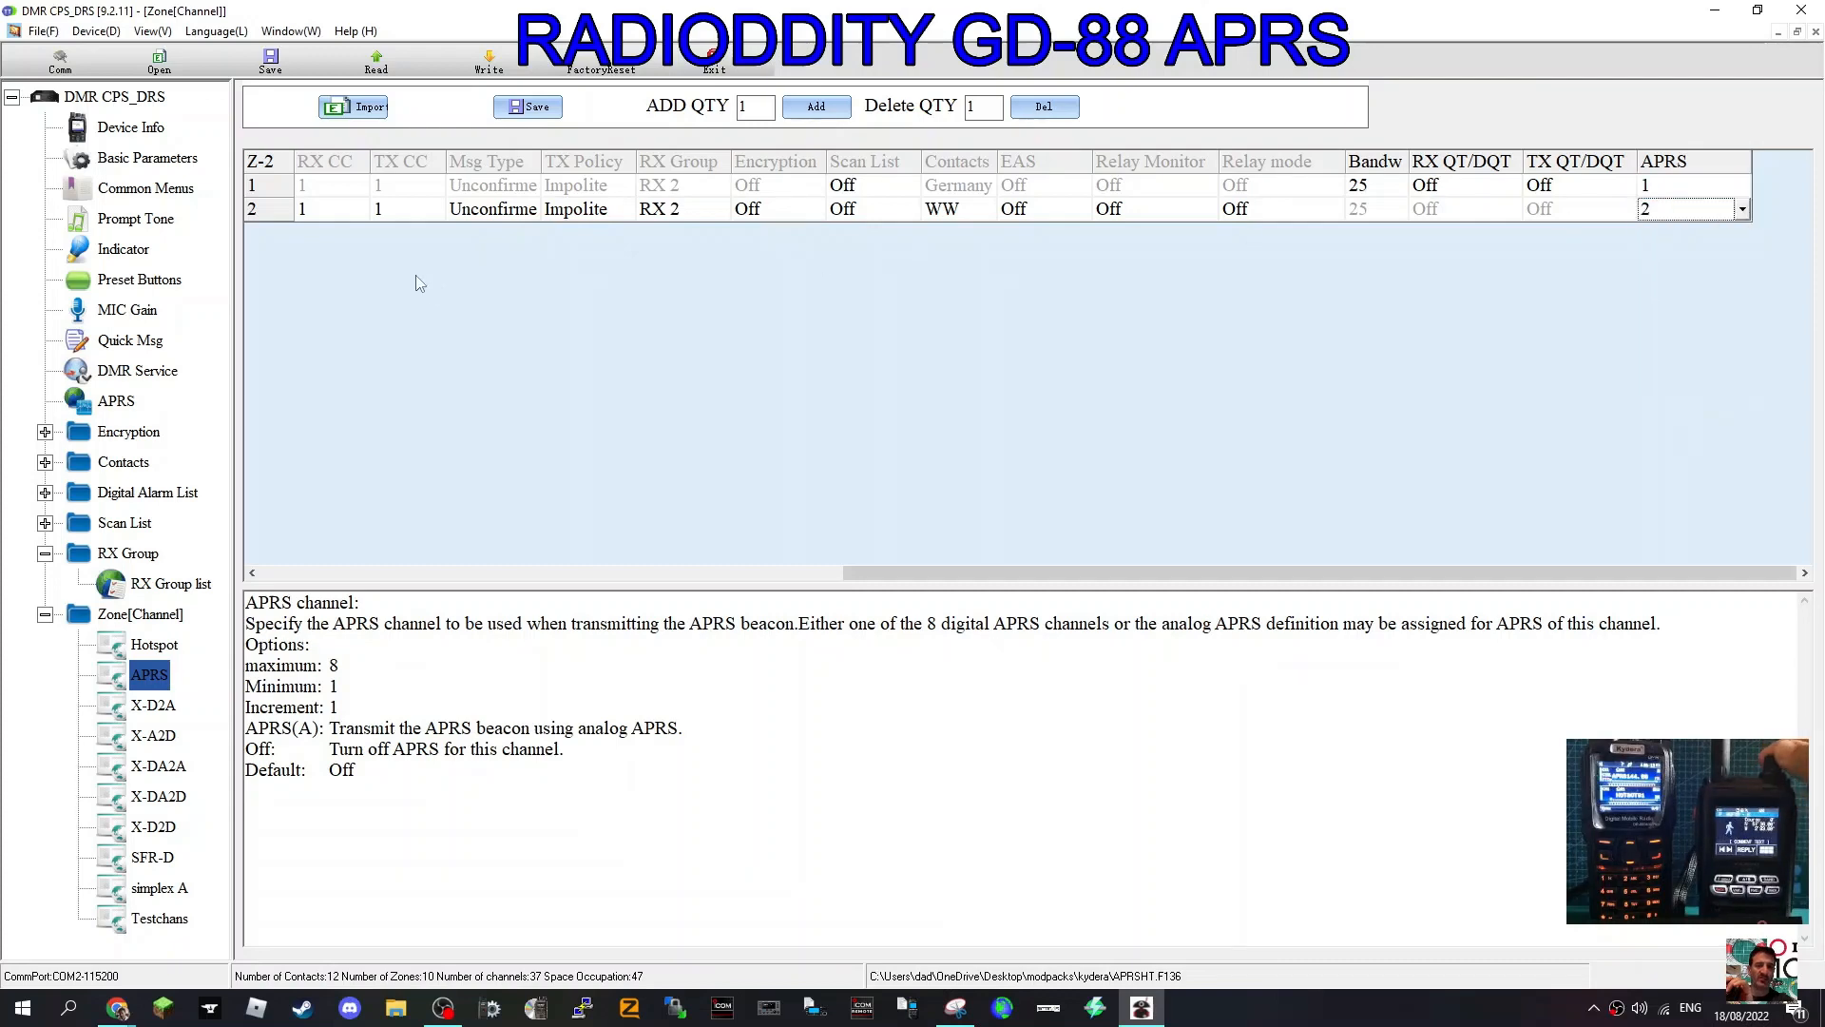
click(1739, 209)
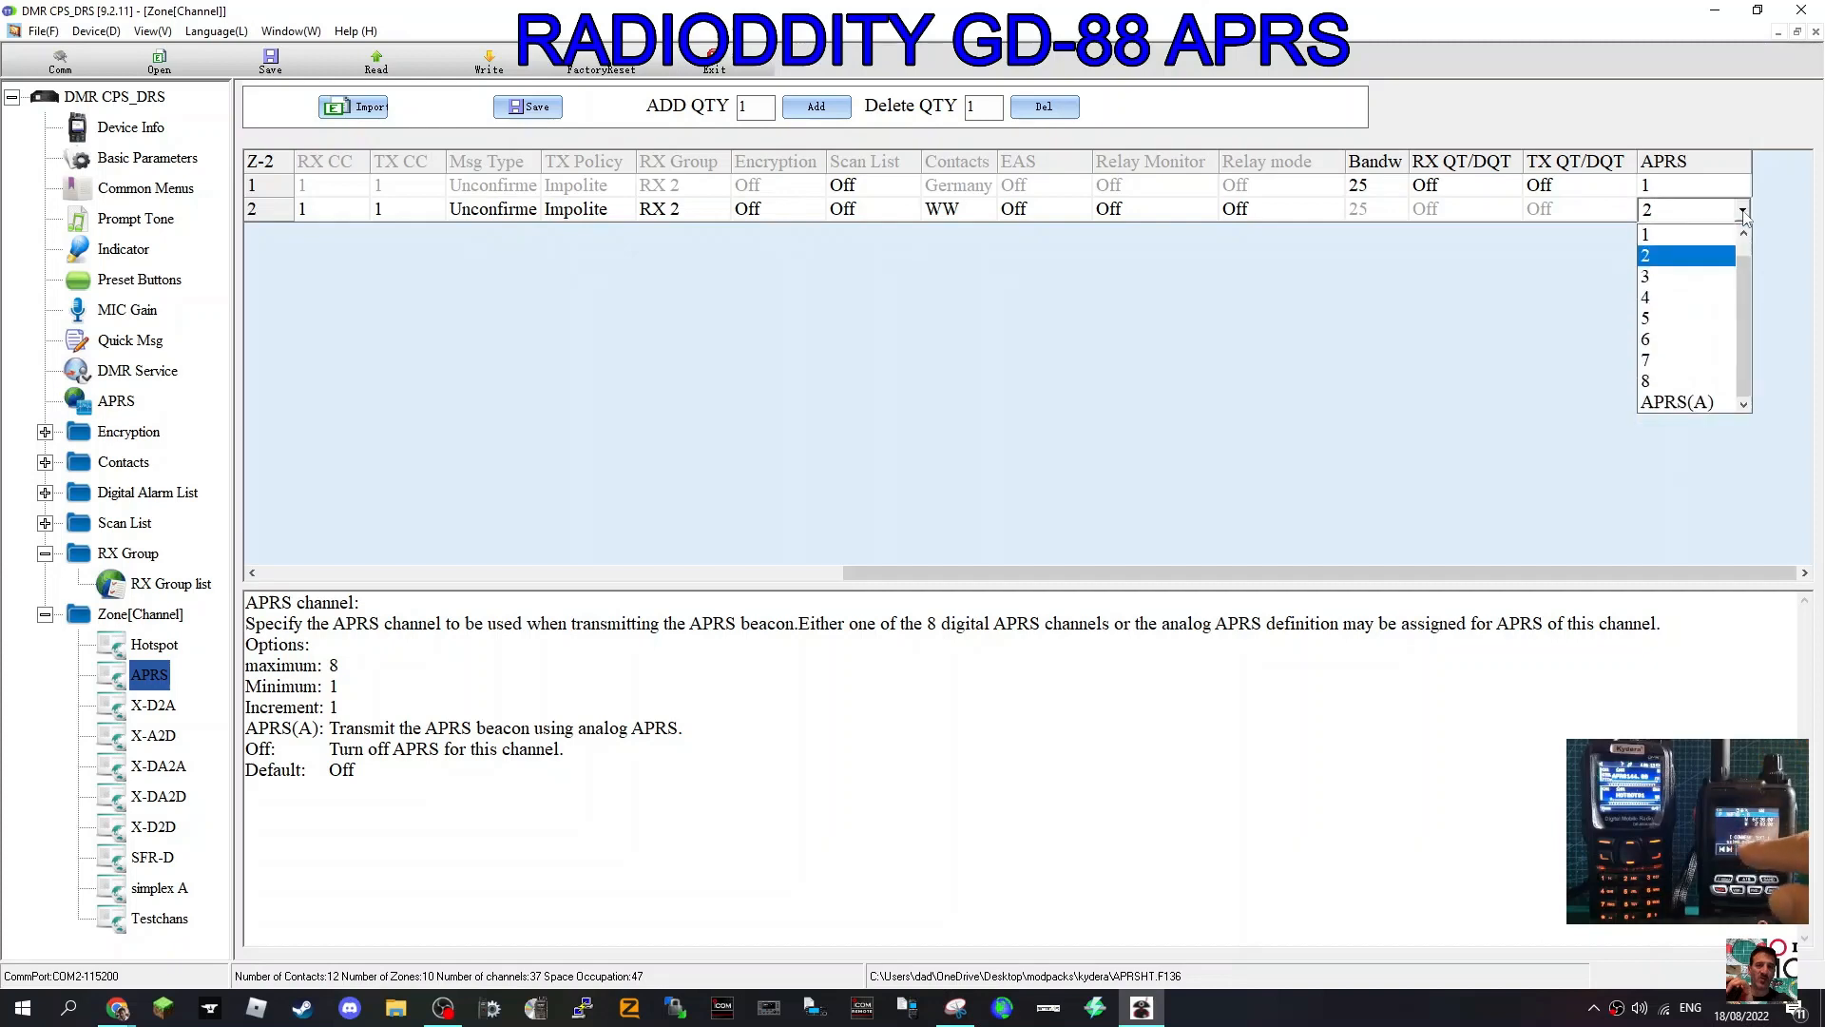
click(1685, 254)
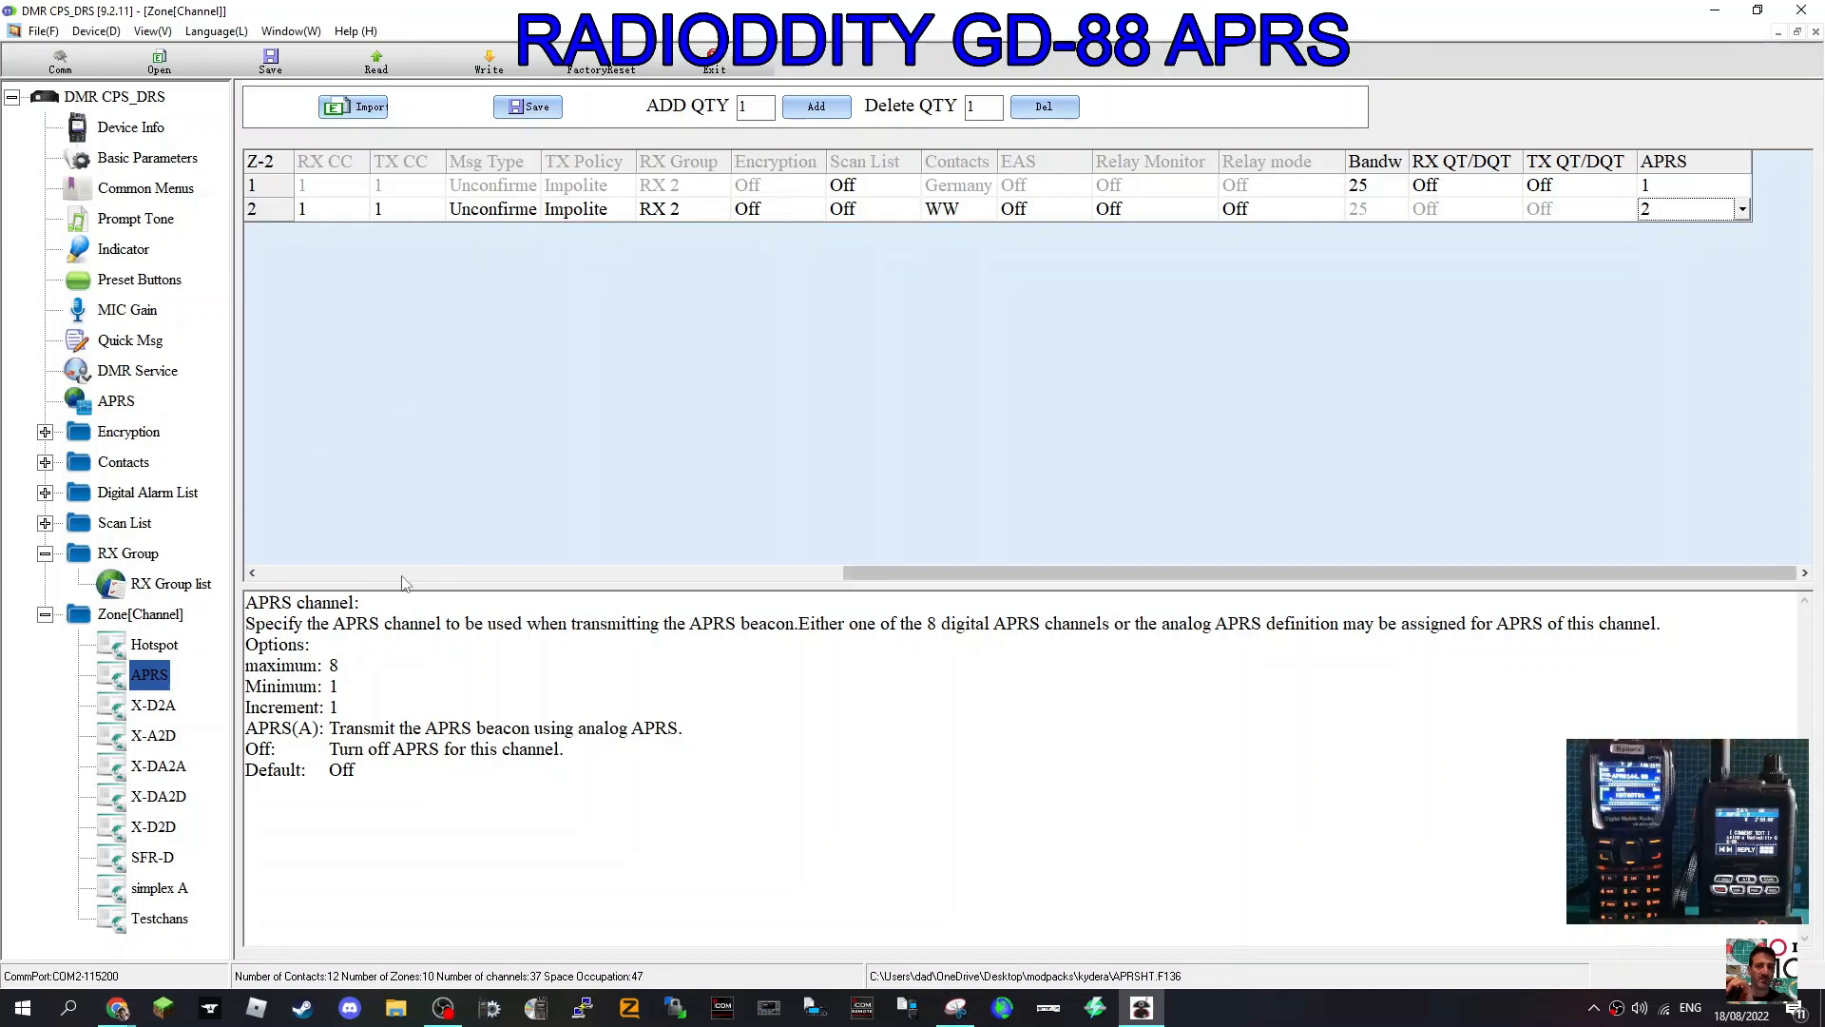
mouse_move(1215, 551)
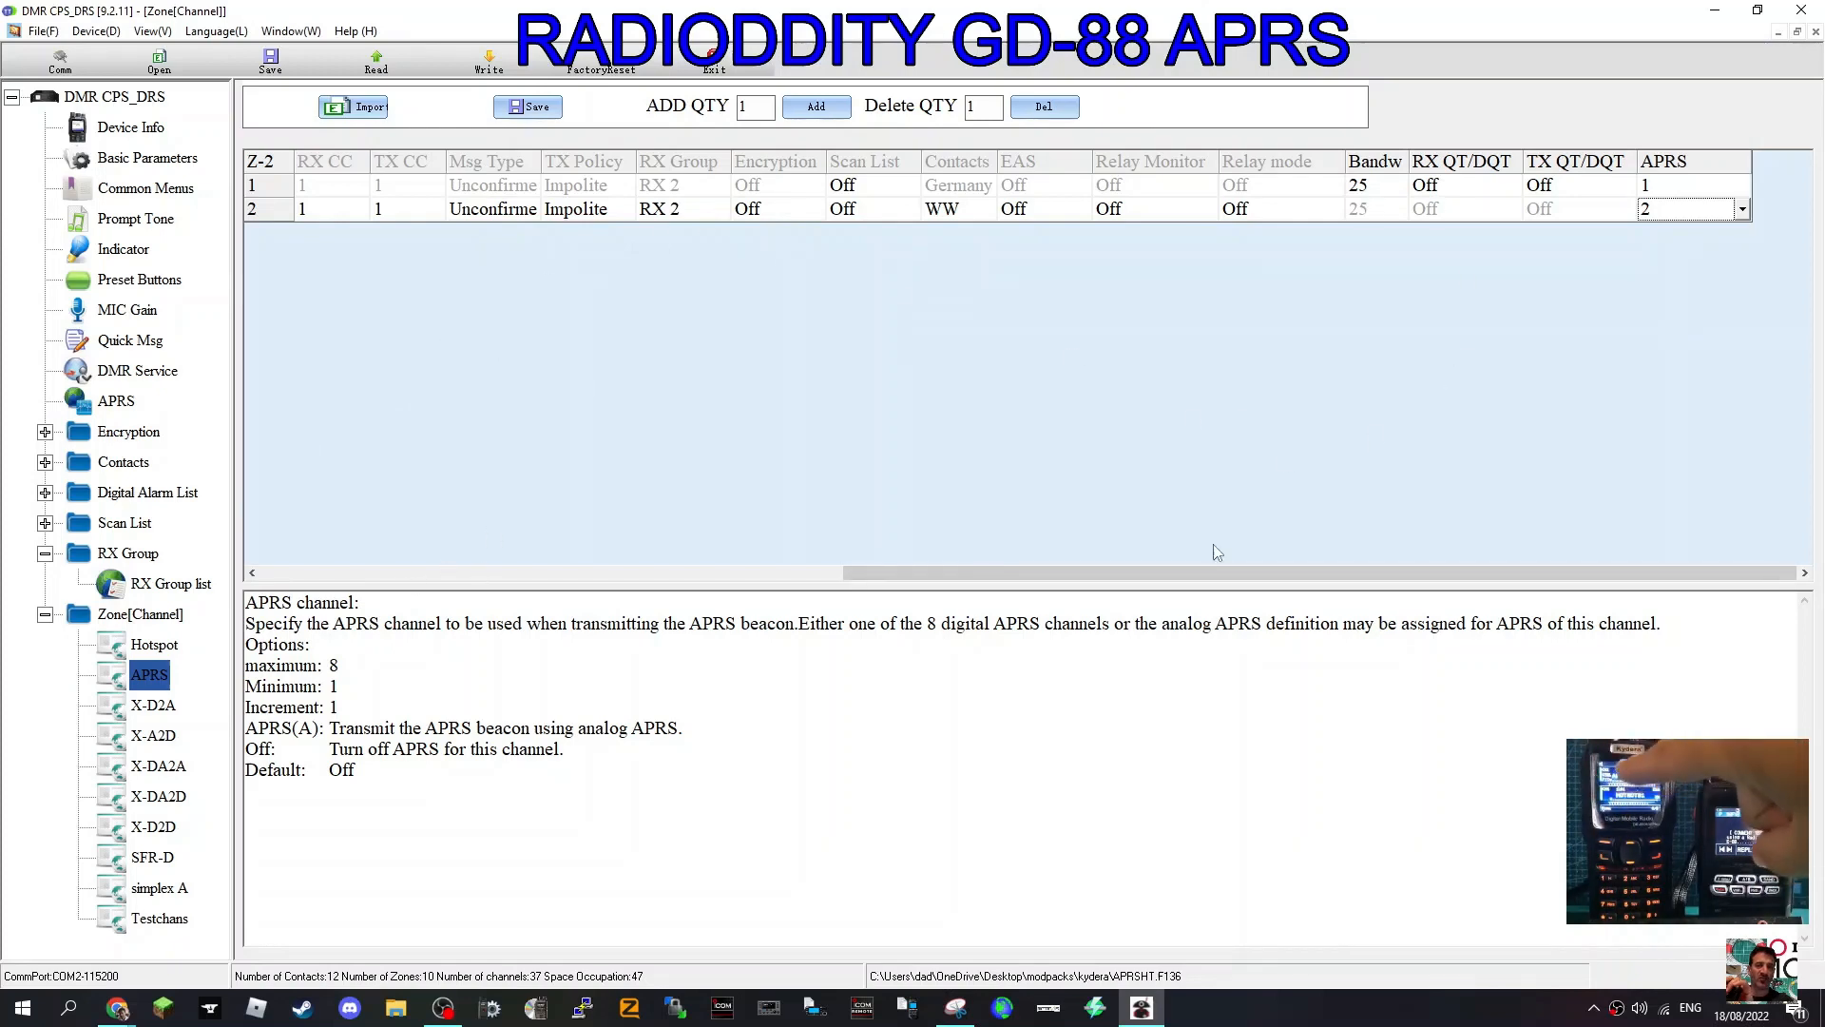
scroll(left, 3)
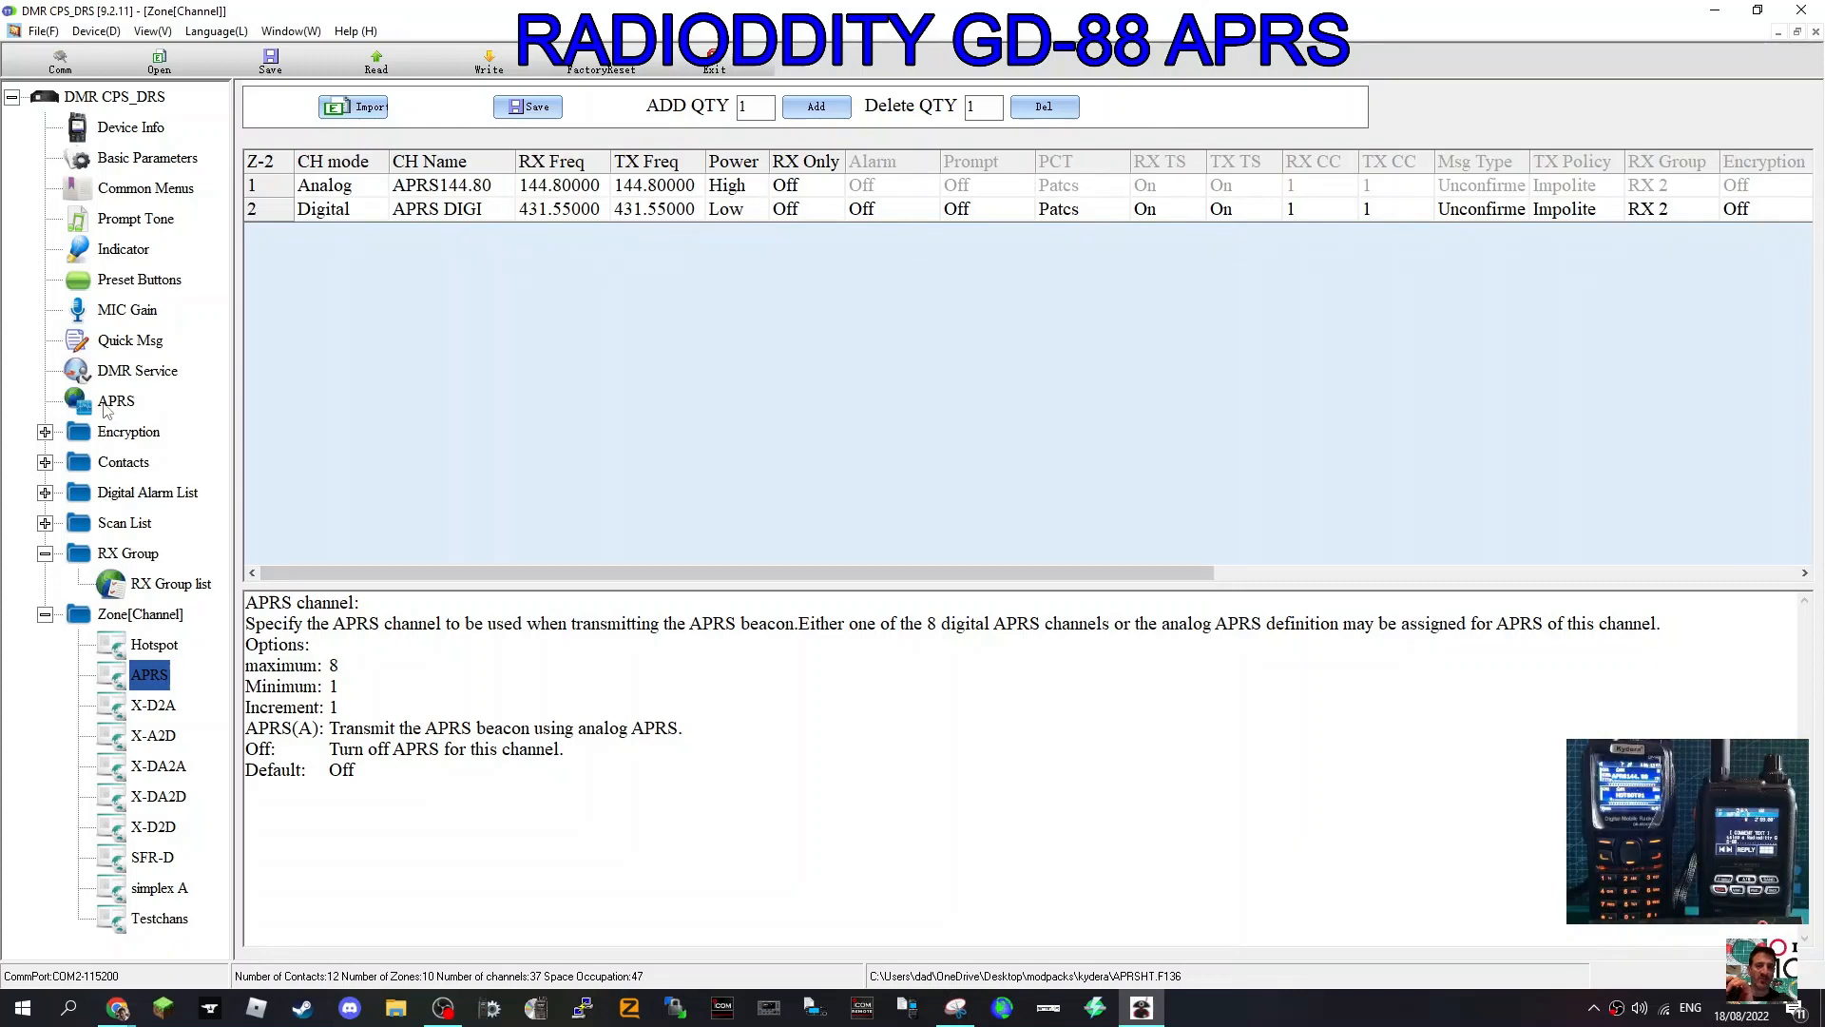
Set the Fixed Location beacon's manual TX interval to 120 seconds on 144.800 MHz.
click(115, 401)
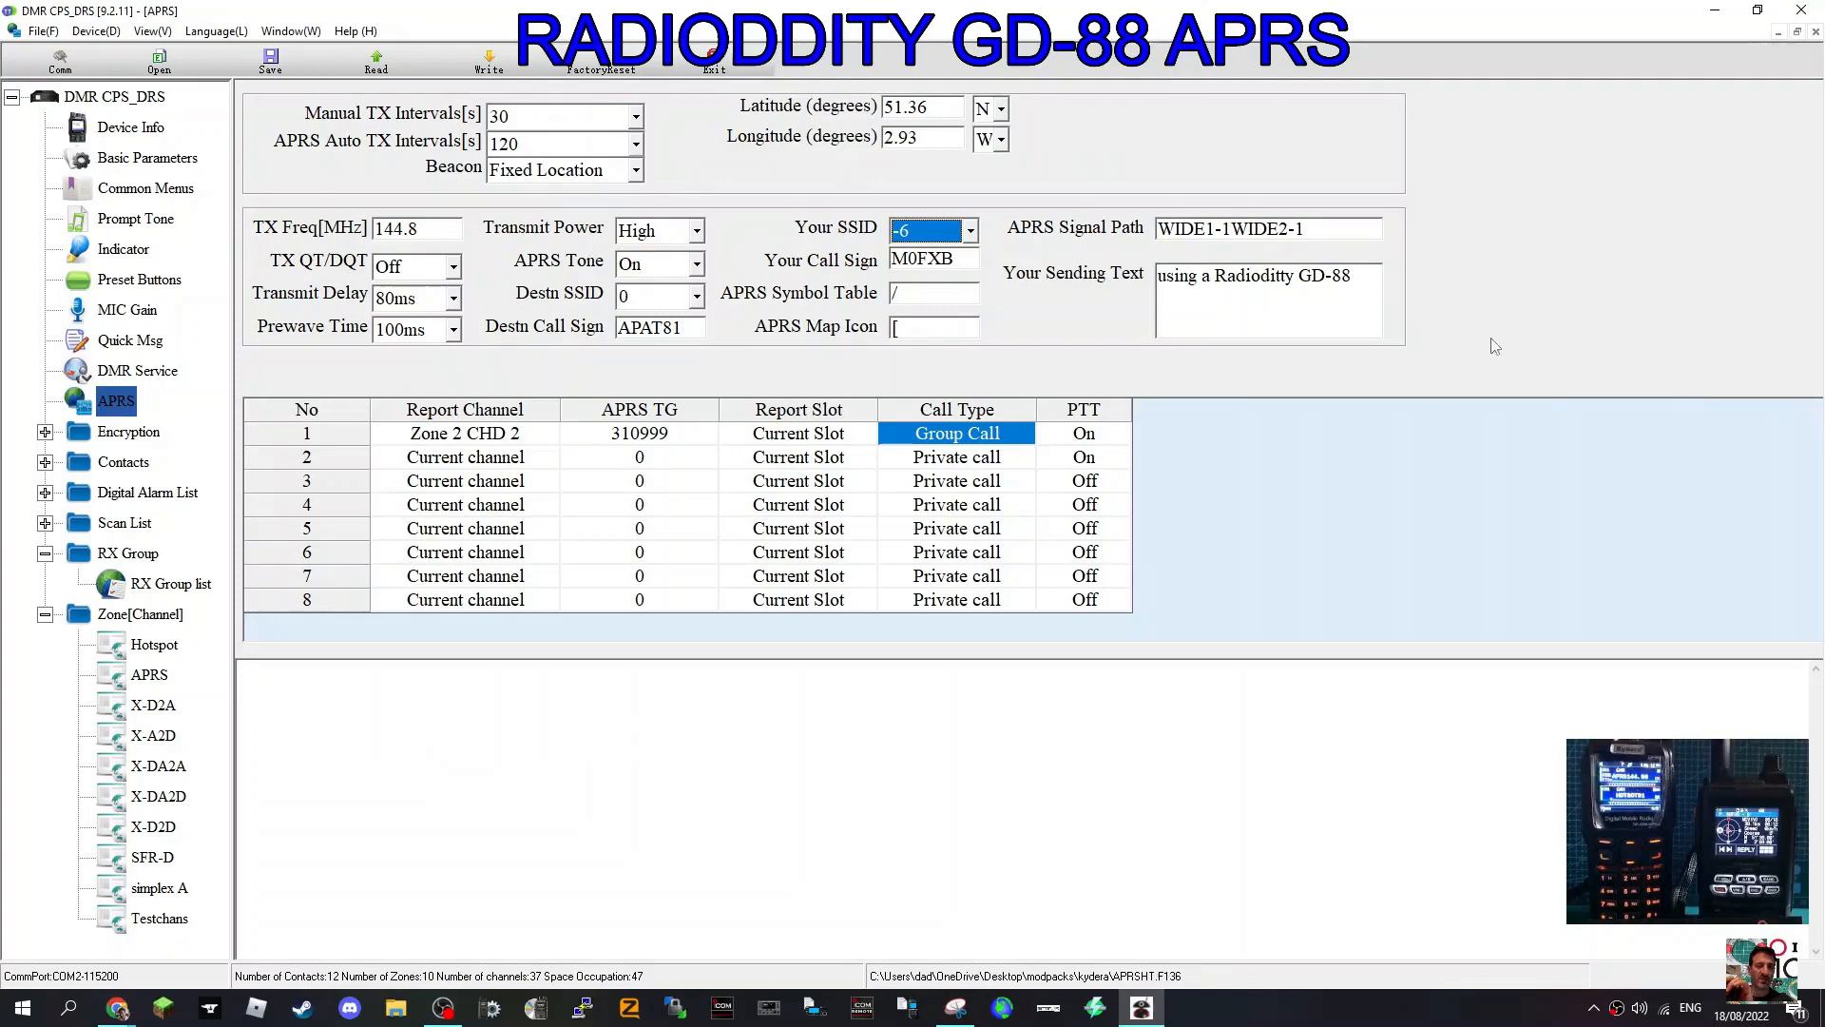
mouse_move(1206, 357)
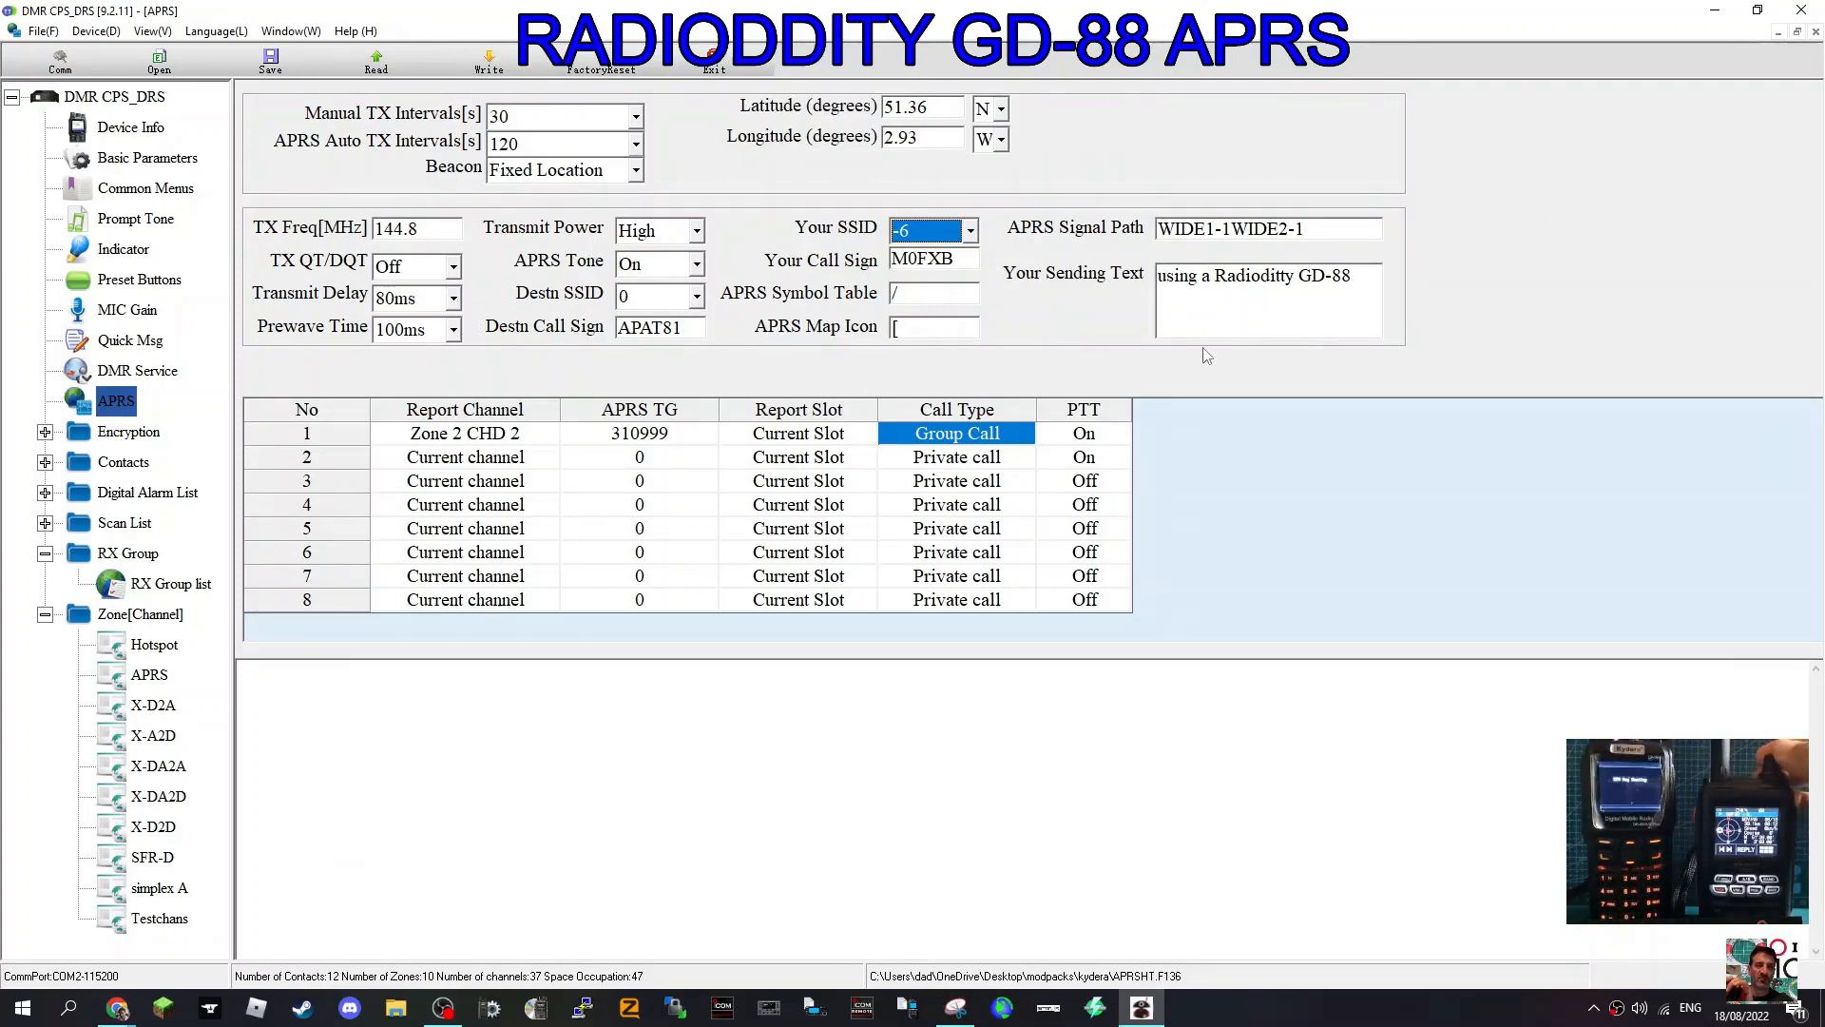
mouse_move(365, 211)
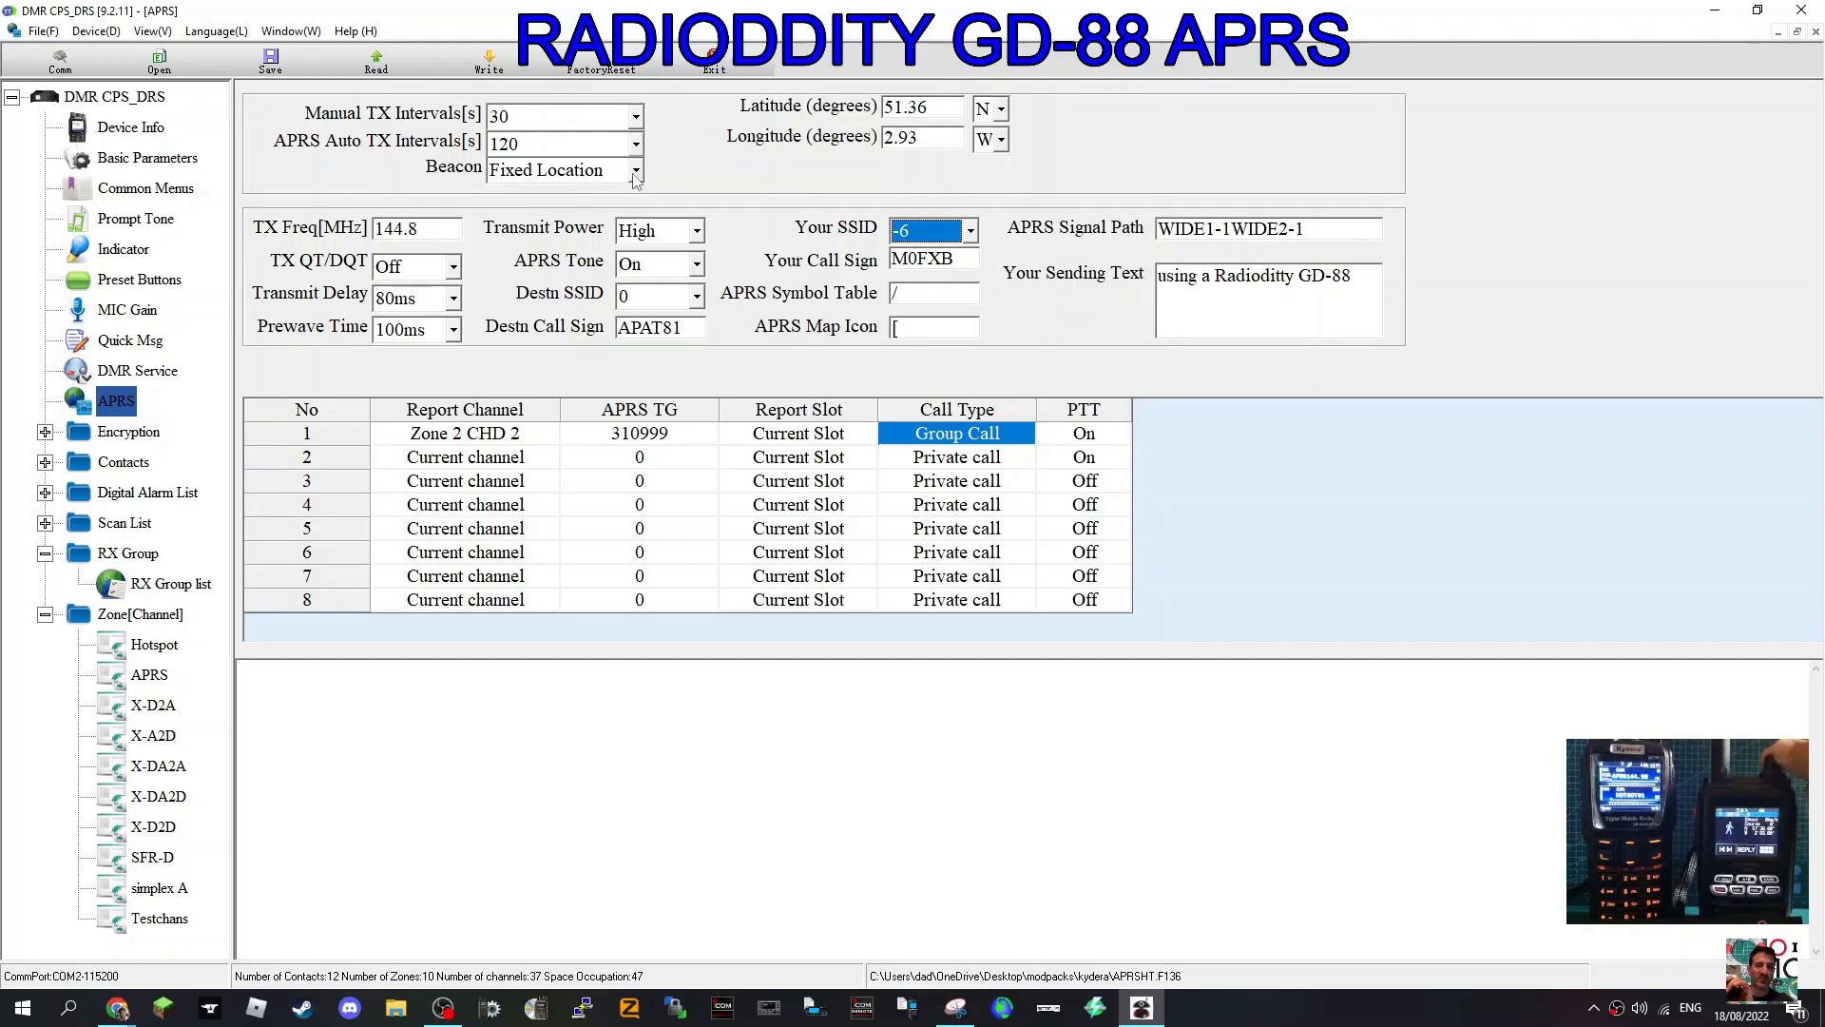
click(559, 170)
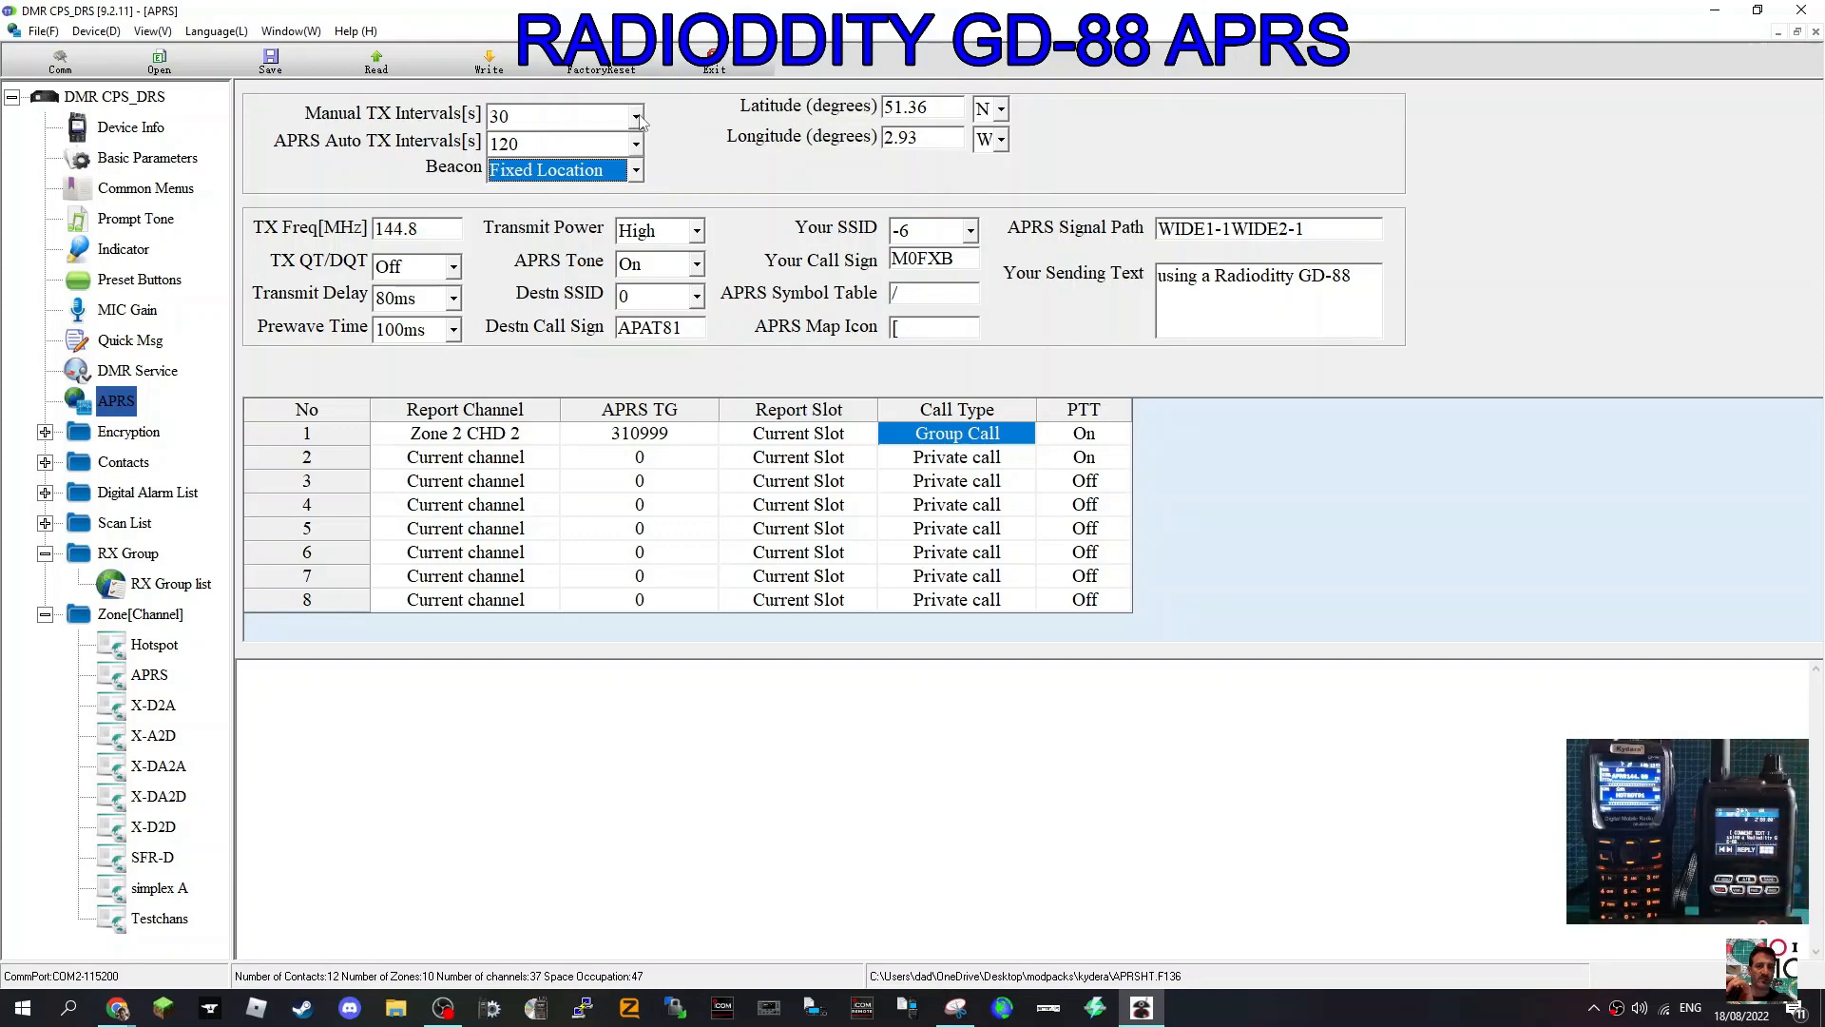
click(637, 144)
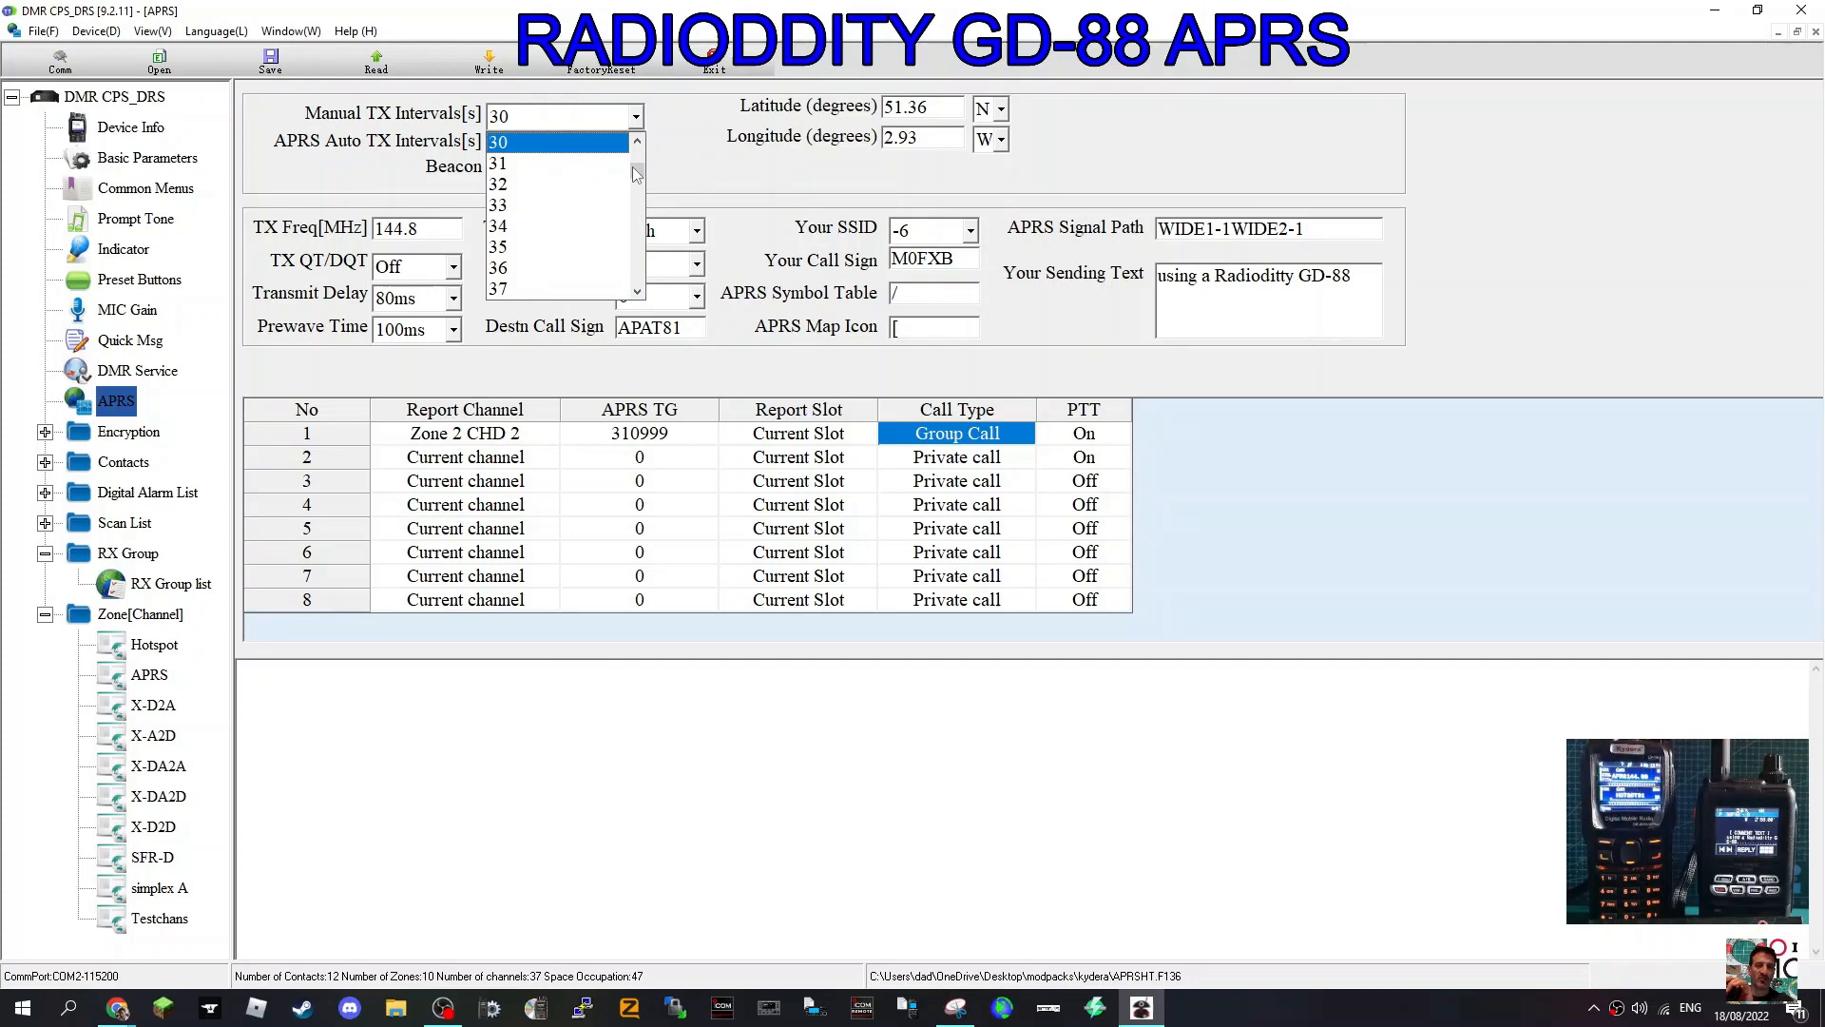
scroll(down, 3)
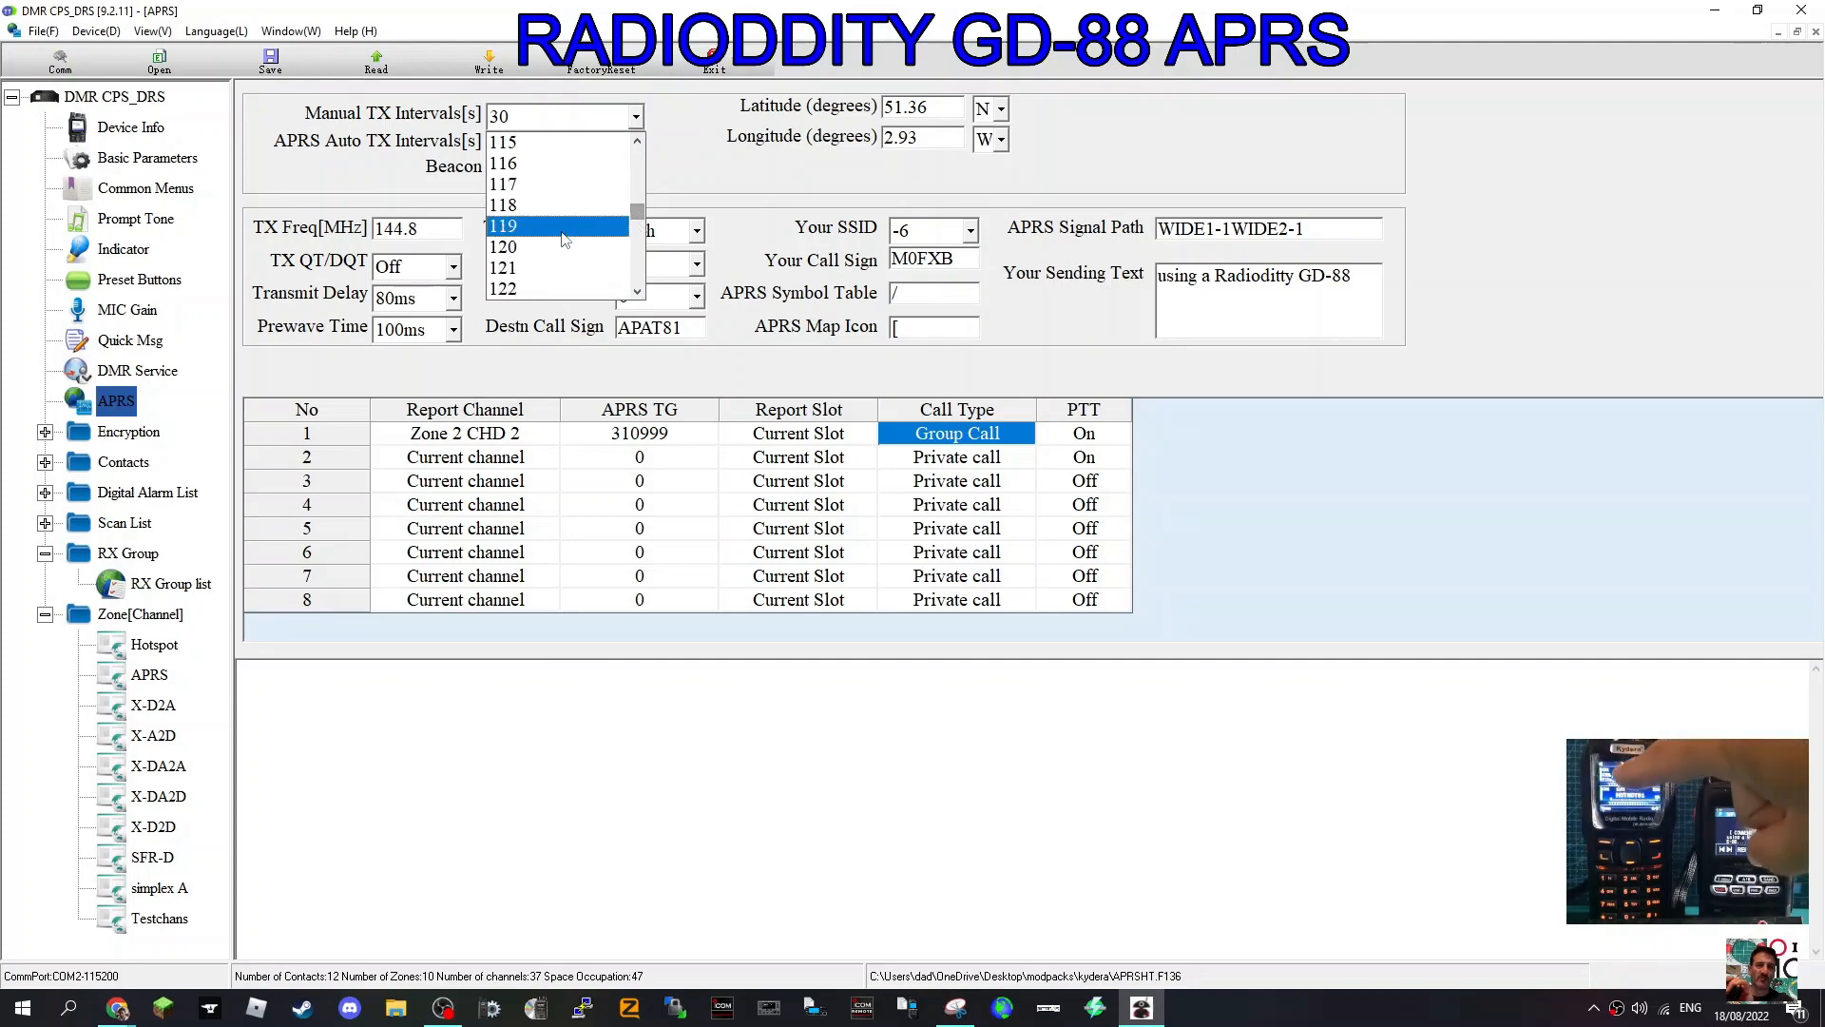
click(503, 248)
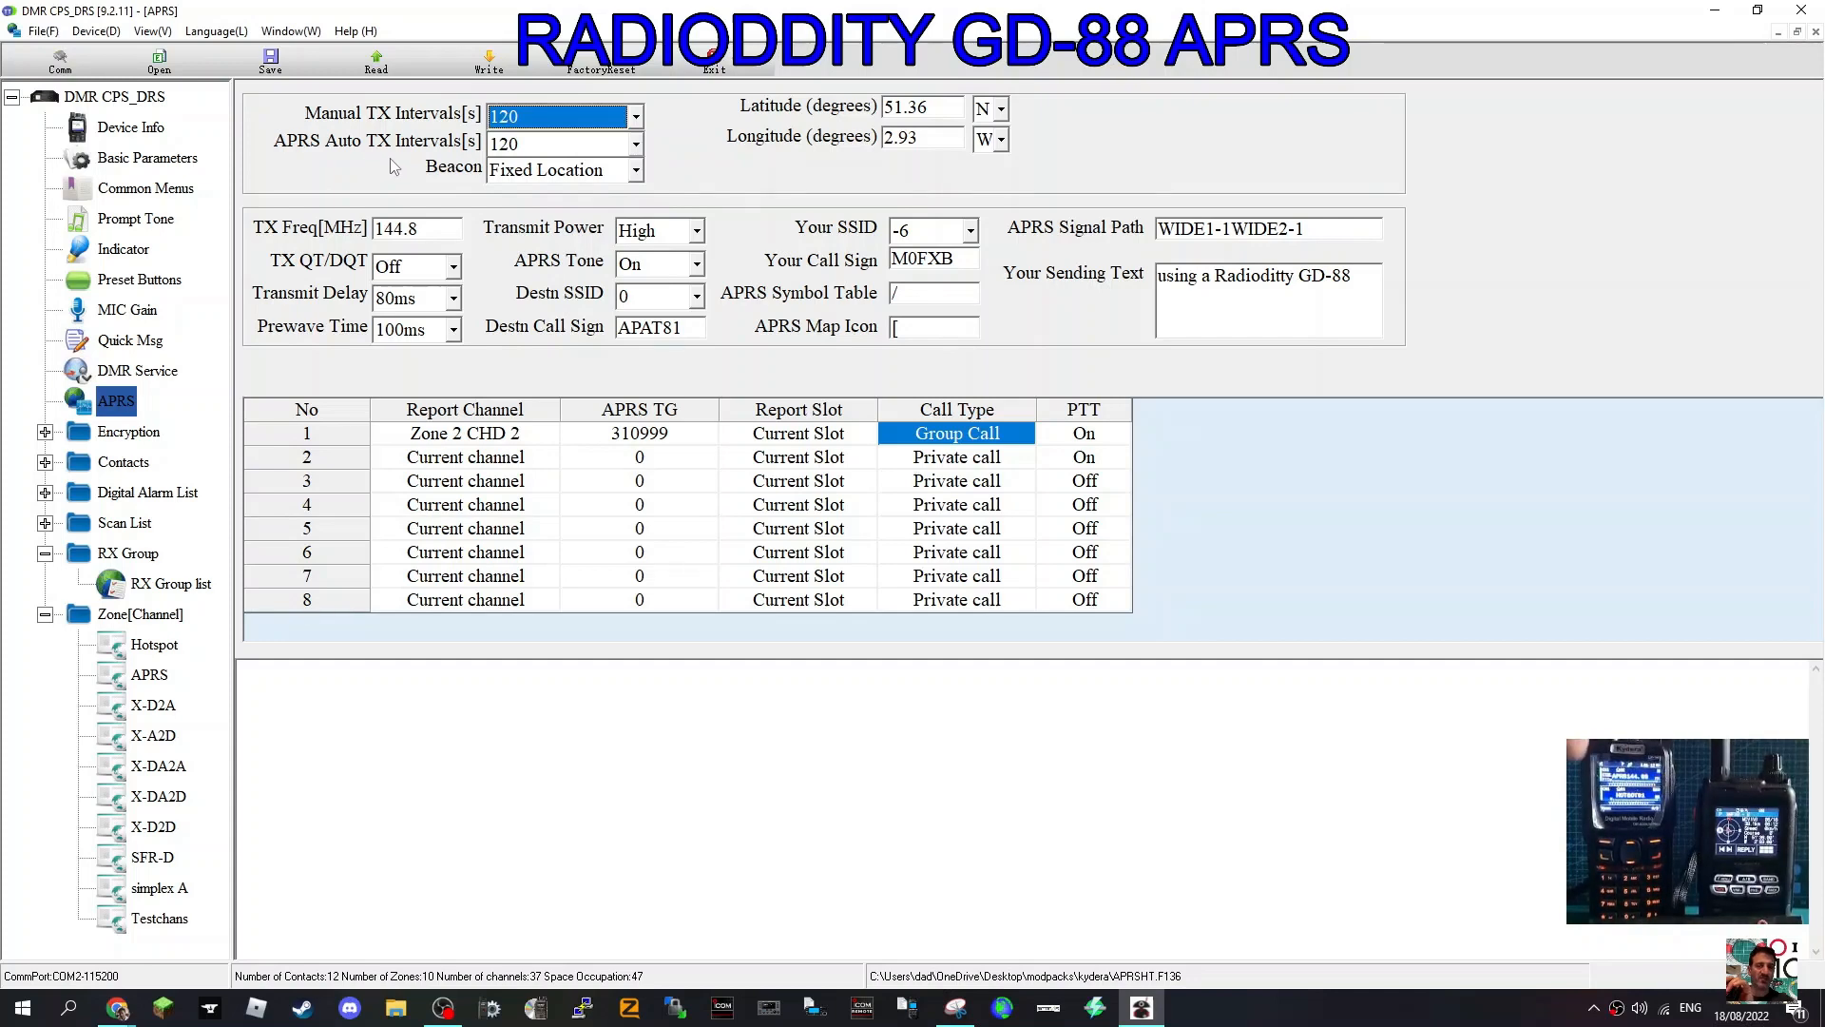
mouse_move(296, 311)
text(00)
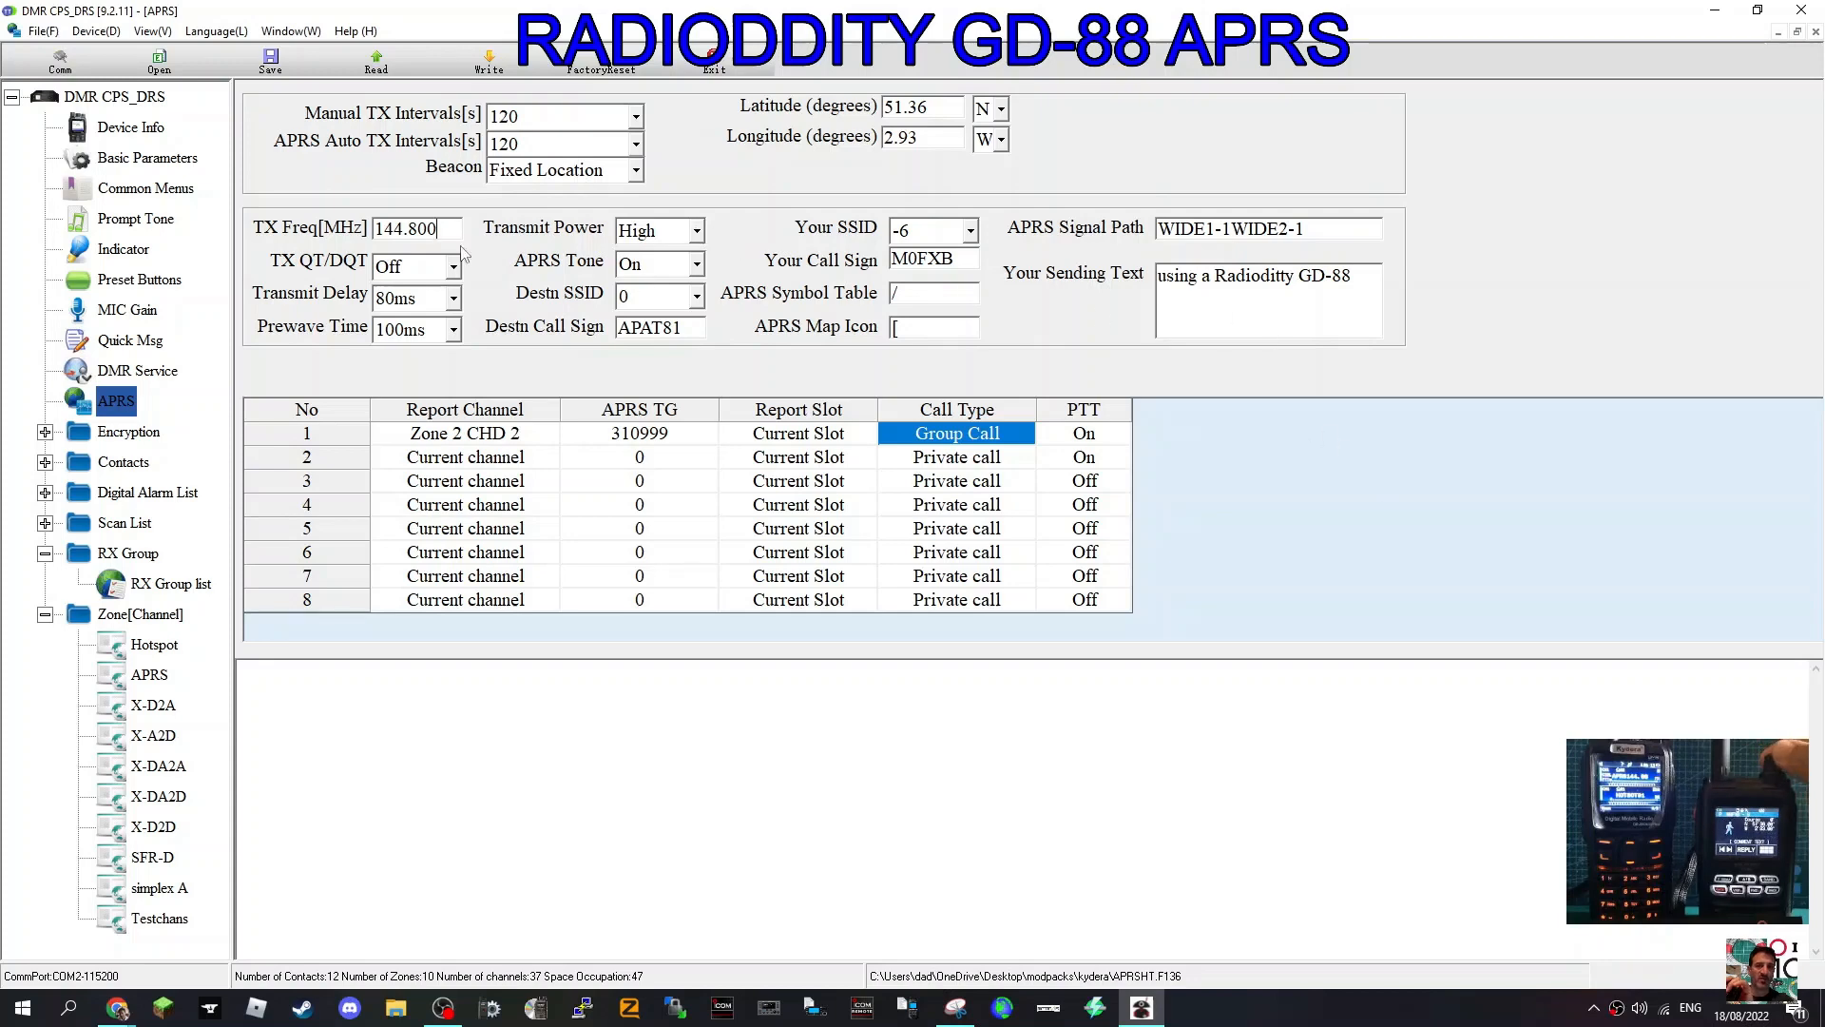
click(455, 266)
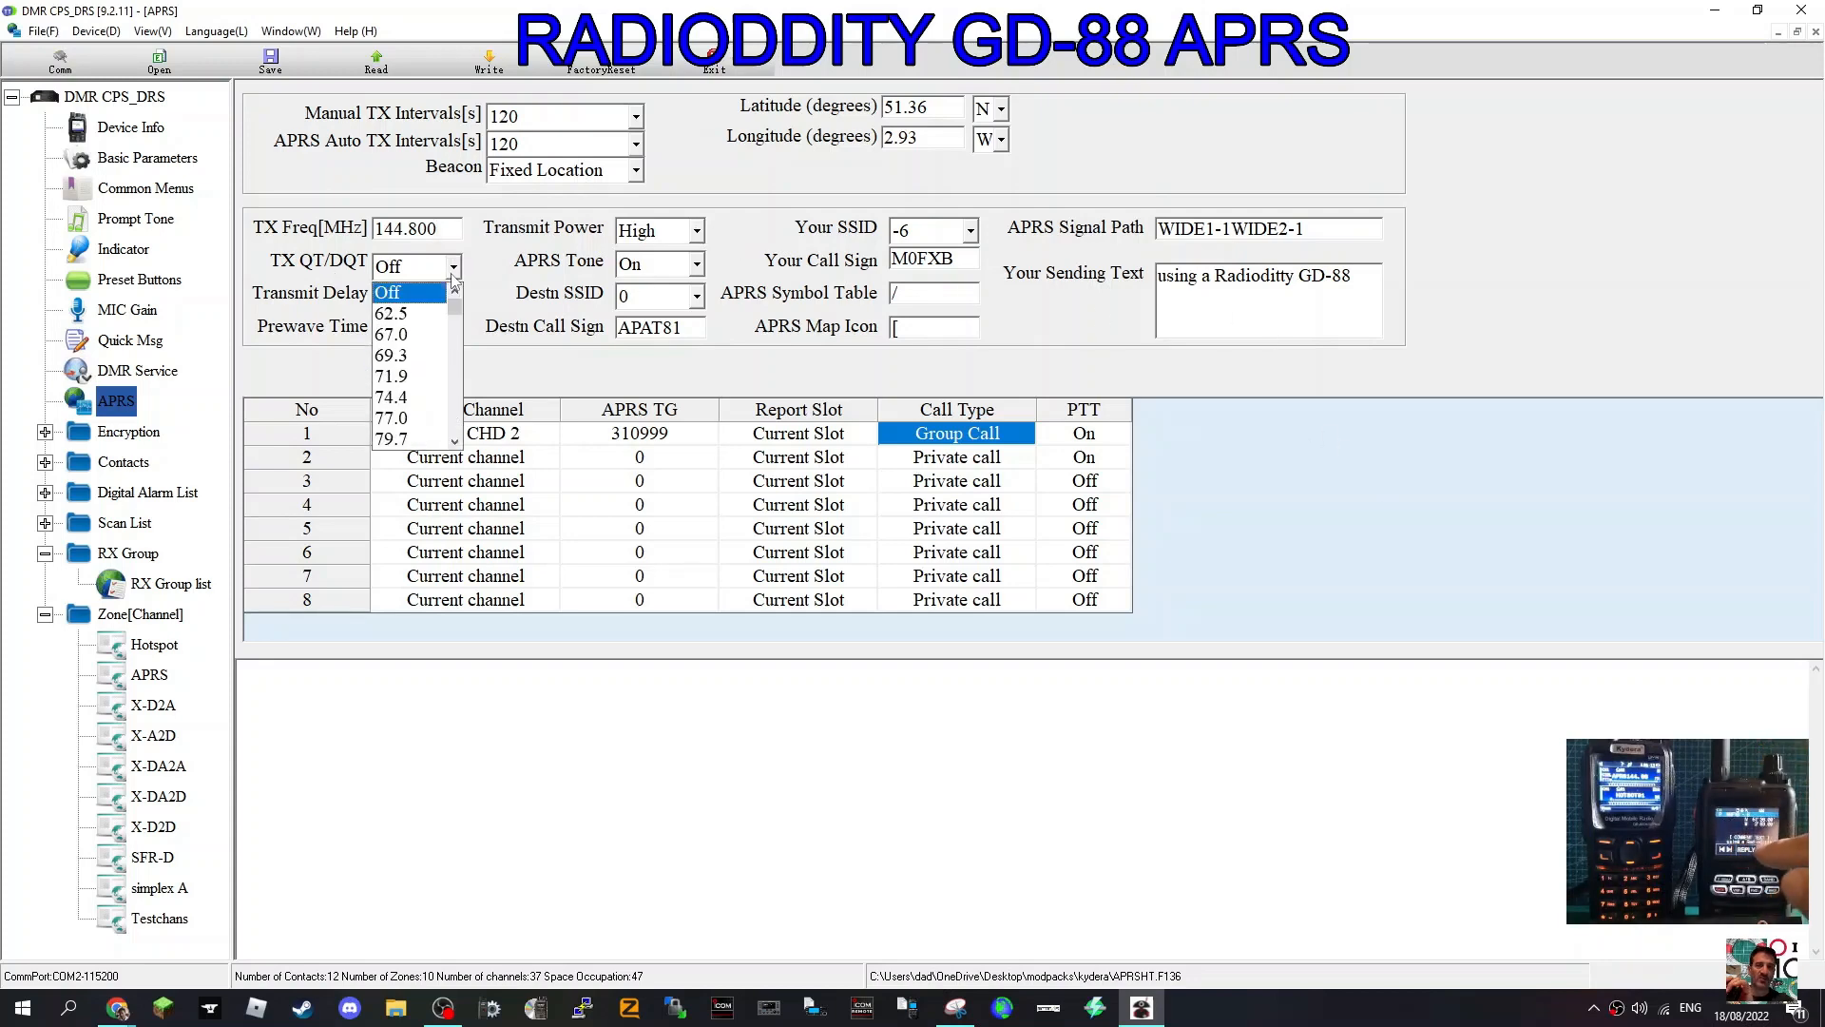
click(388, 291)
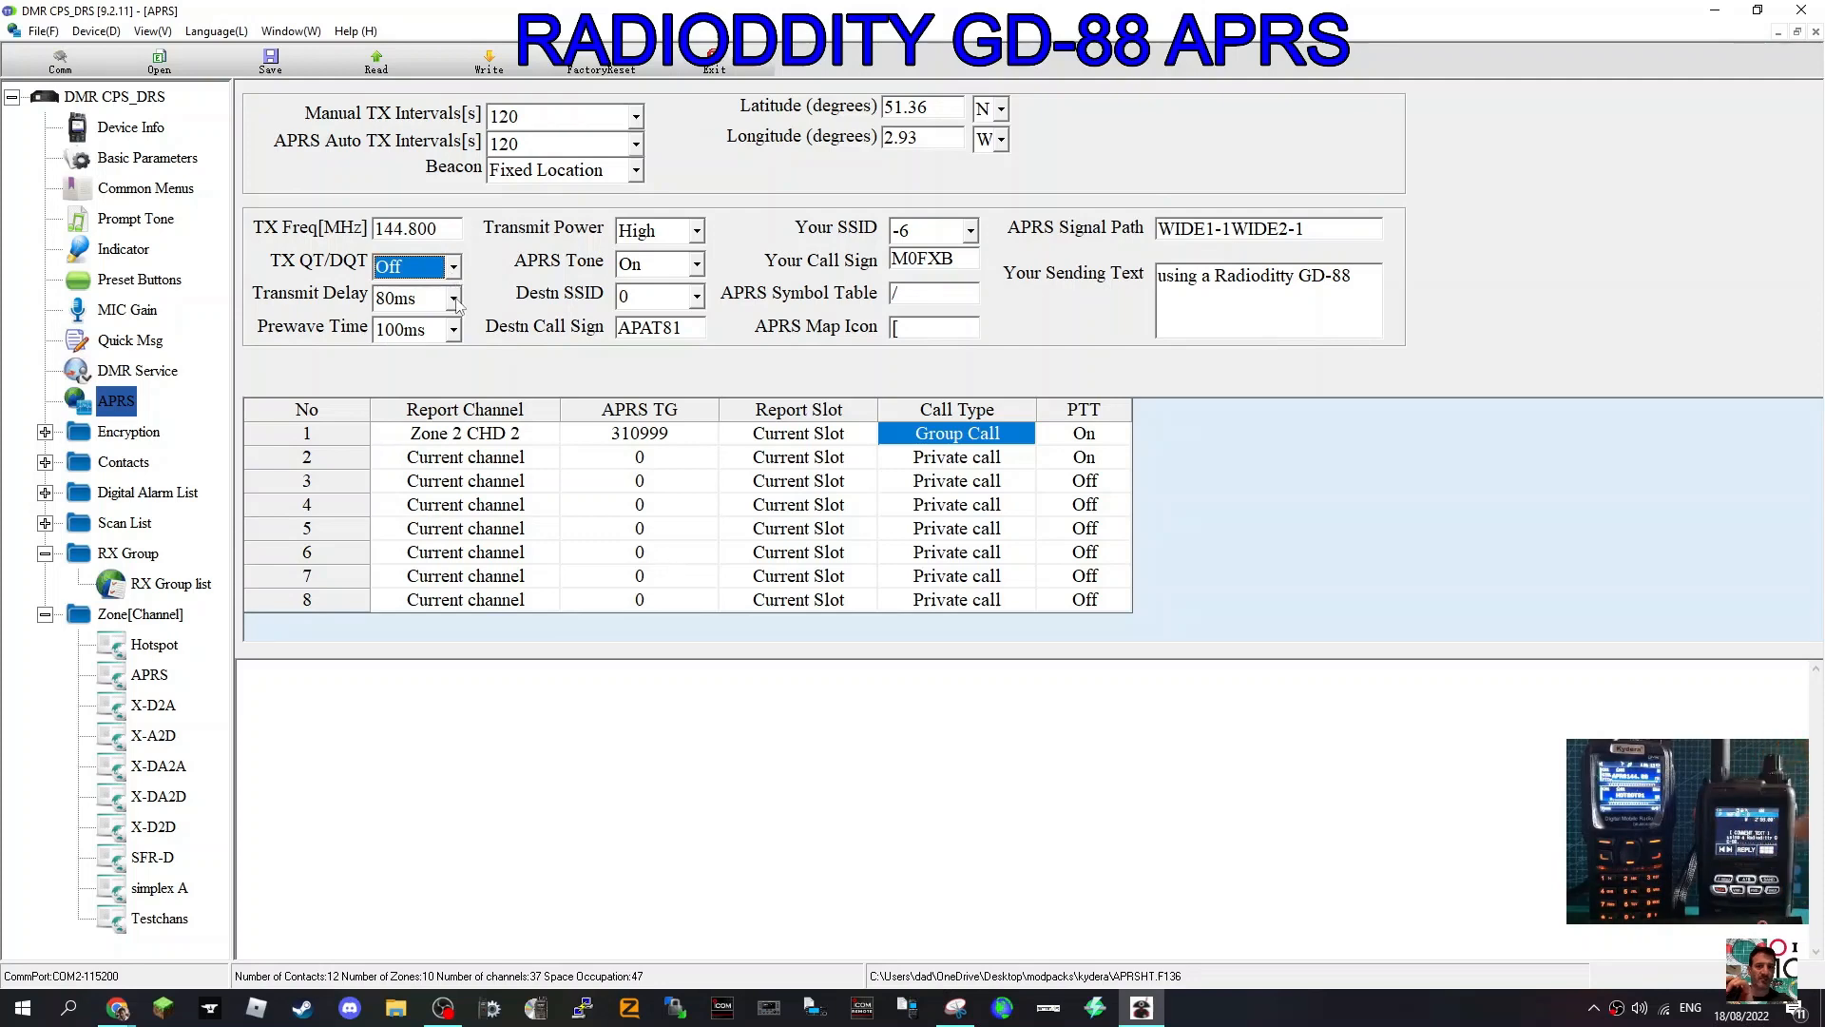
mouse_move(414, 266)
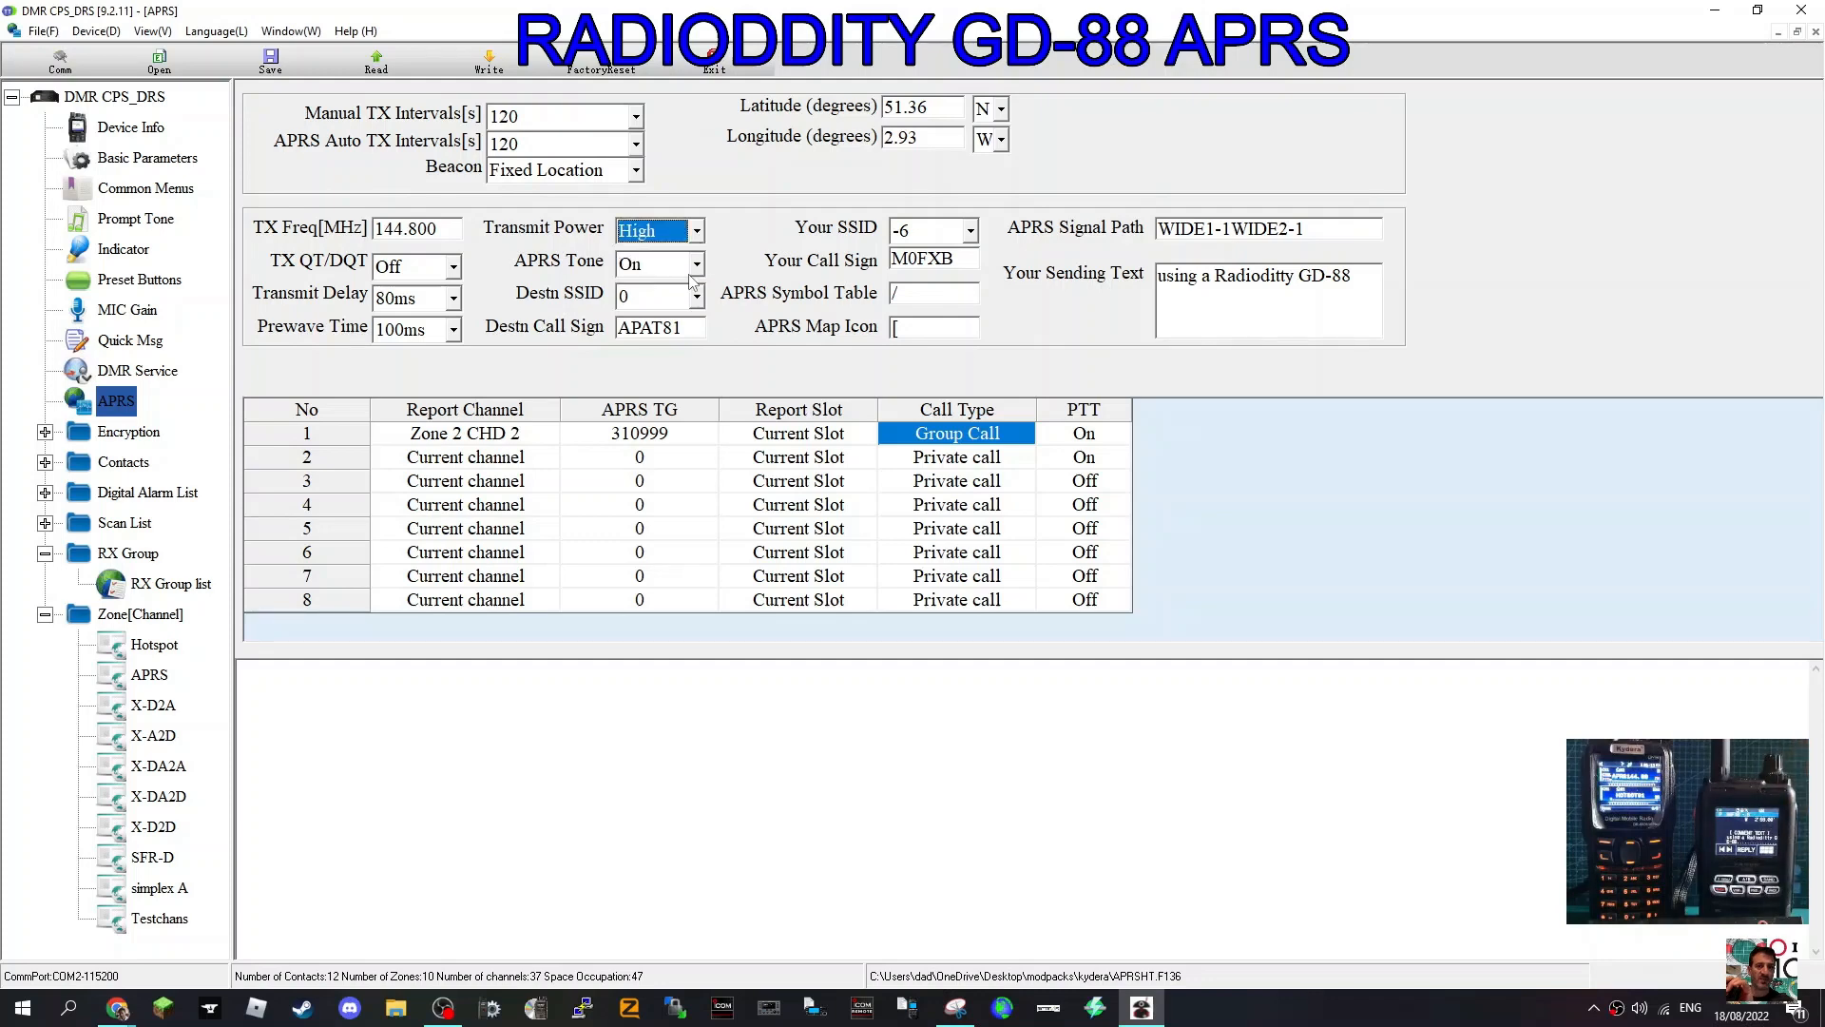
click(652, 263)
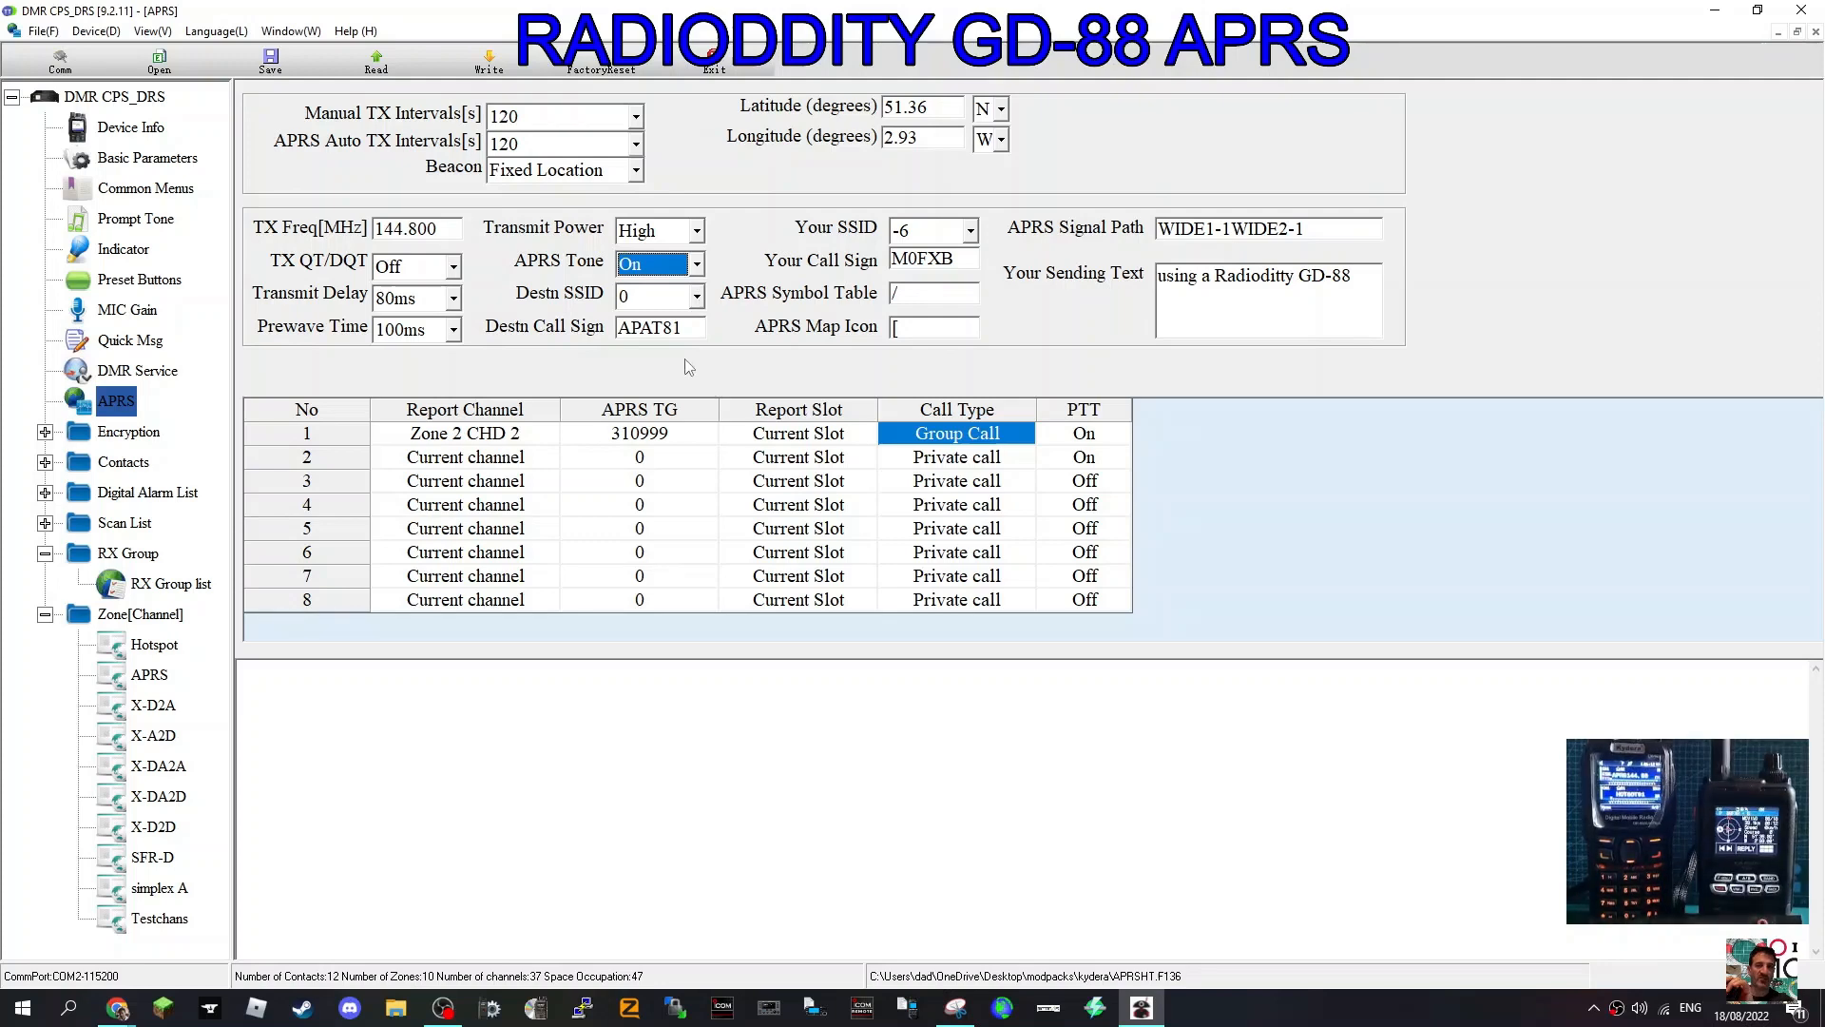
mouse_move(757, 311)
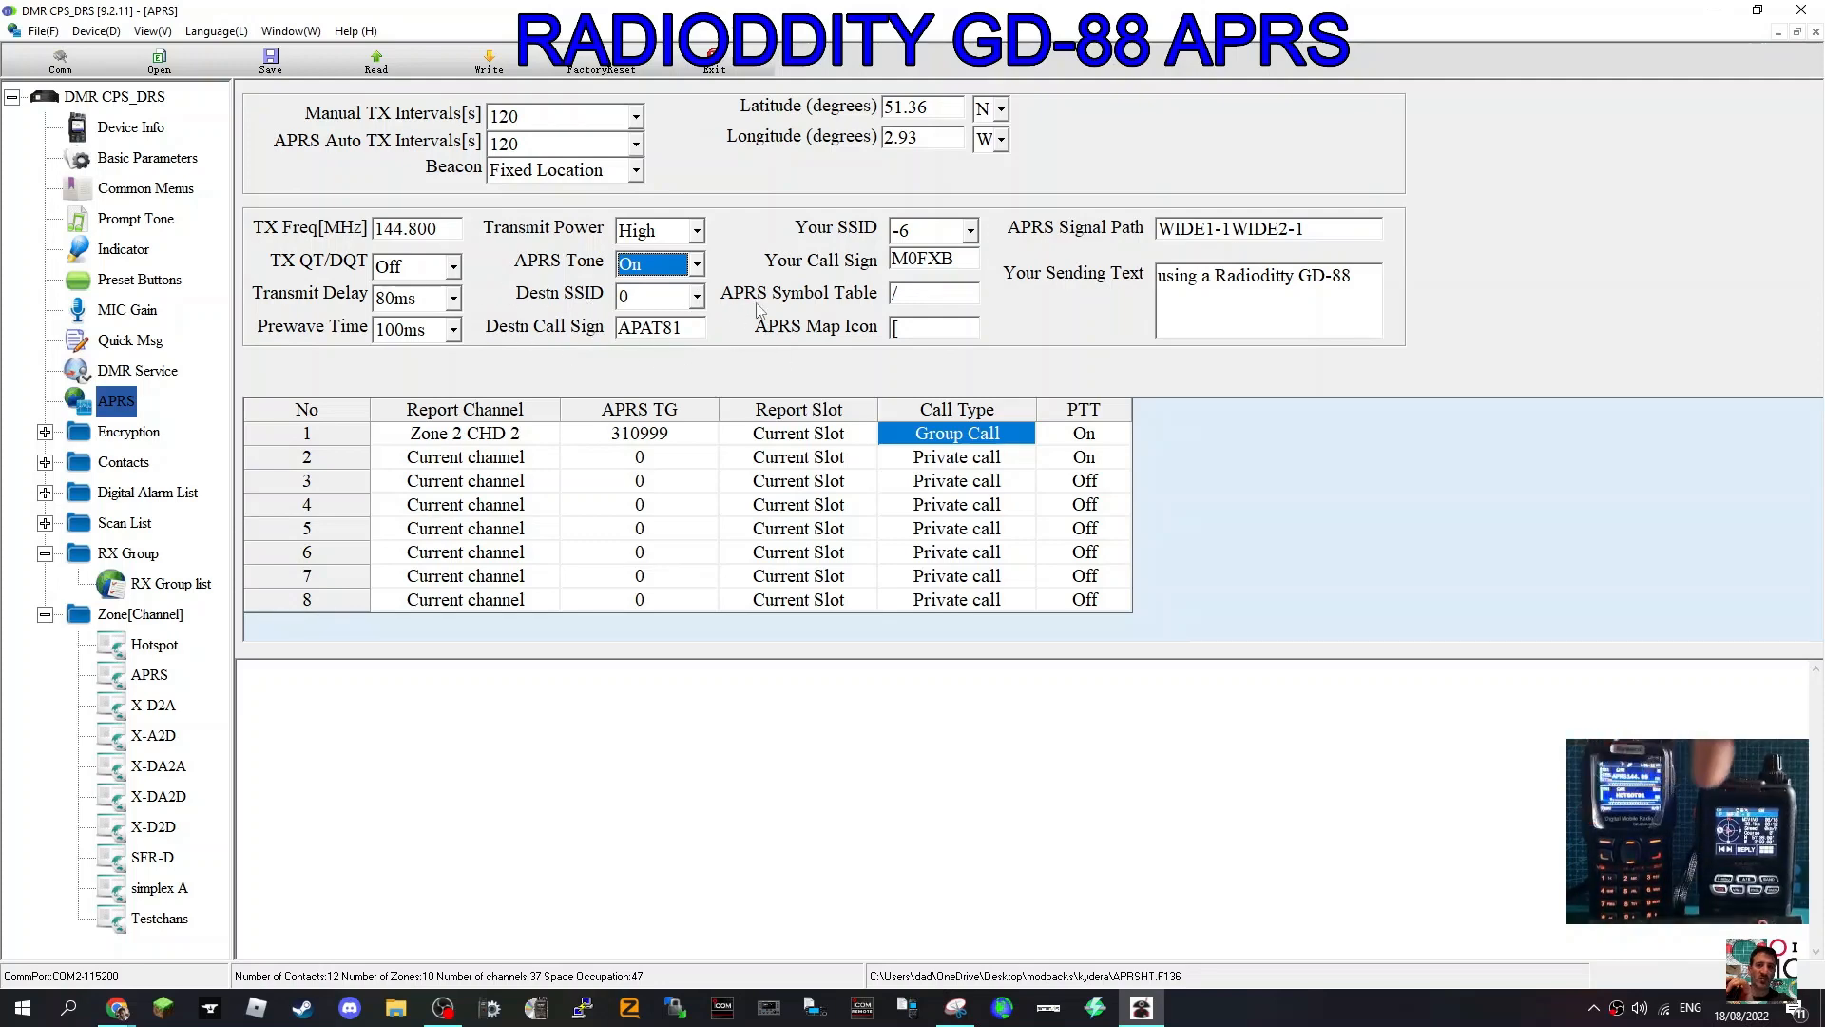
click(652, 295)
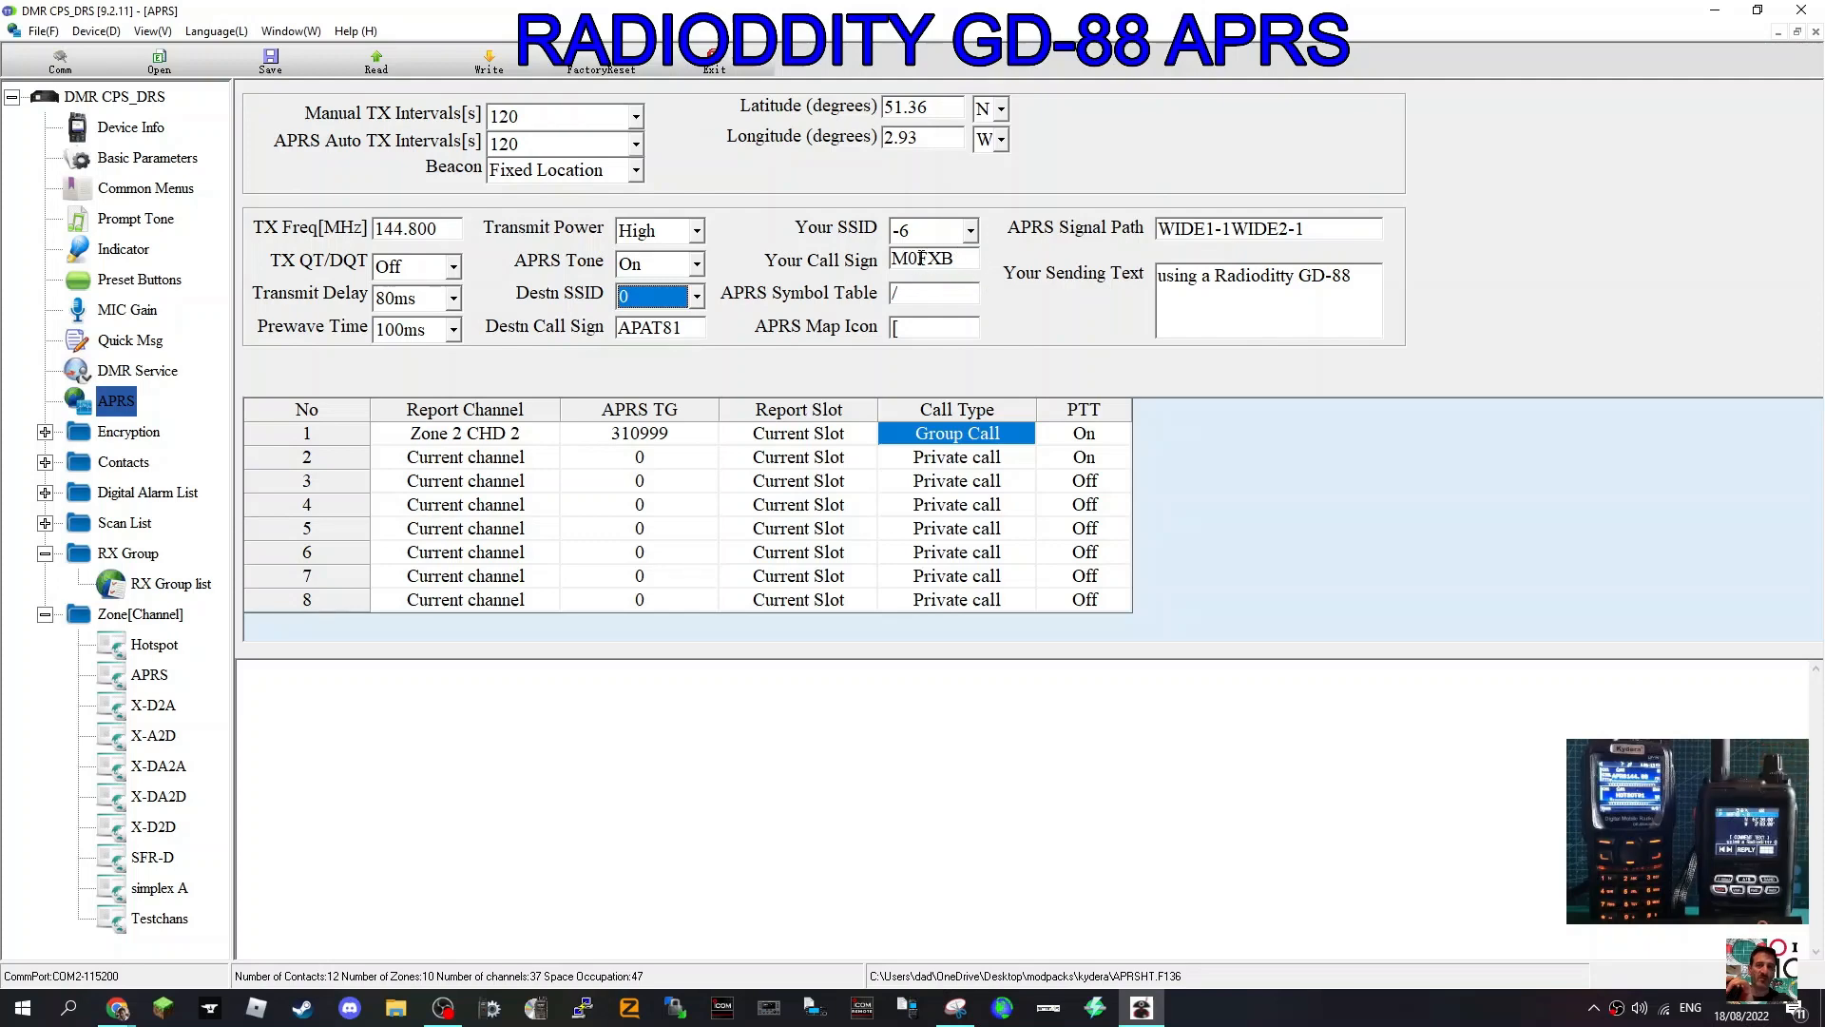
click(970, 228)
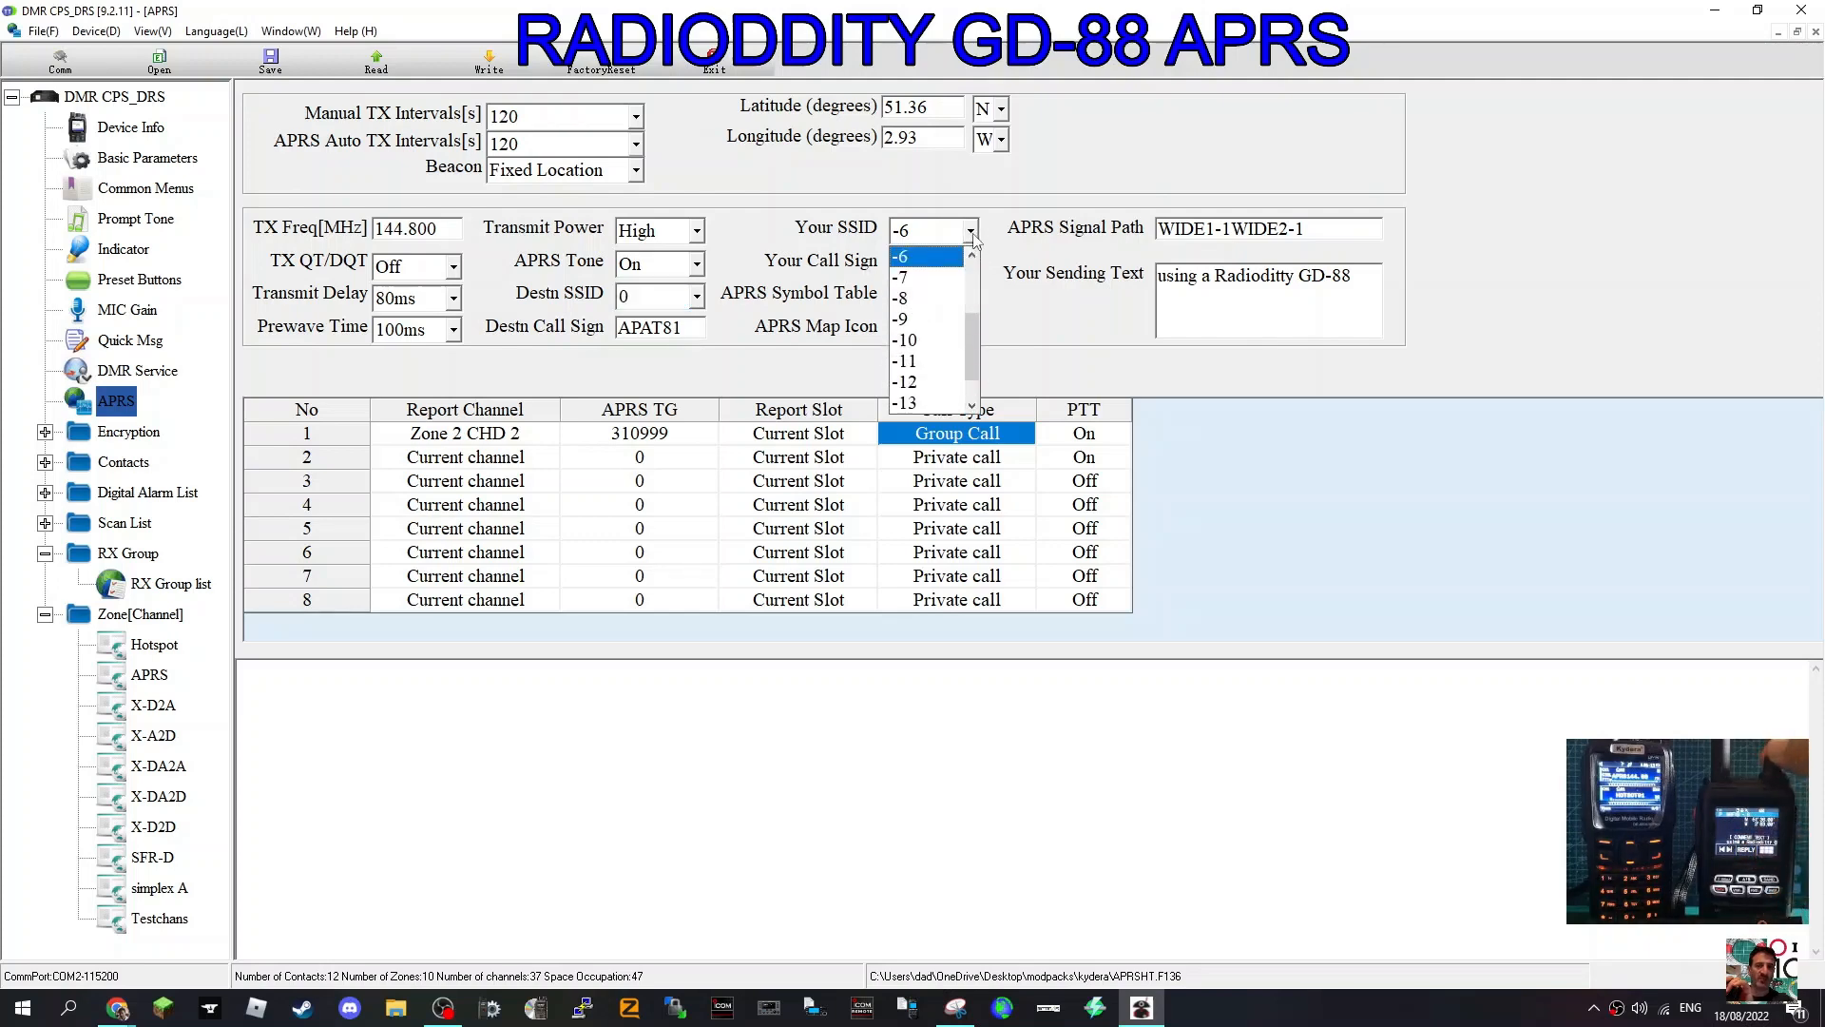
click(902, 256)
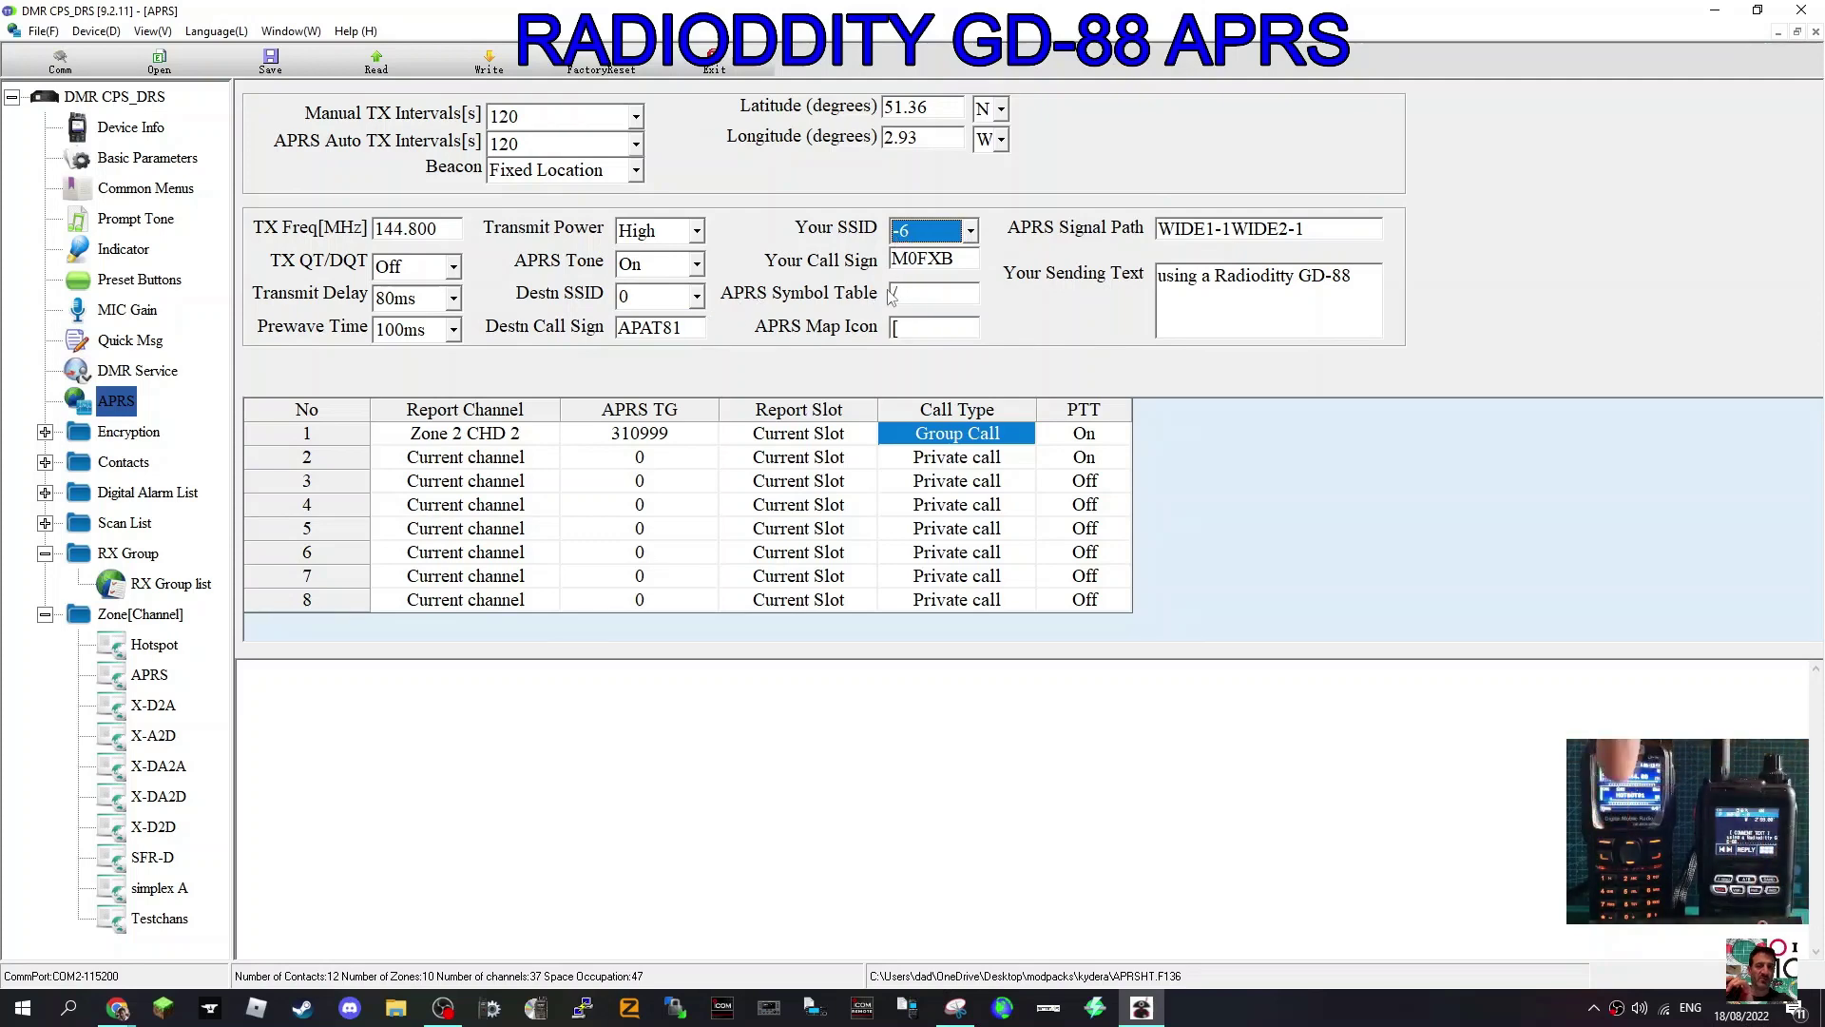
mouse_move(1222, 369)
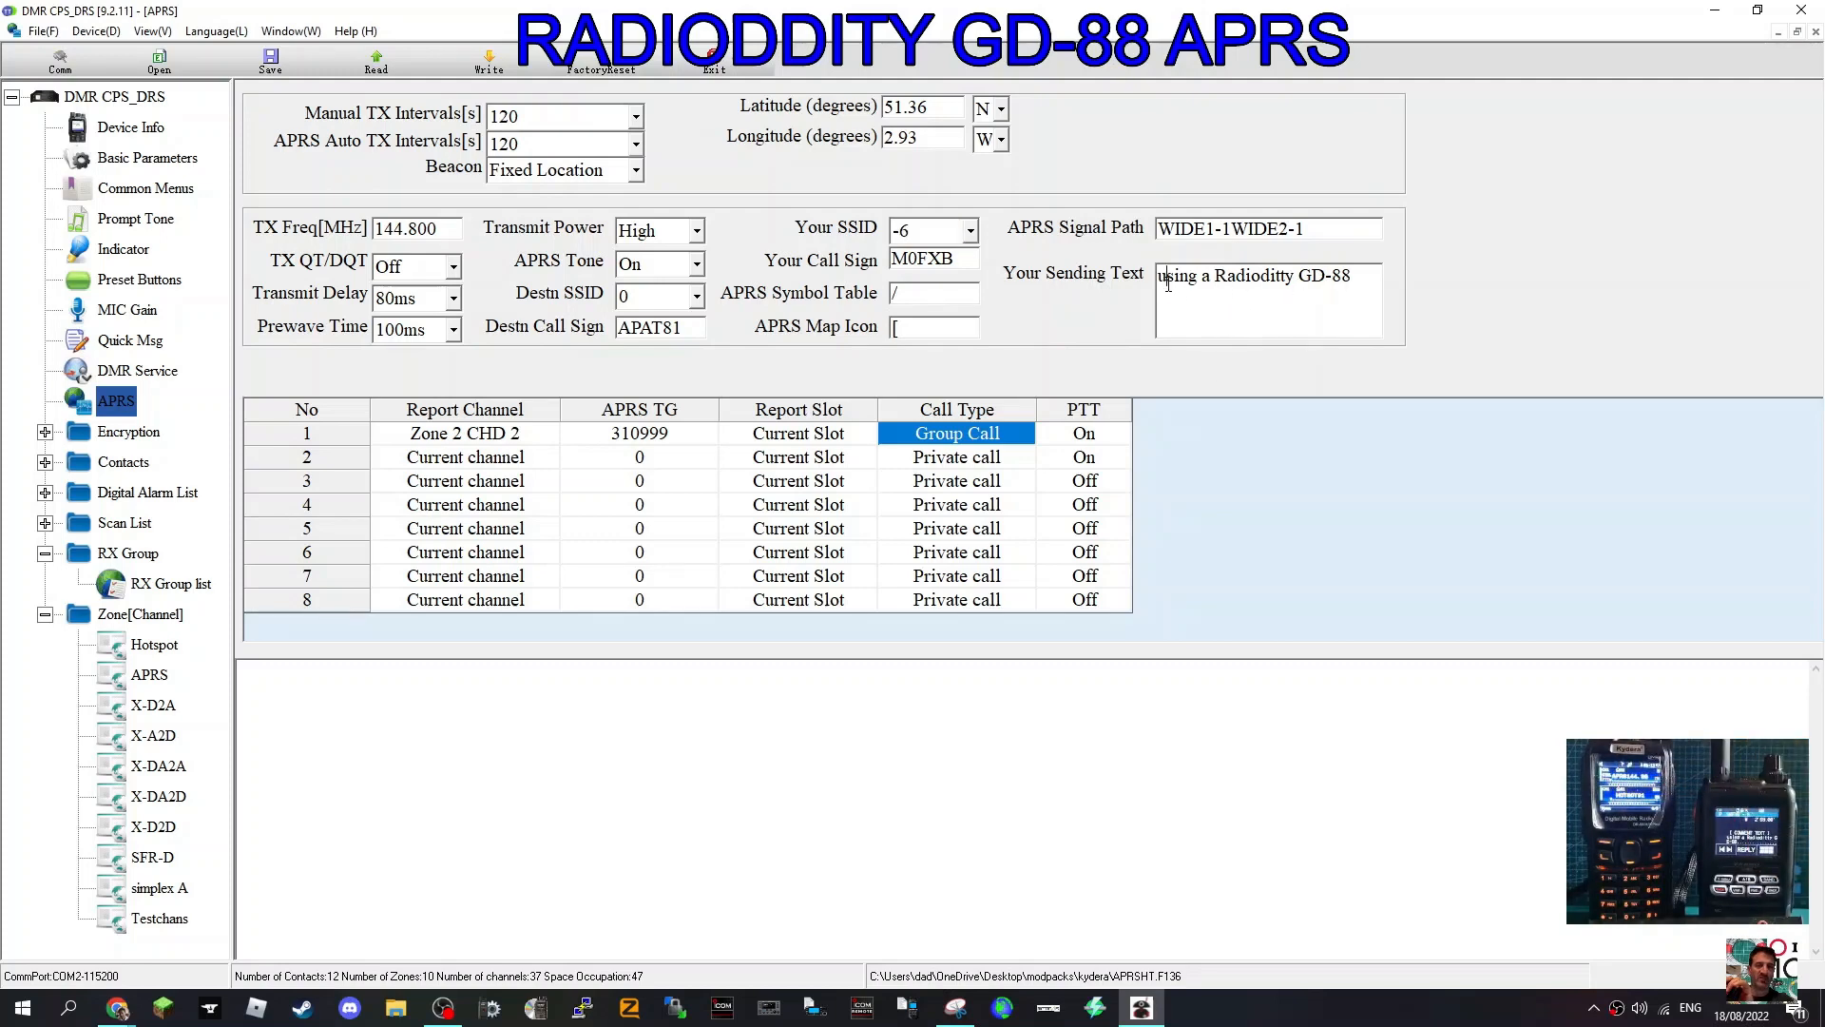
Change the sending text to read 'Using a Radioddity GD-88' with a capital U.
key(Backspace)
text(U)
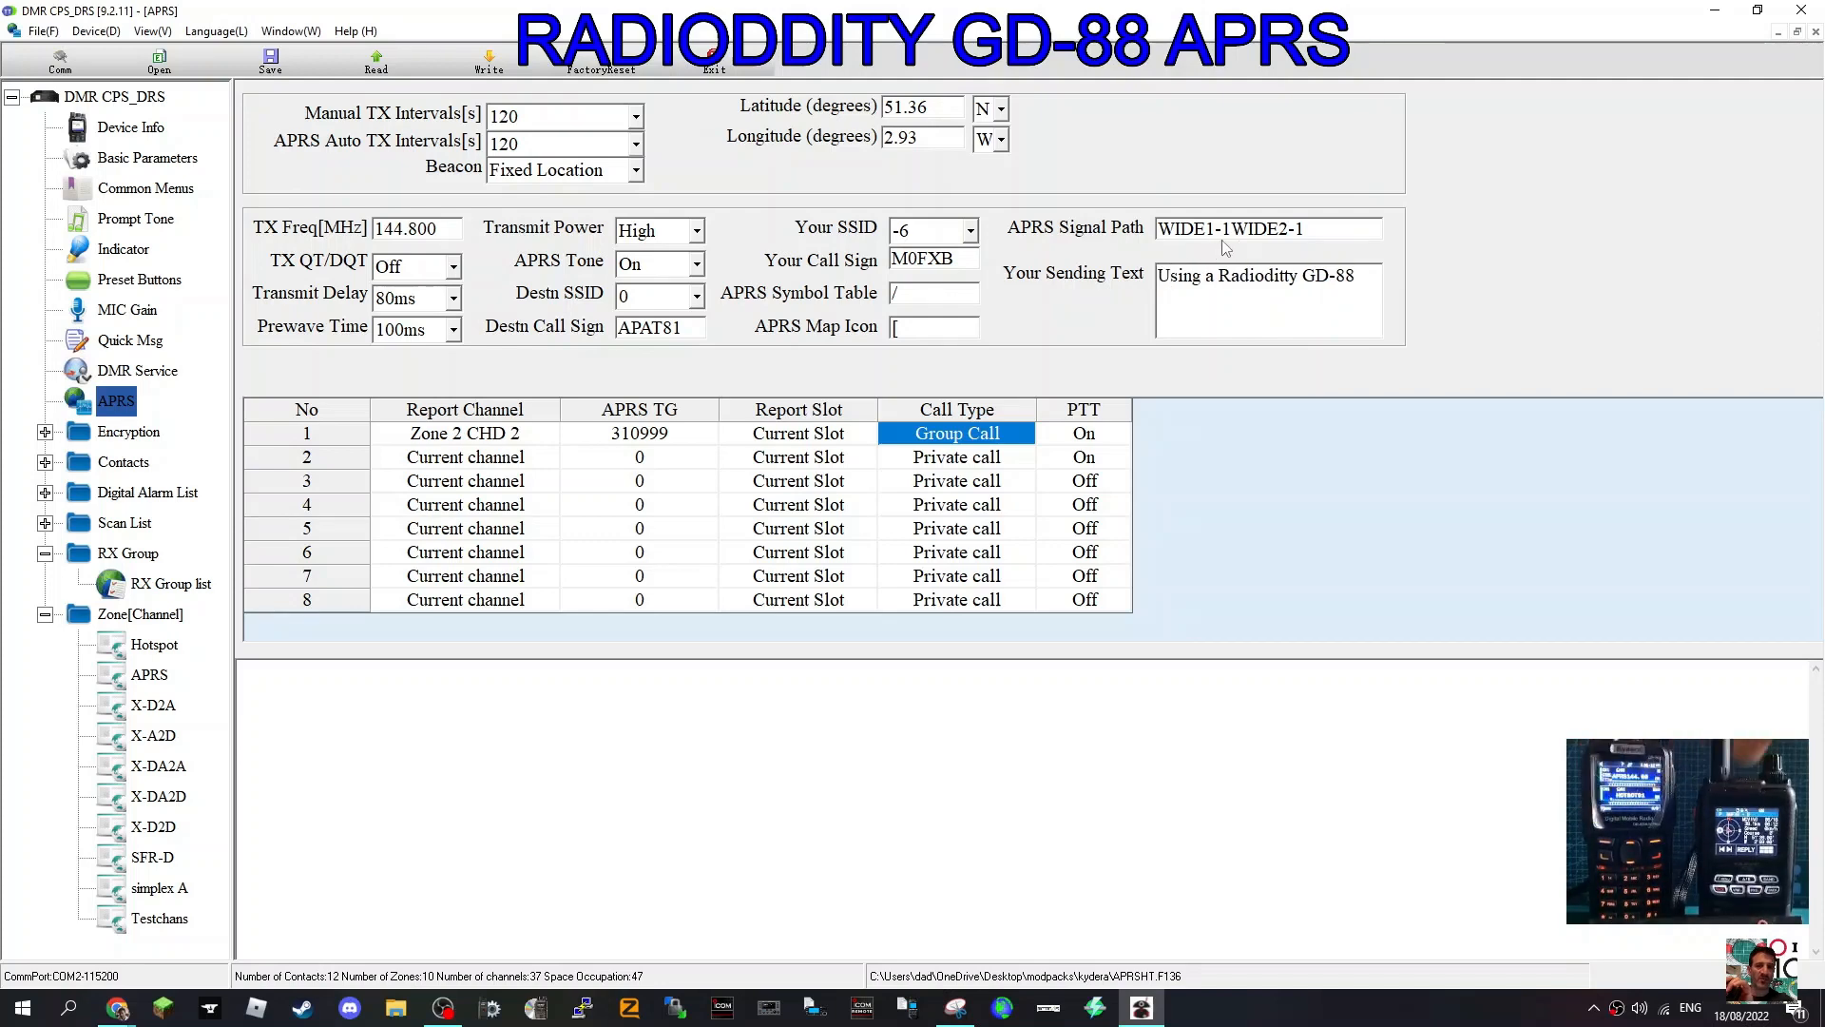
mouse_move(1281, 251)
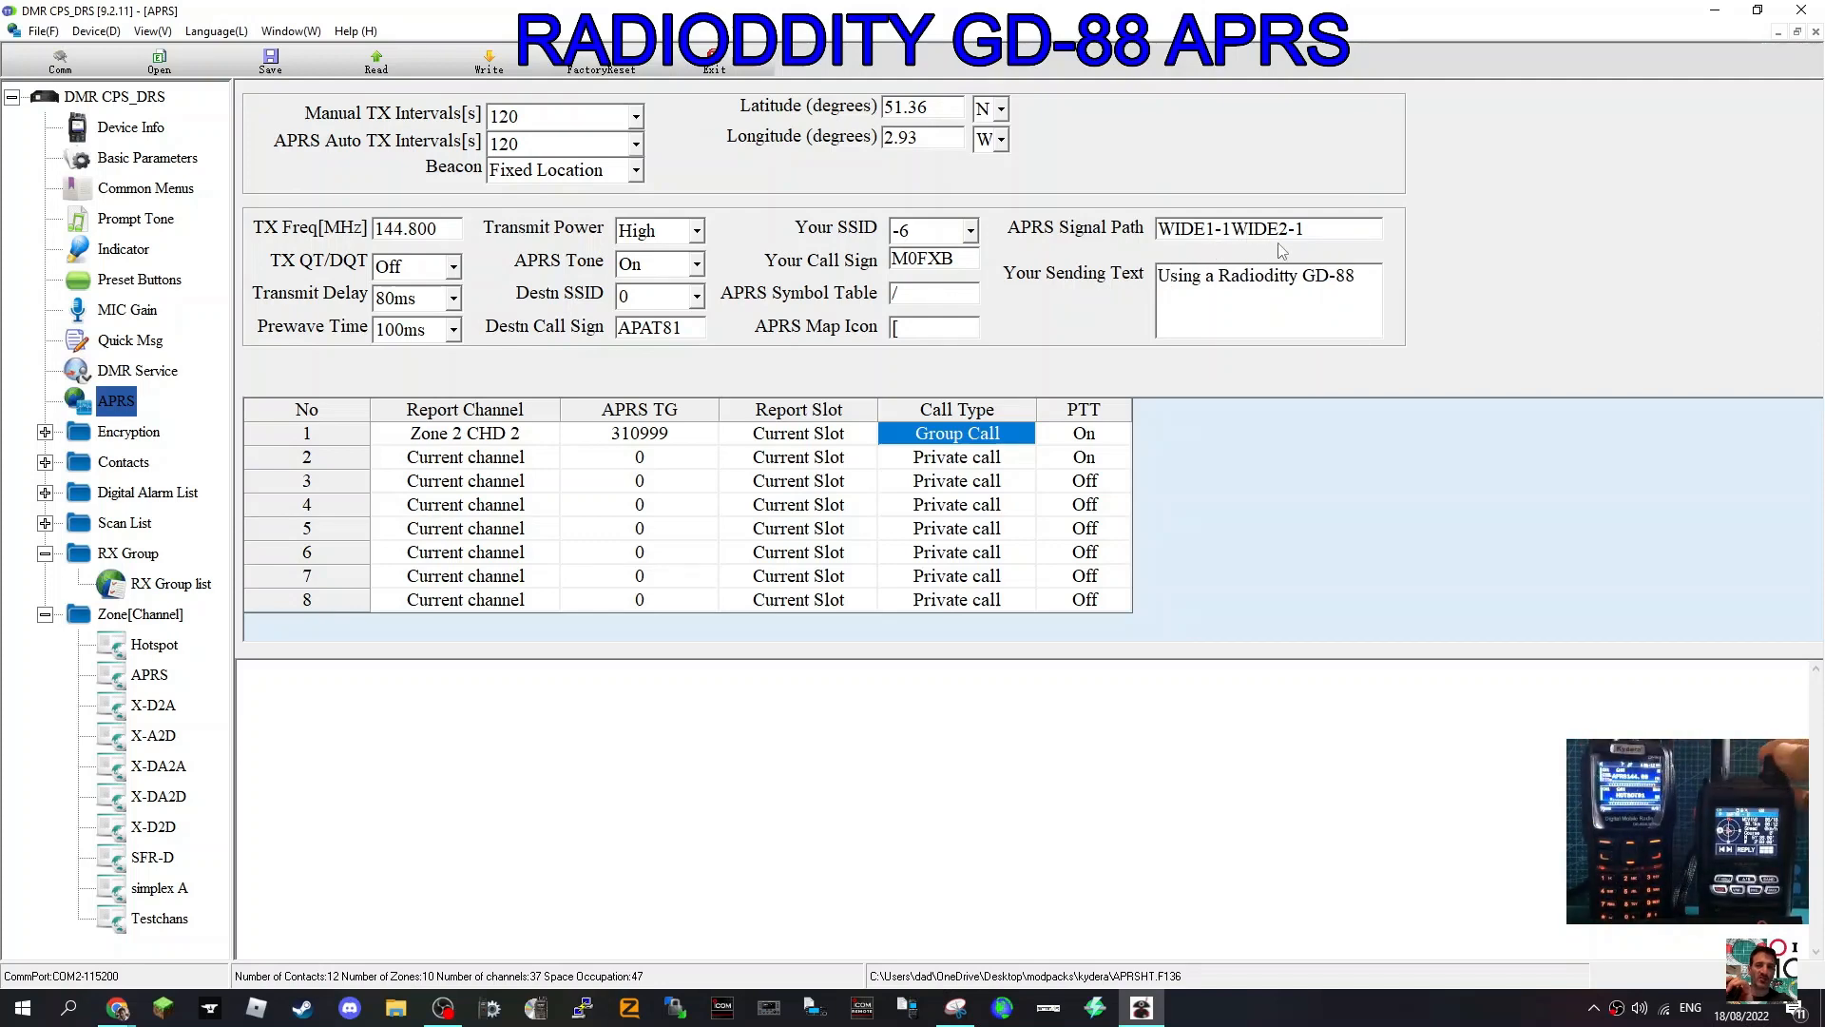
click(269, 61)
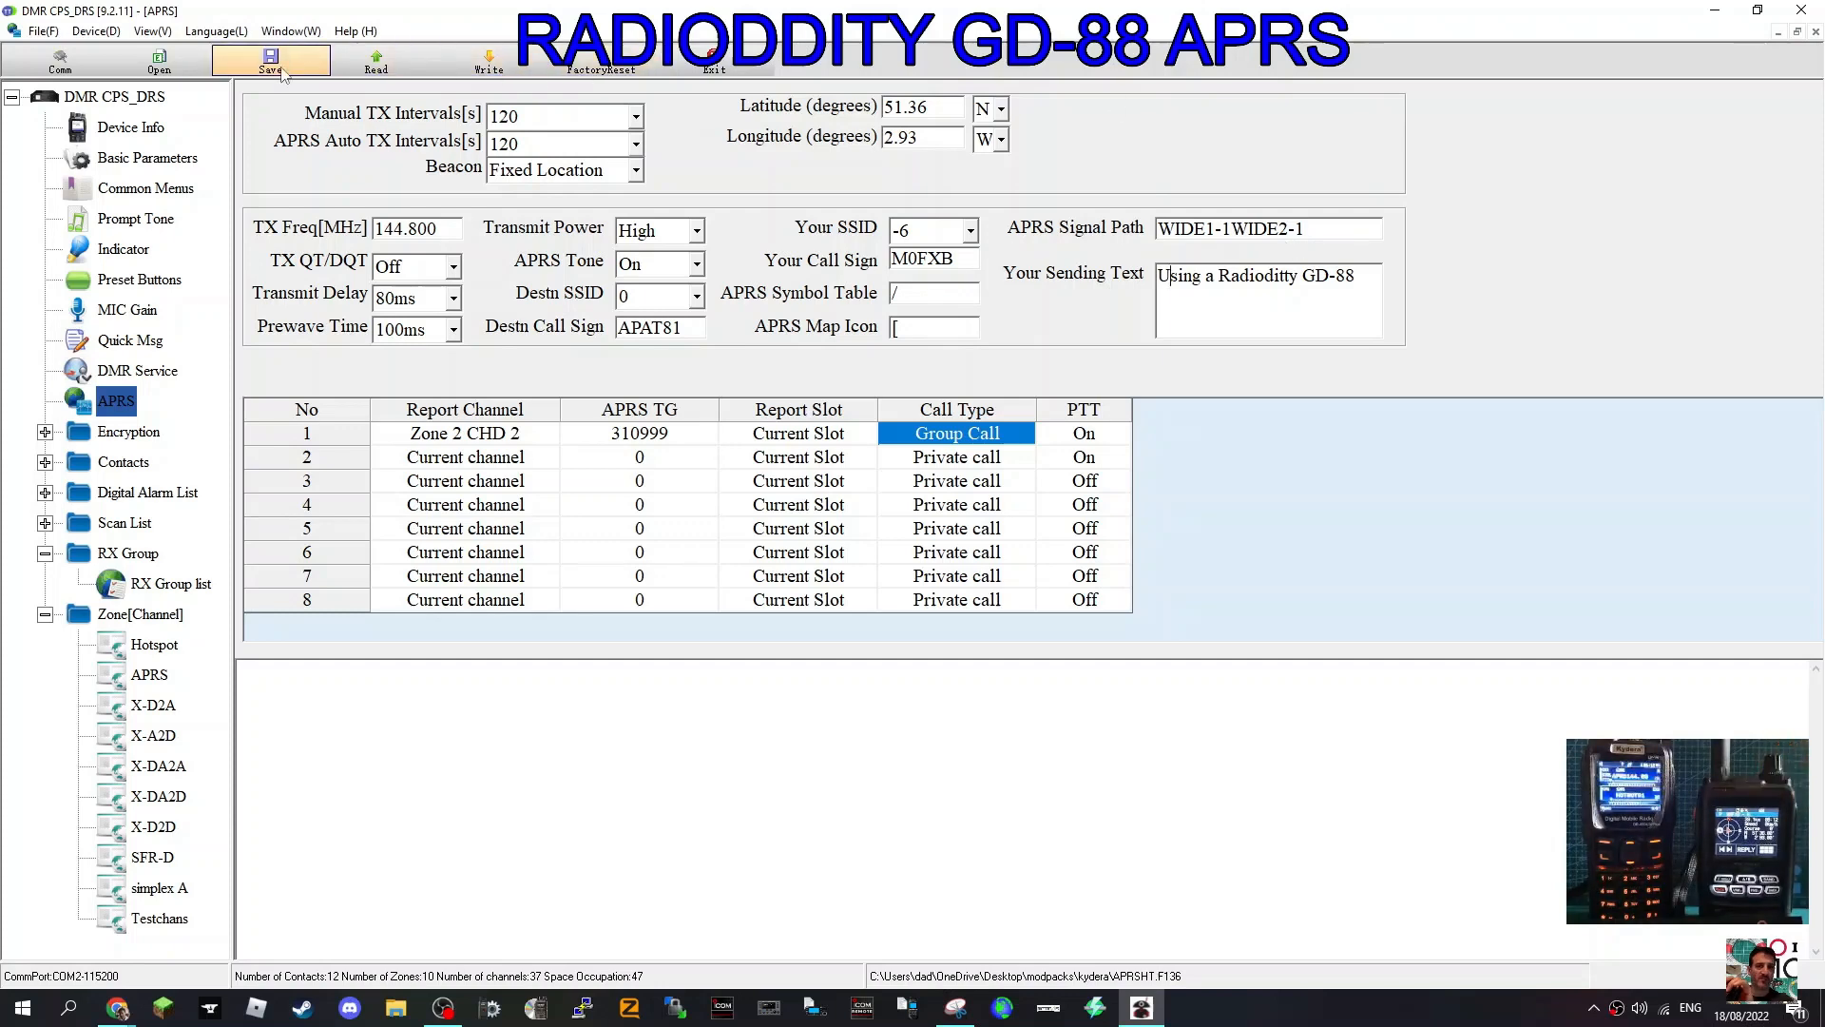
Save the codeplug as APRSHT.F136.
click(270, 61)
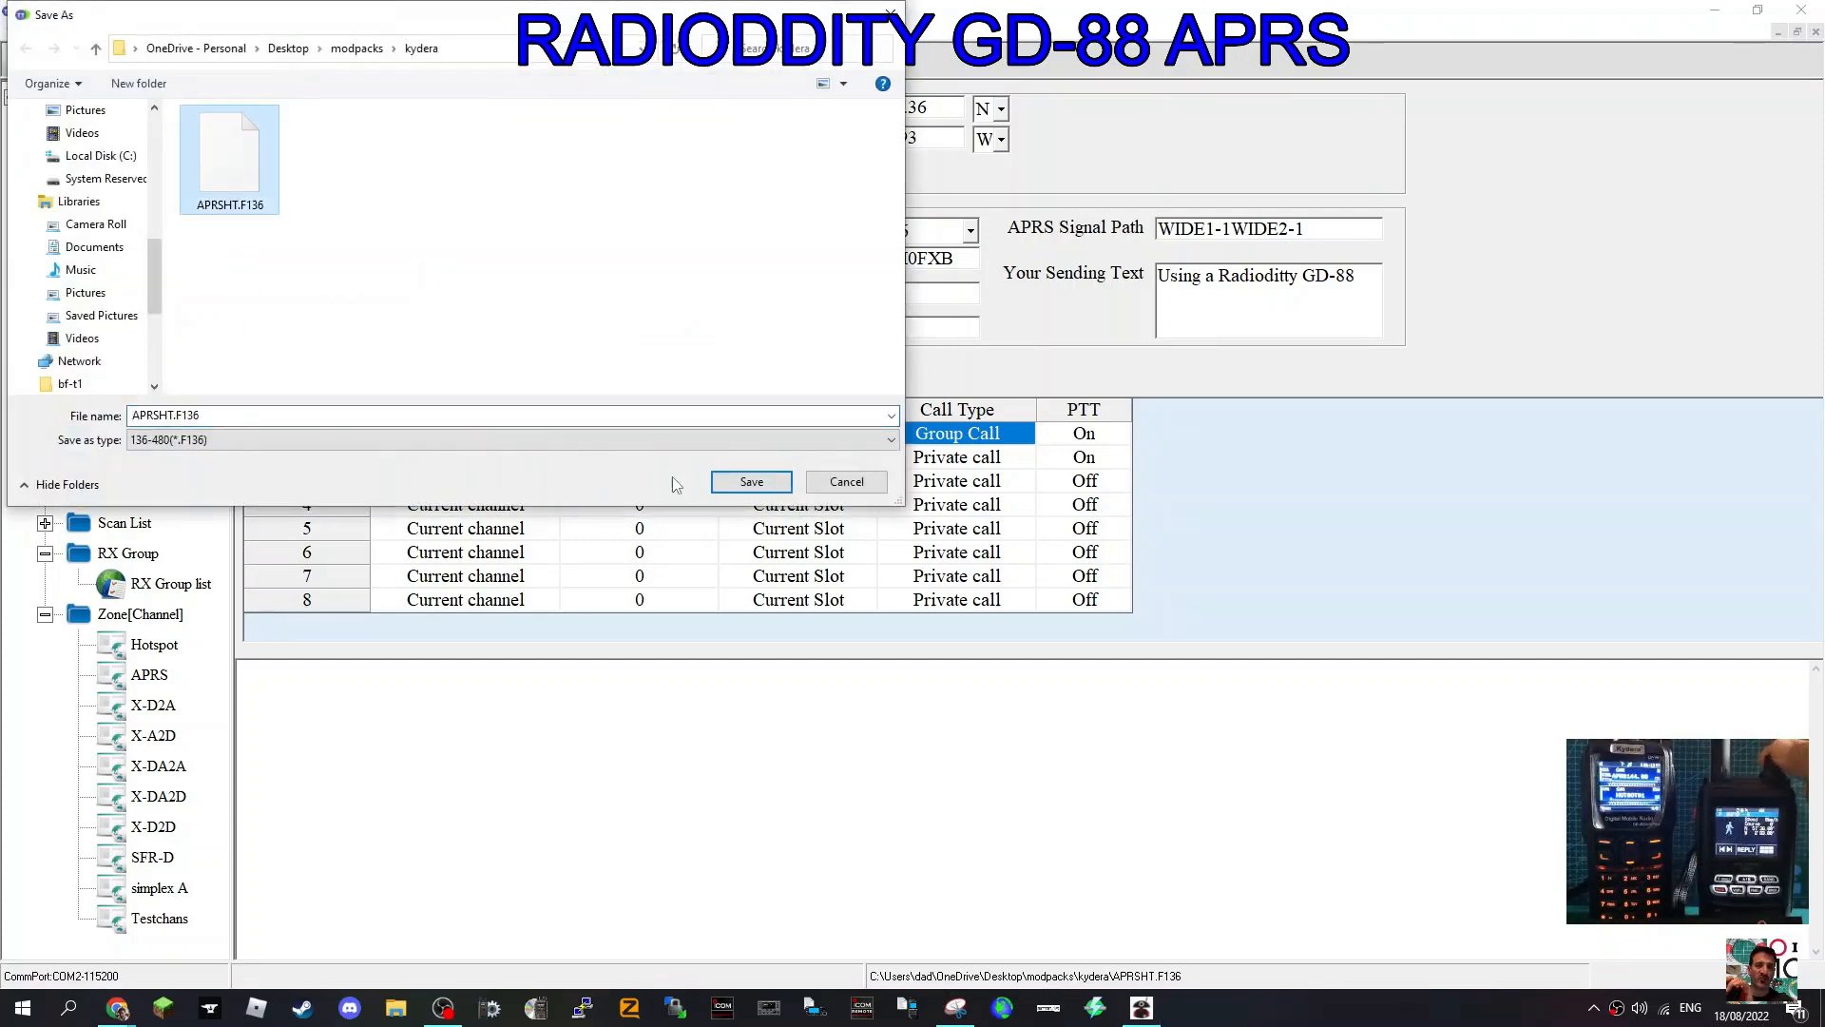
click(751, 481)
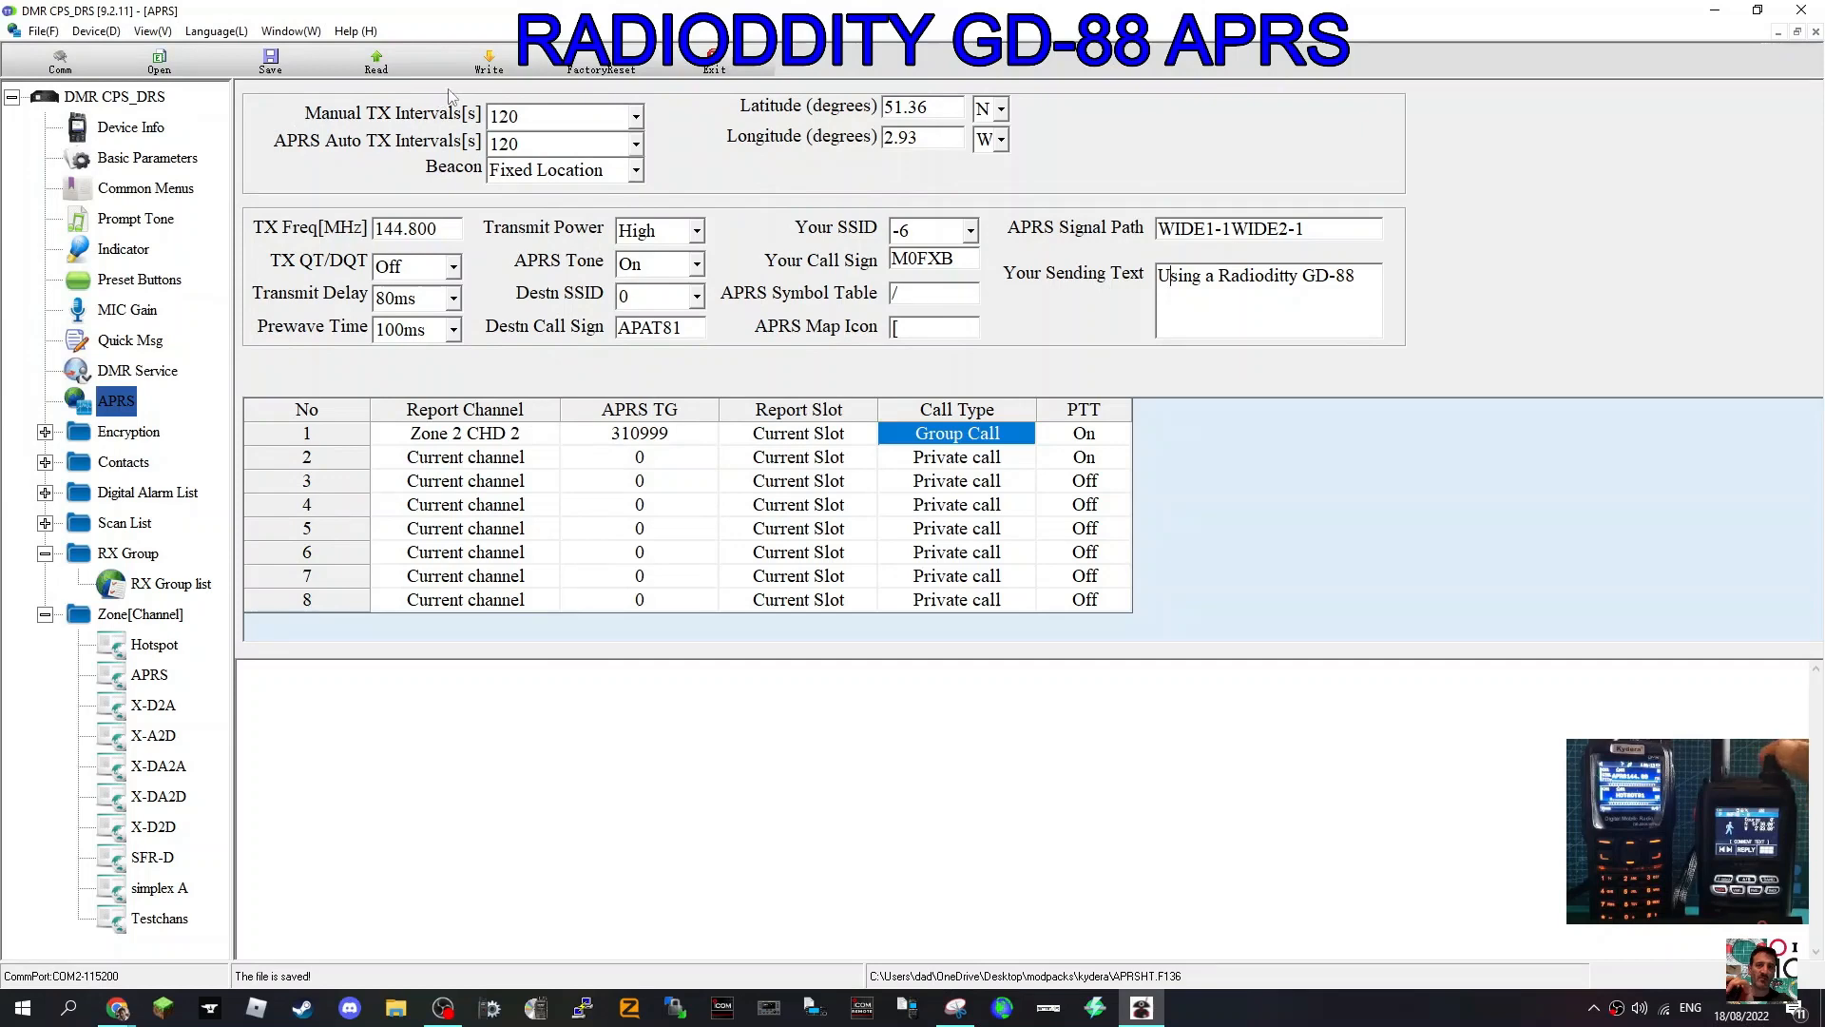
mouse_move(1474, 535)
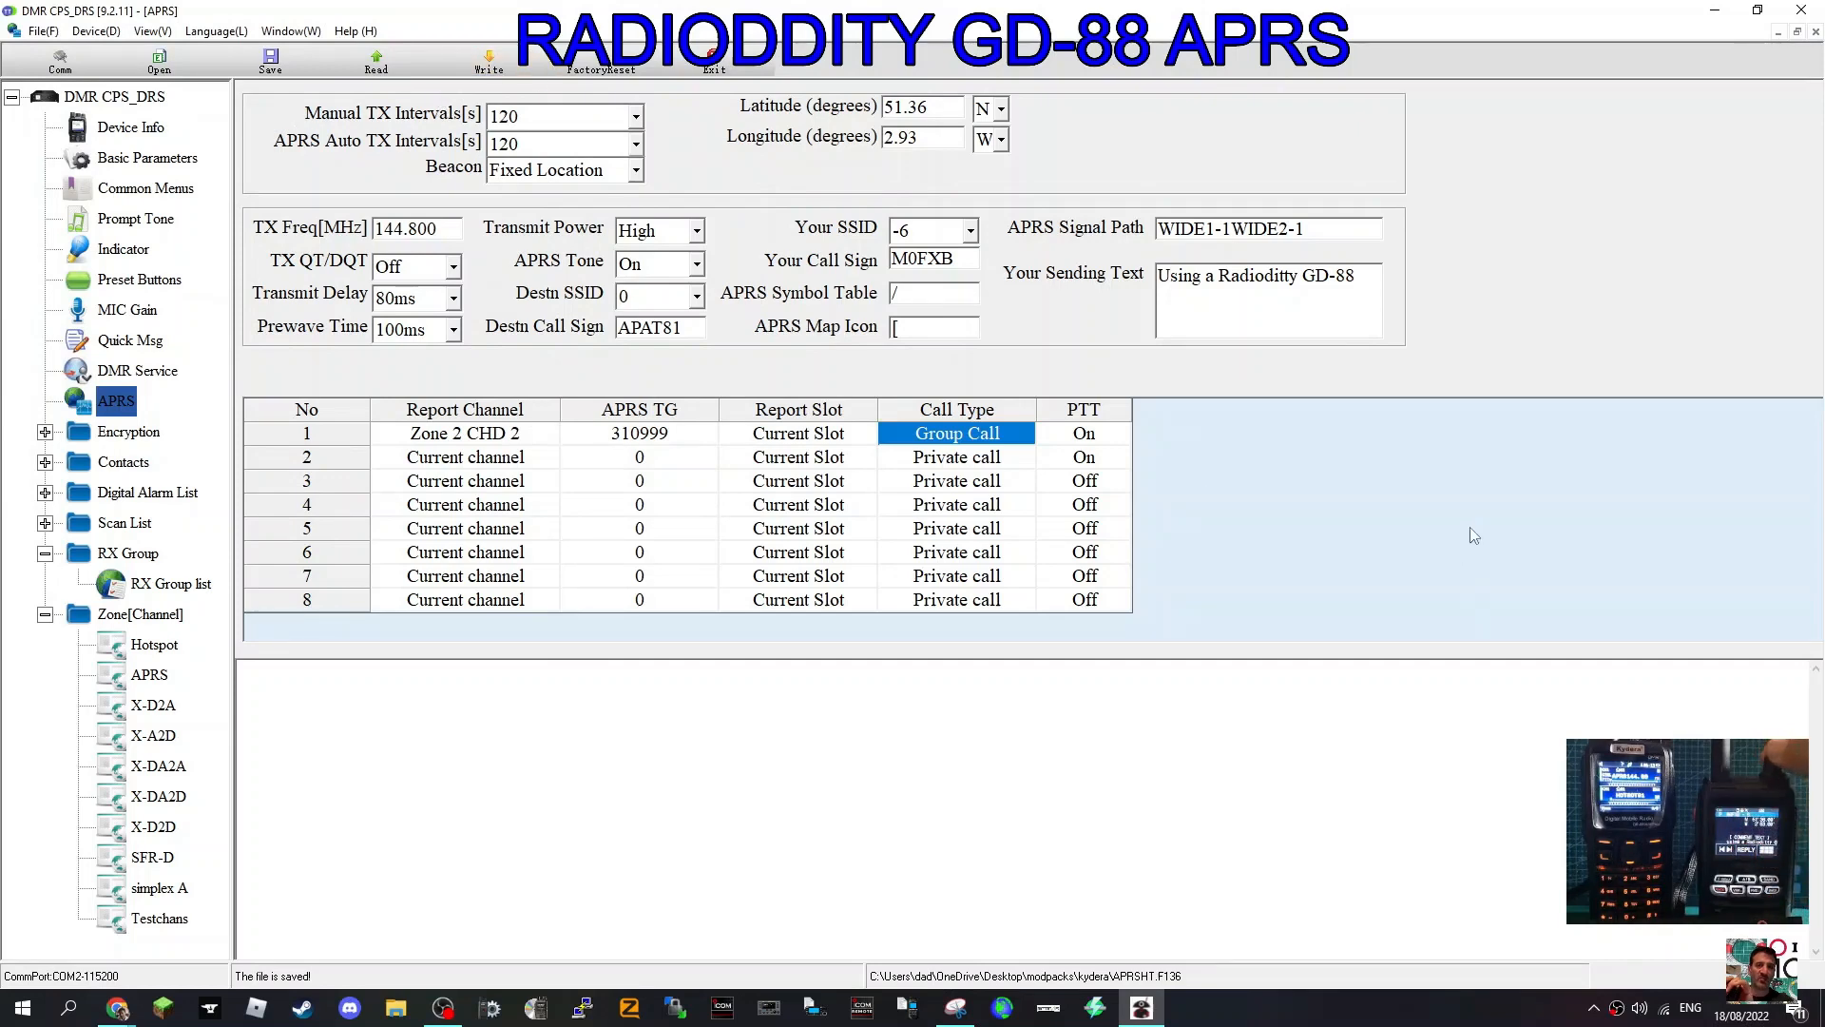
click(1257, 276)
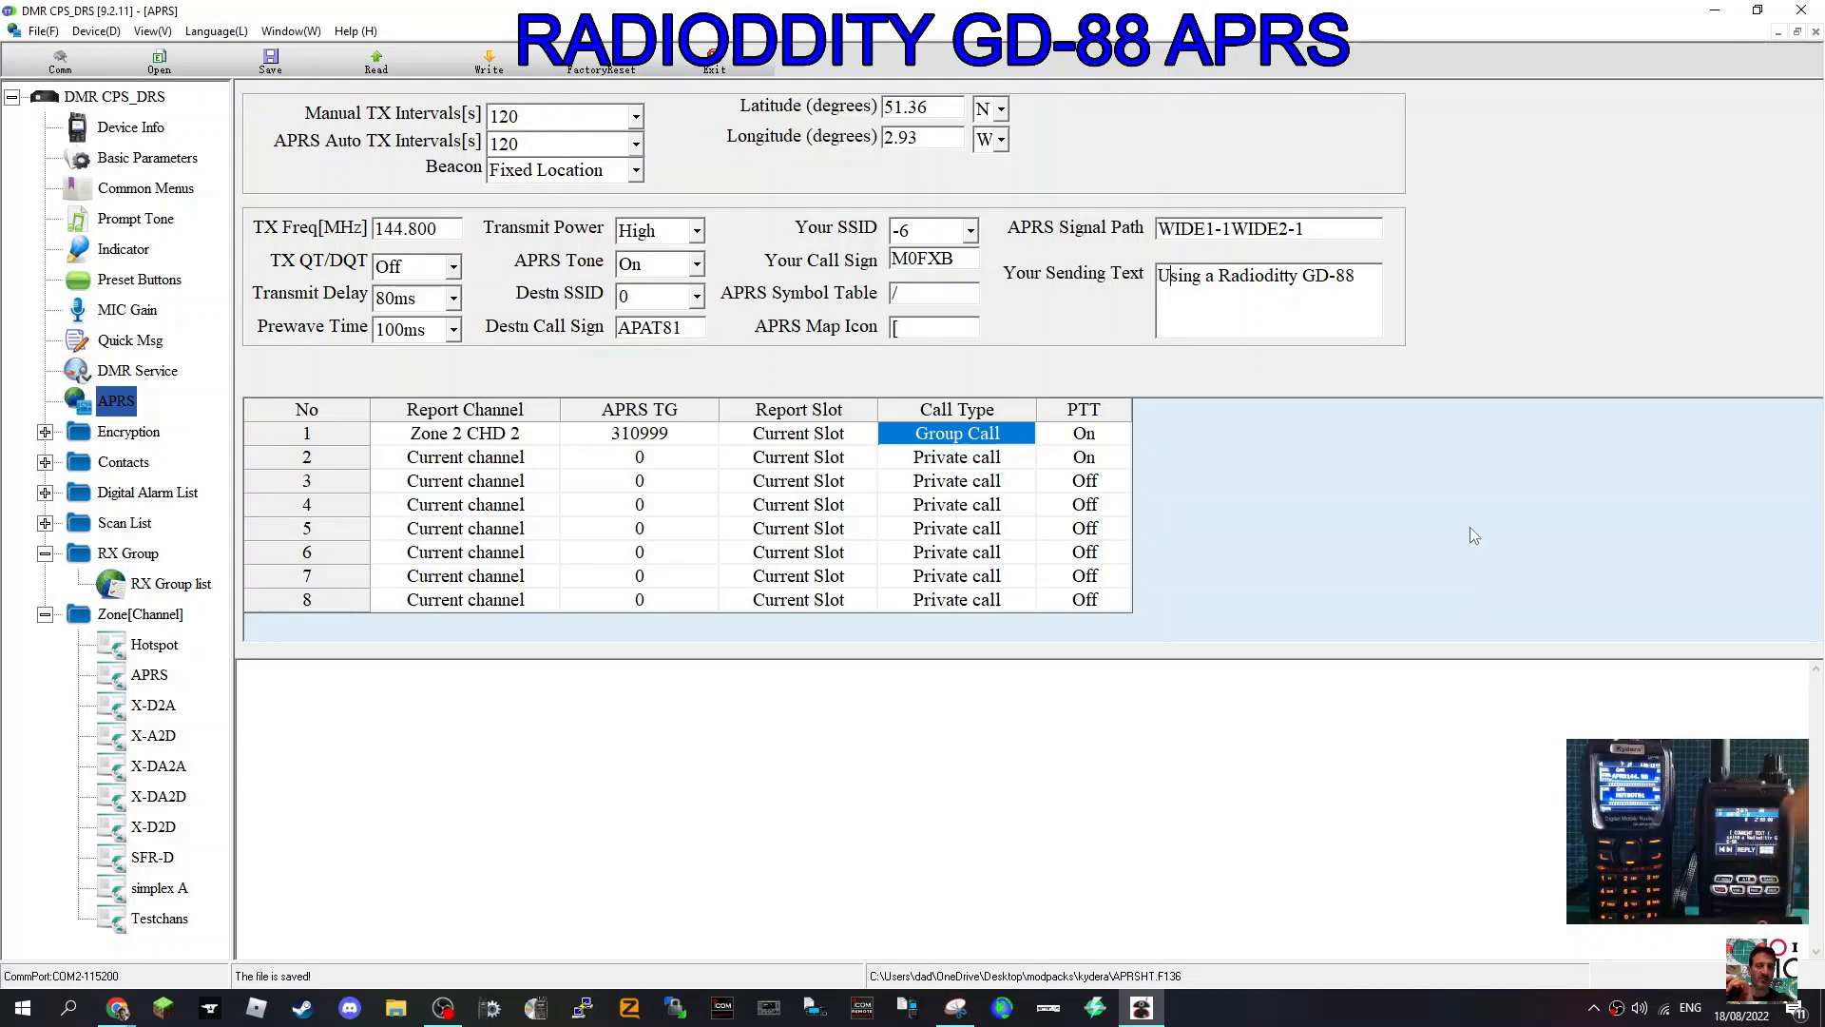
mouse_move(1441, 441)
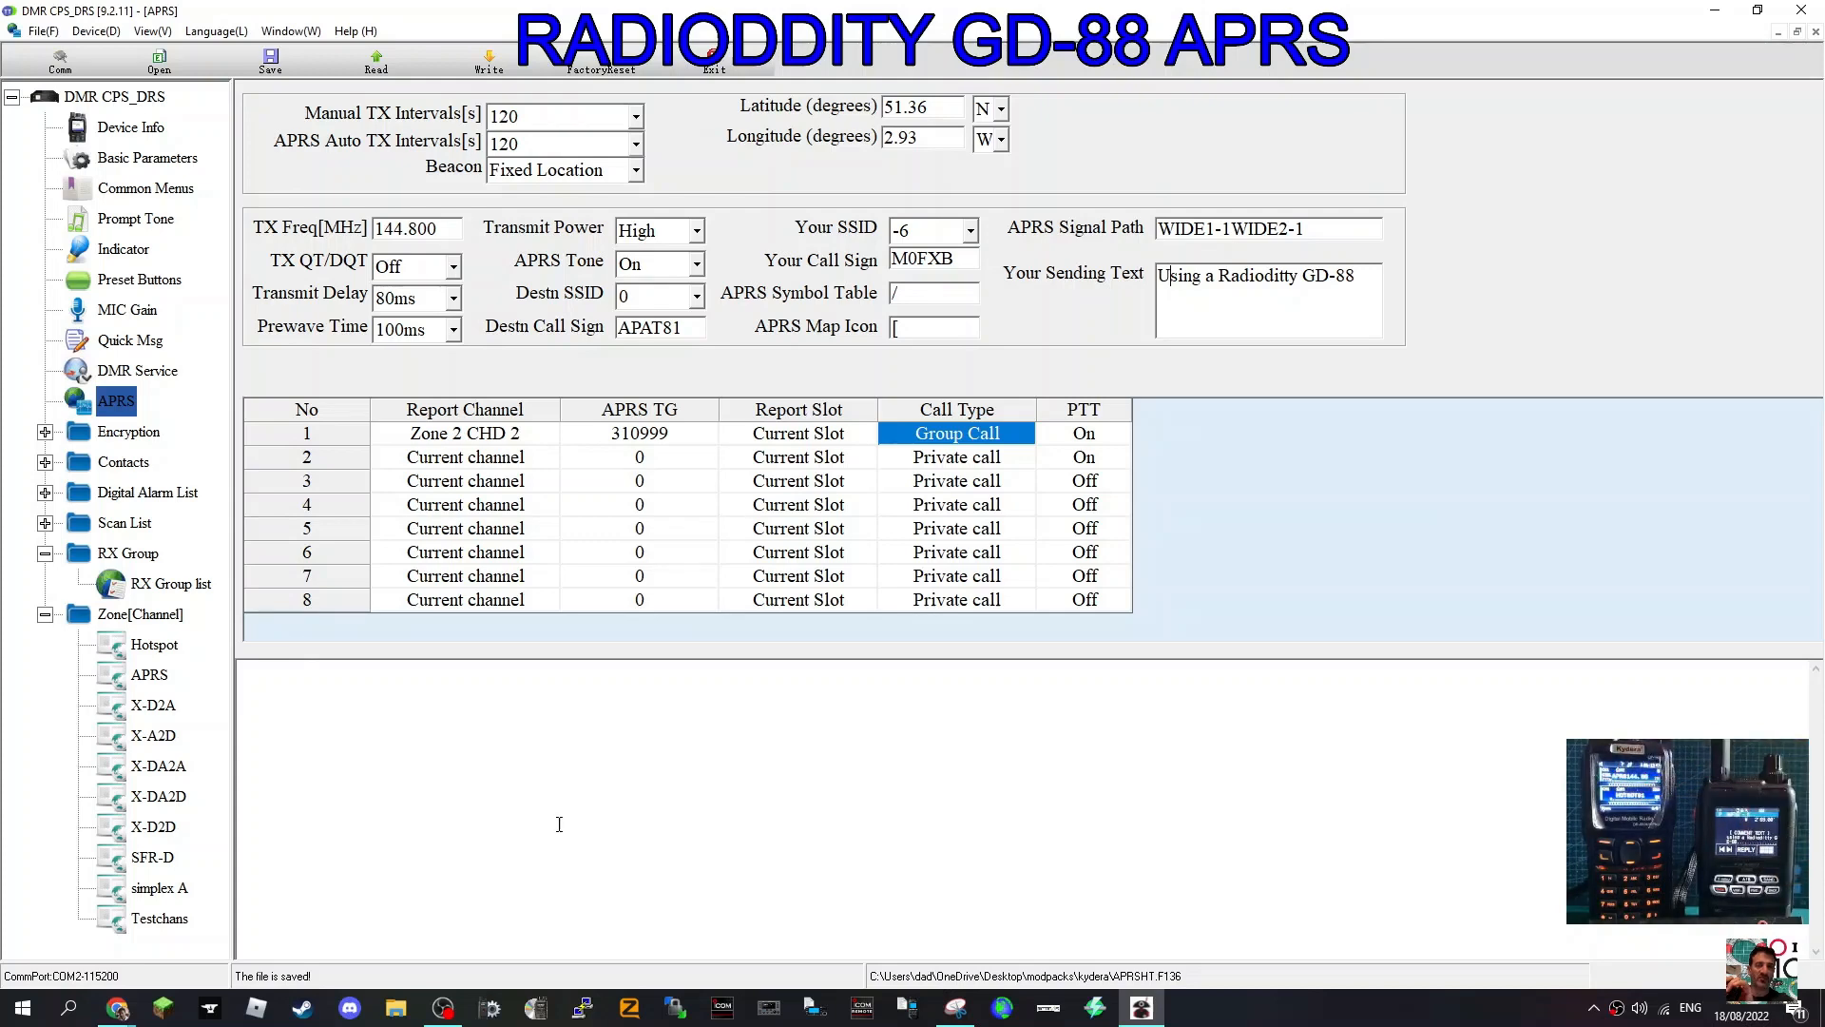
mouse_move(85, 380)
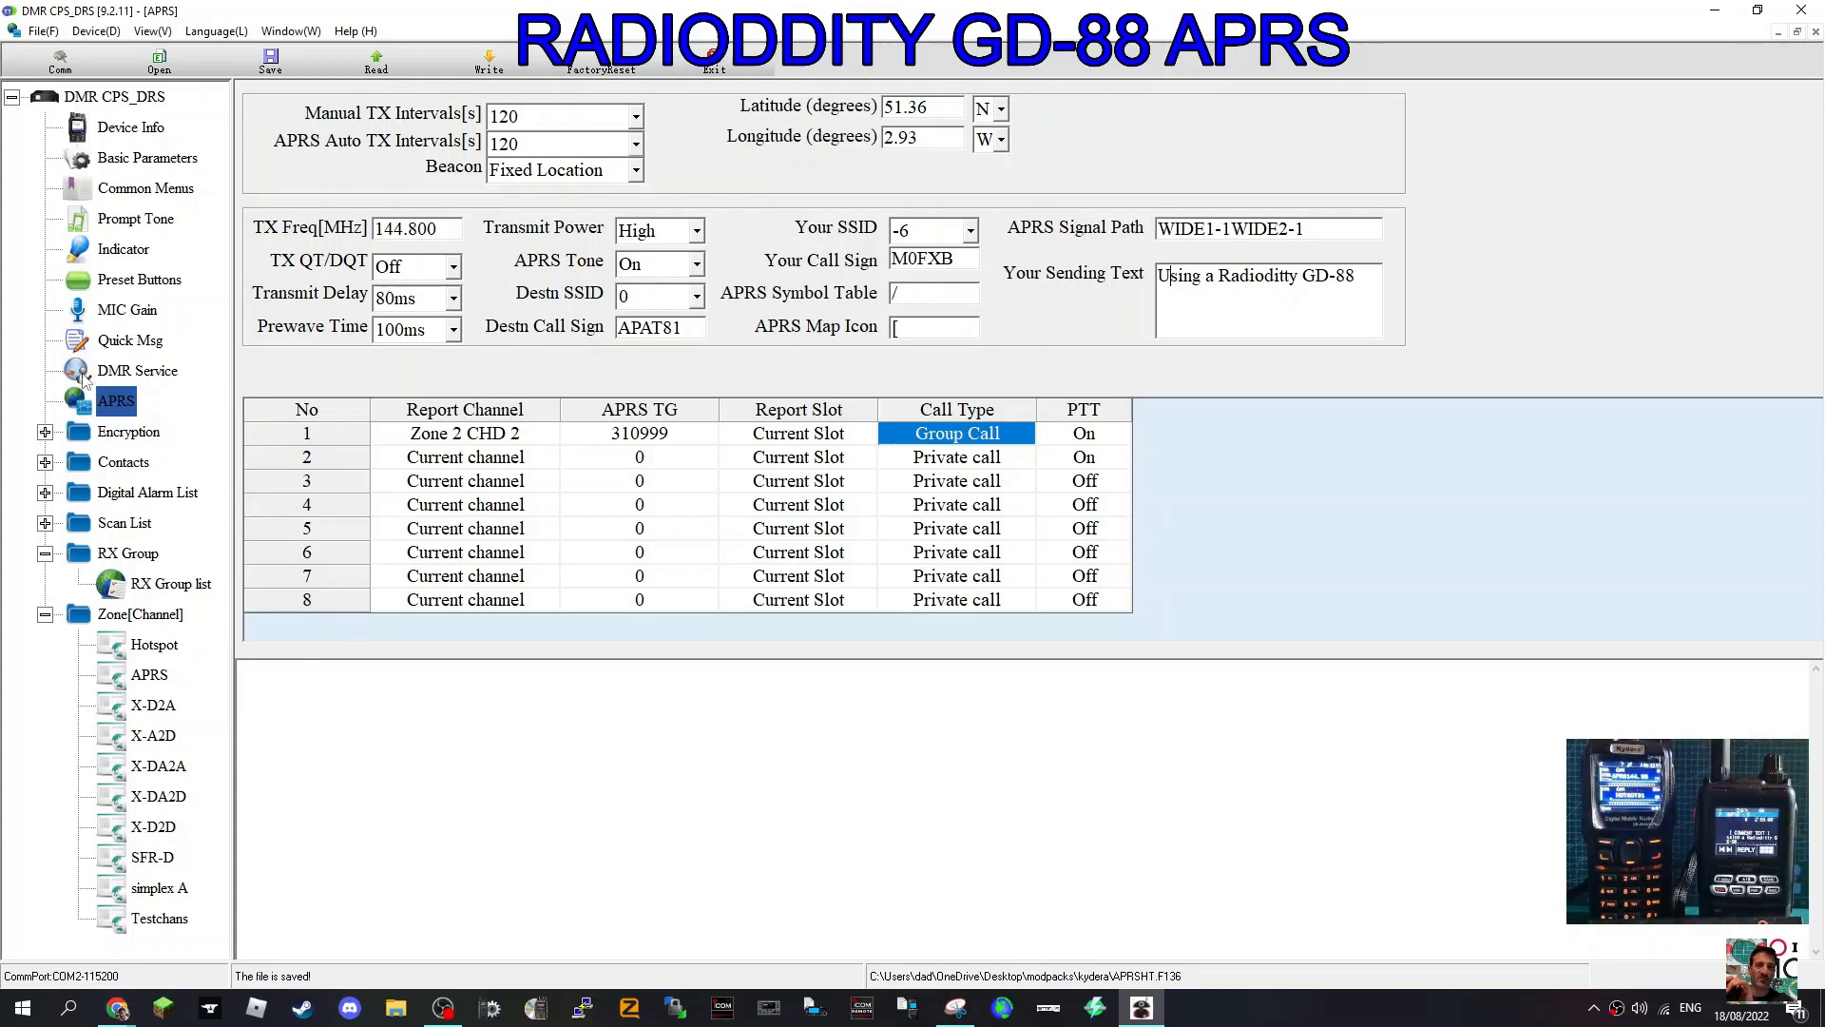
click(146, 159)
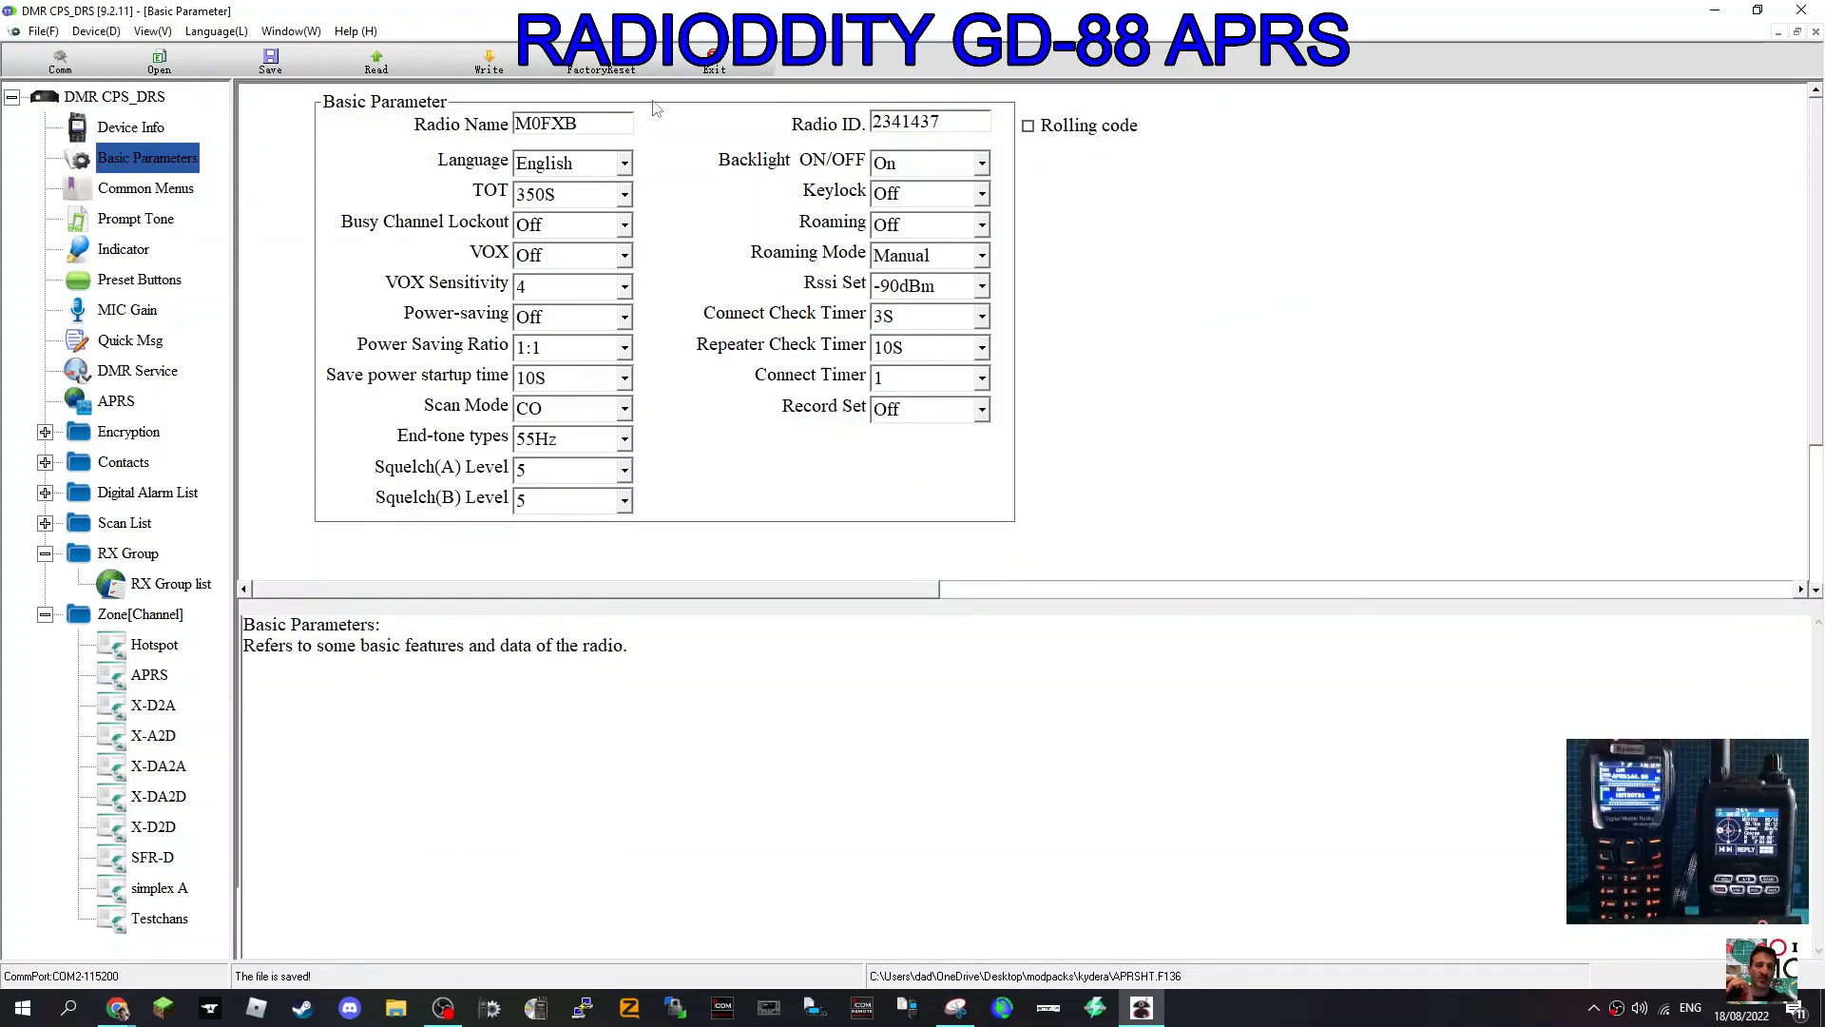
mouse_move(1044, 125)
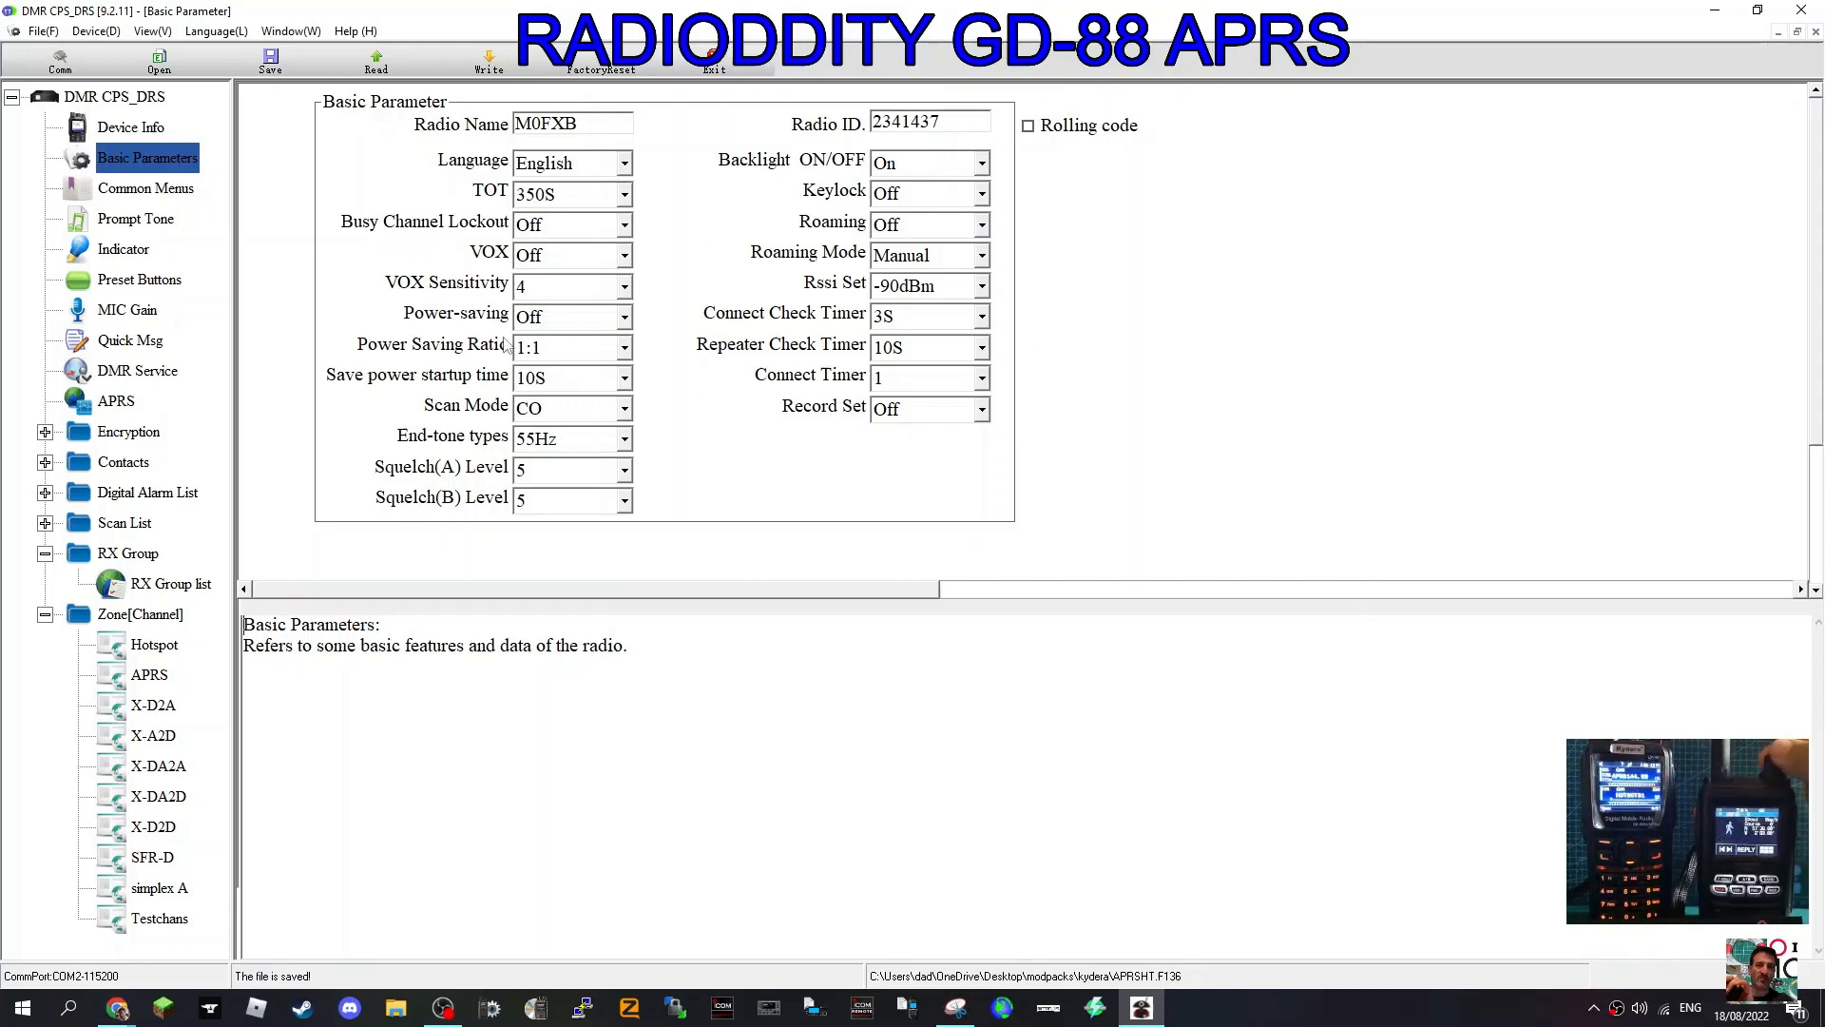
mouse_move(128, 422)
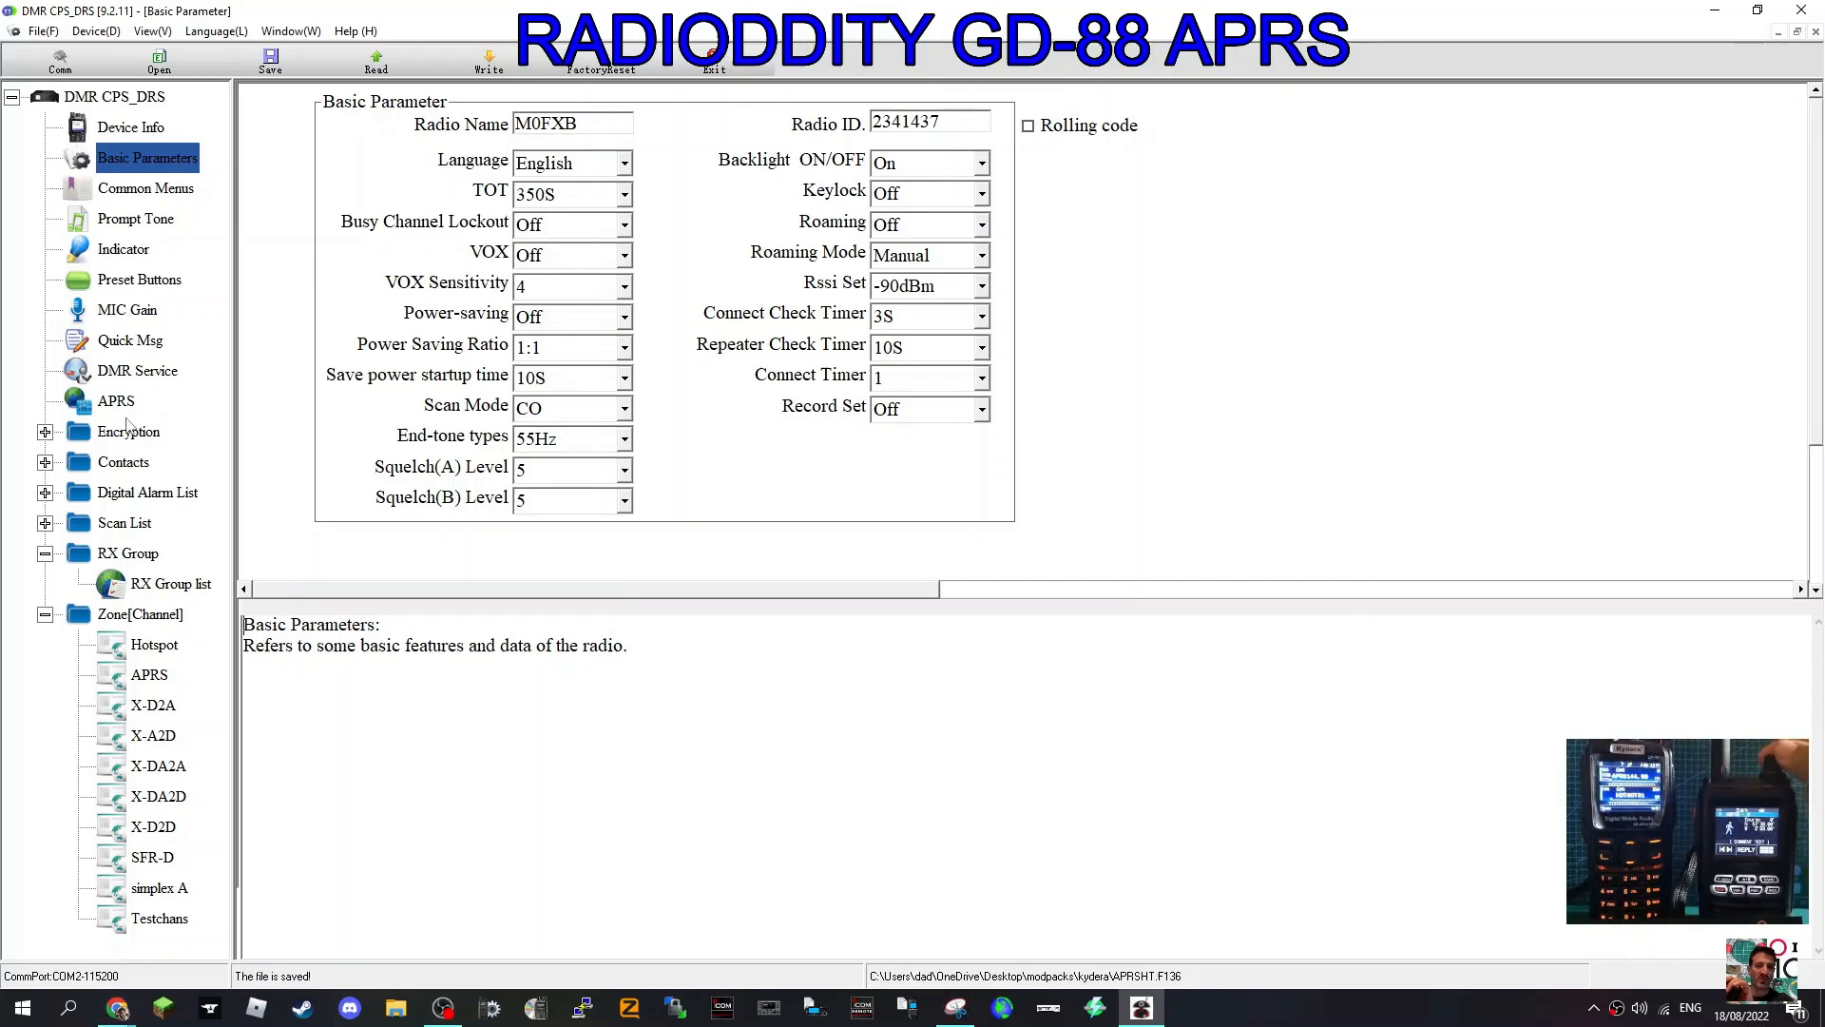
click(137, 370)
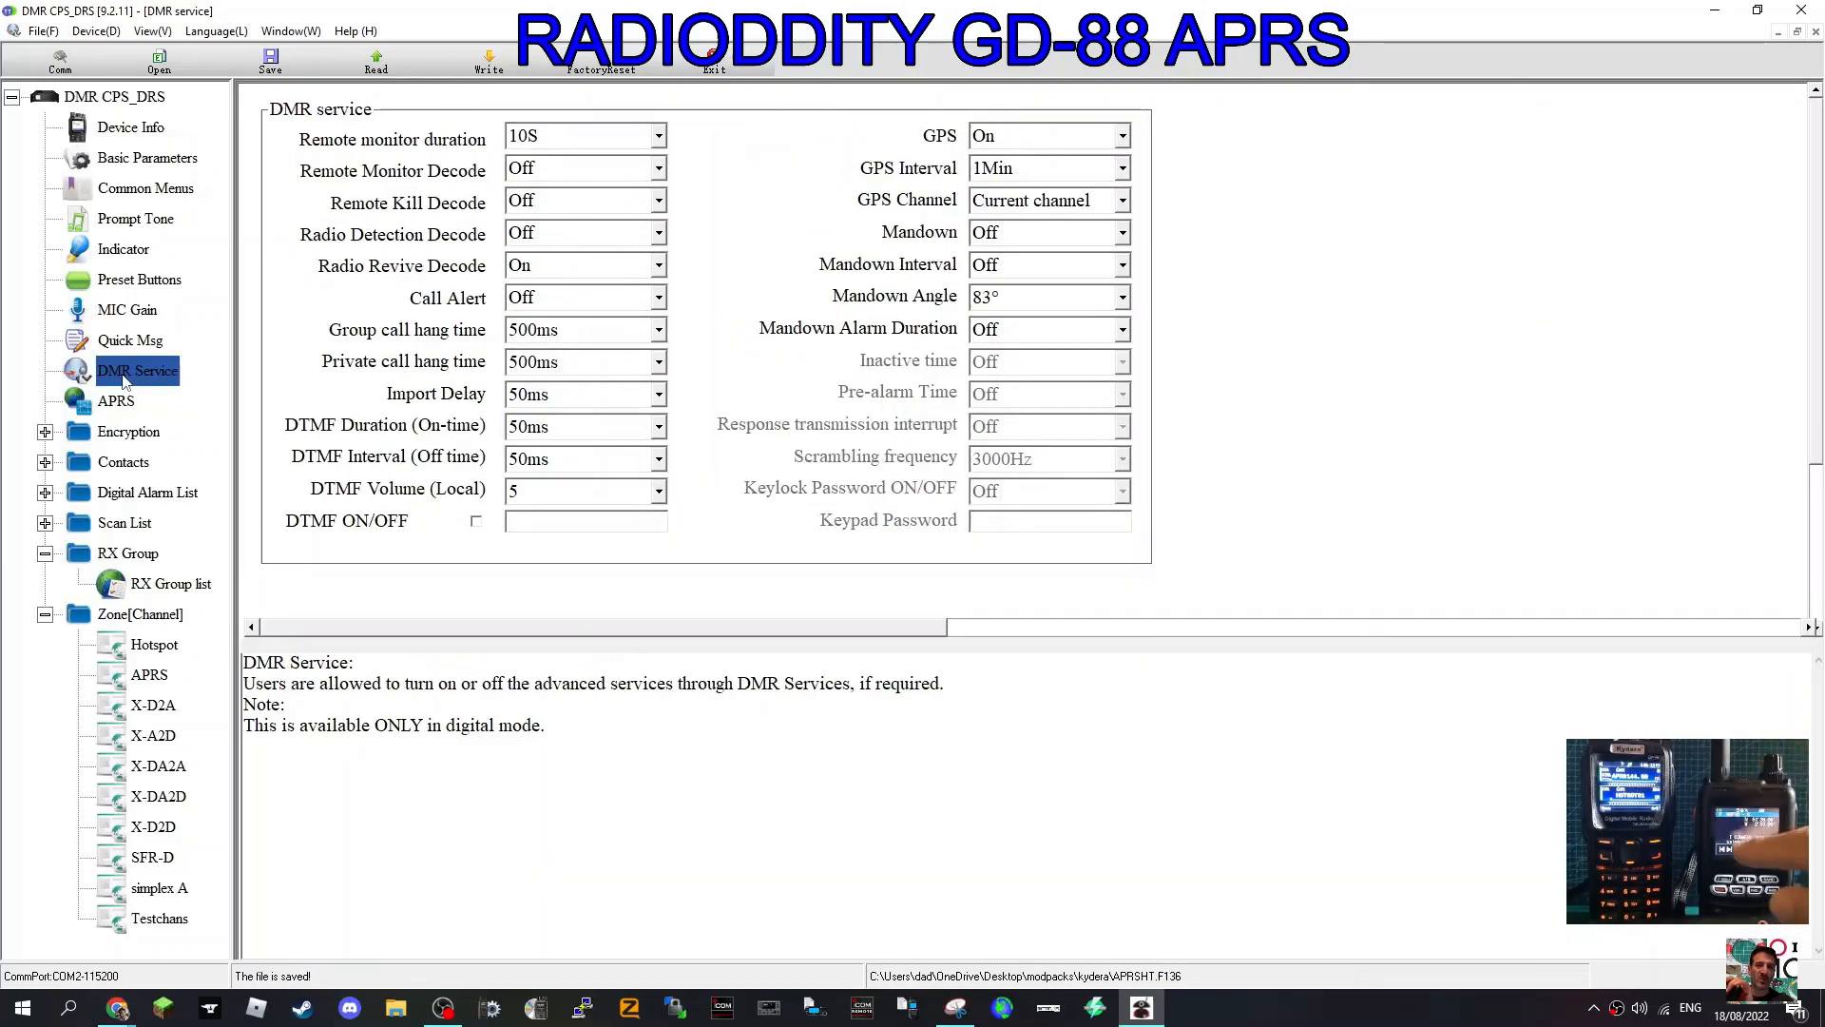
click(115, 400)
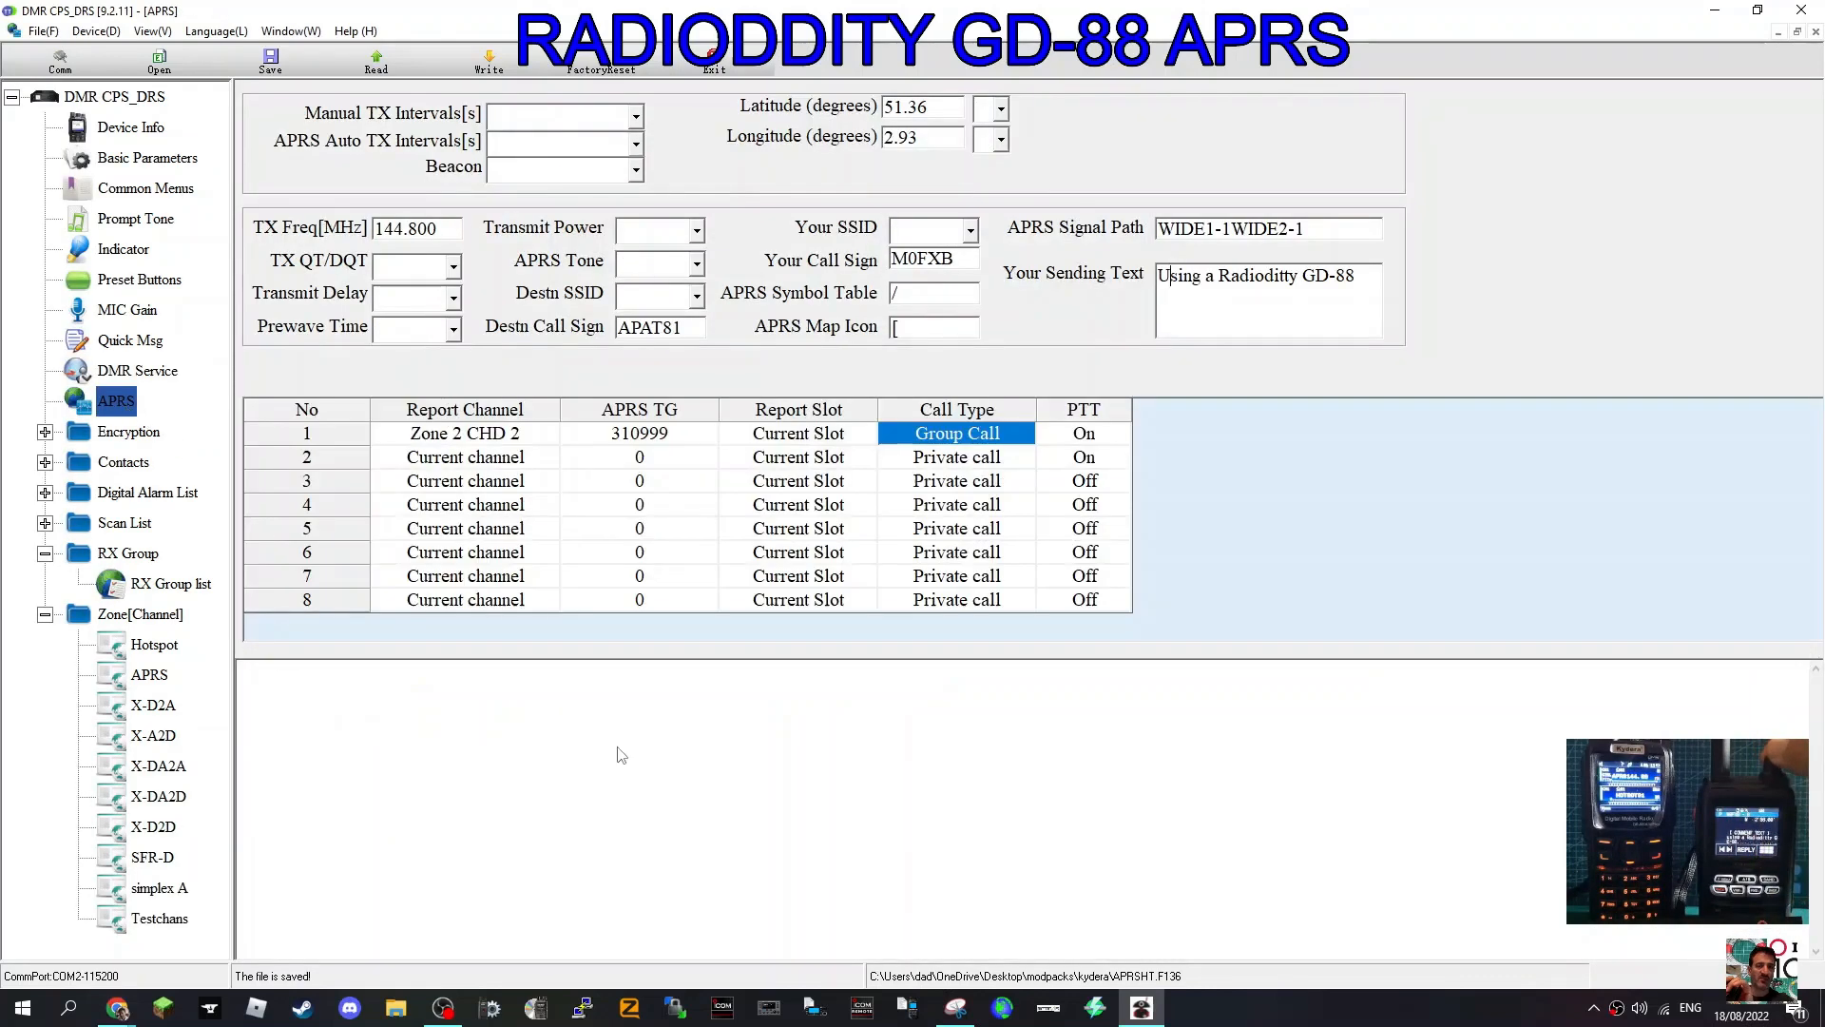